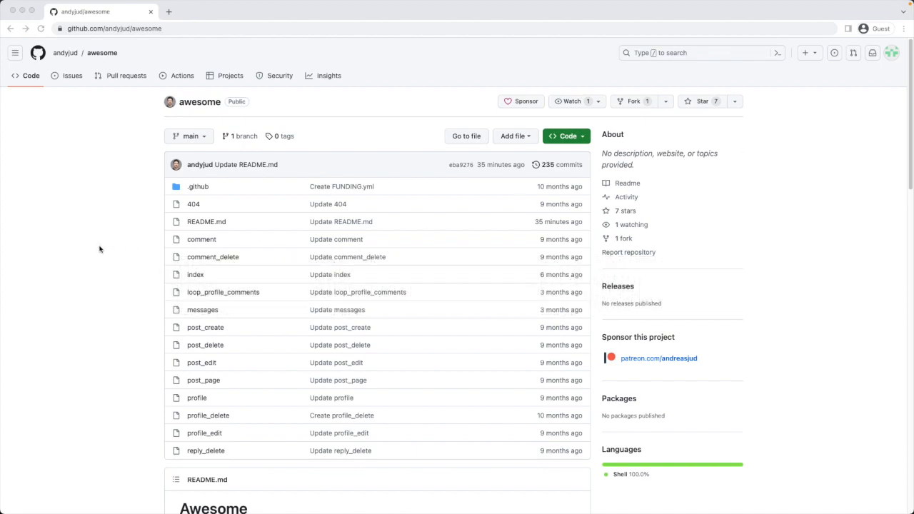
{"action": "mouse_move", "coordinate": [239, 228]}
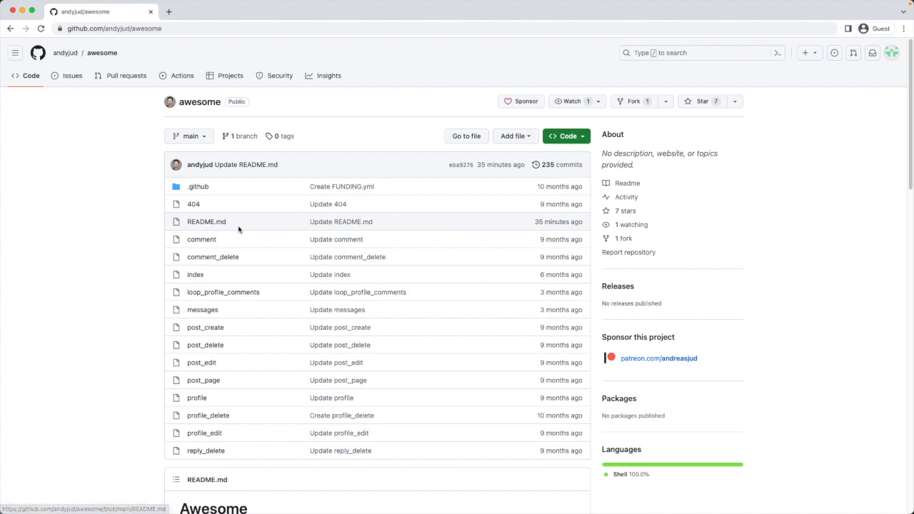
- Scroll to README.md in the awesome repository, view it, and copy its raw contents
{"action": "scroll", "scroll_direction": "down", "scroll_amount": 3}
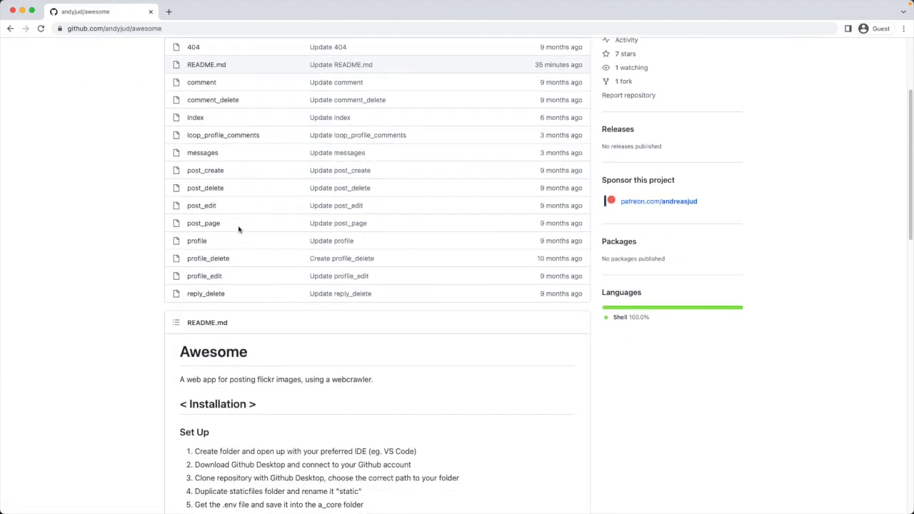
{"action": "scroll", "scroll_direction": "down", "scroll_amount": 3}
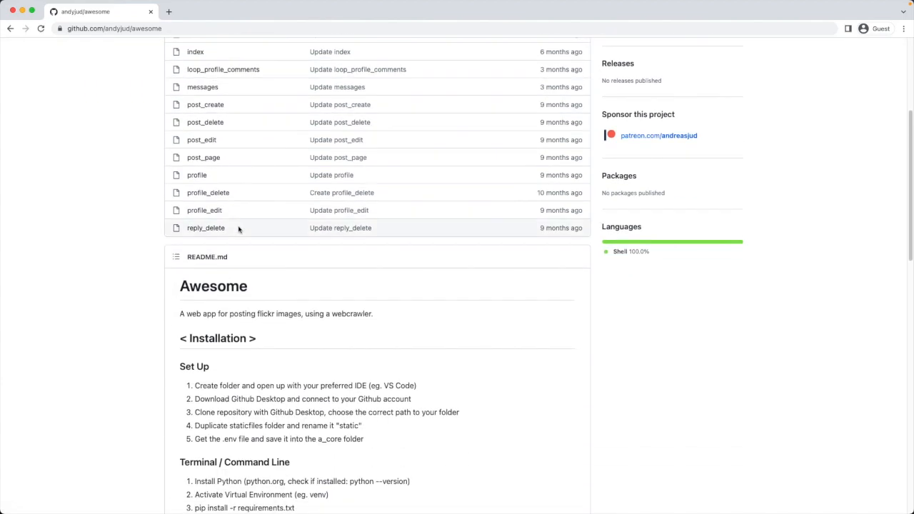
{"action": "scroll", "scroll_direction": "down", "scroll_amount": 3}
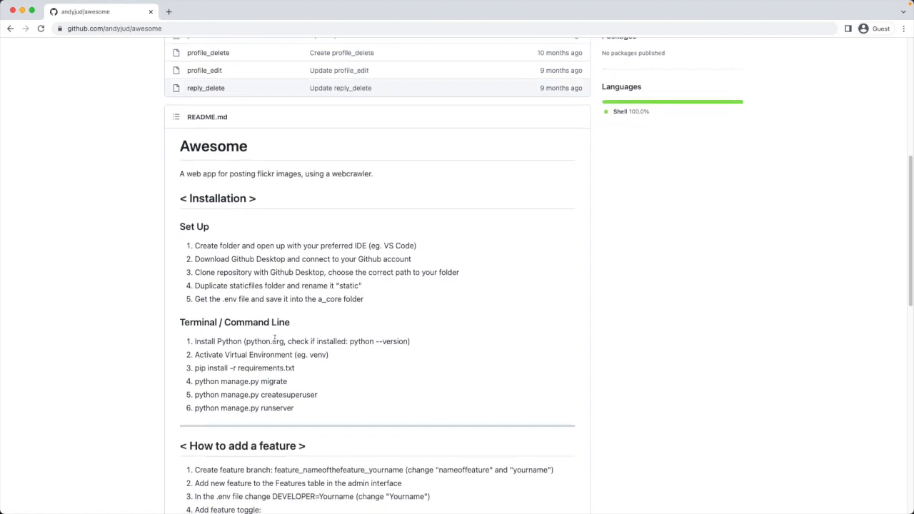
{"action": "mouse_move", "coordinate": [492, 322]}
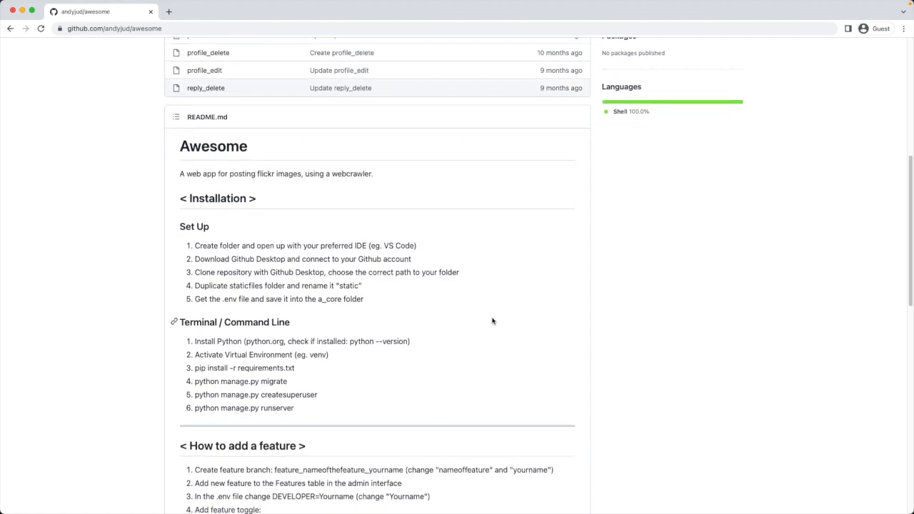
{"action": "mouse_move", "coordinate": [414, 309]}
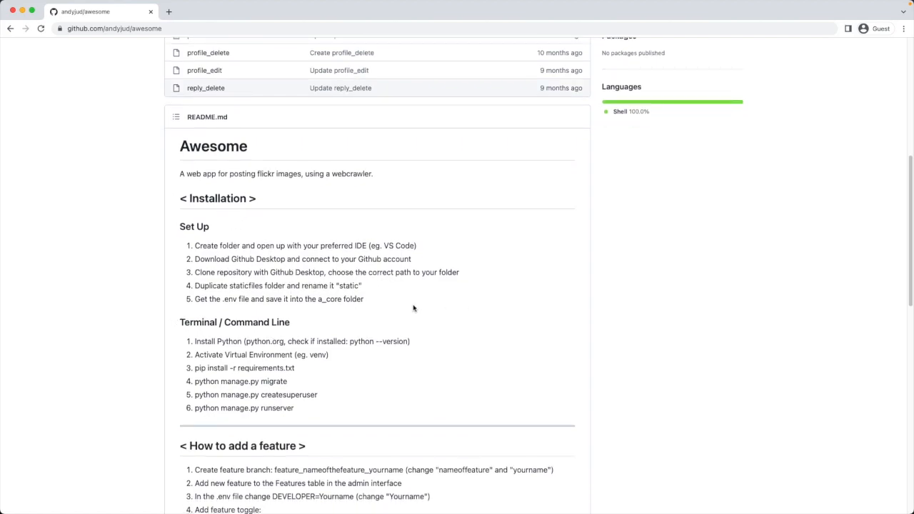
{"action": "scroll", "scroll_direction": "down", "scroll_amount": 3}
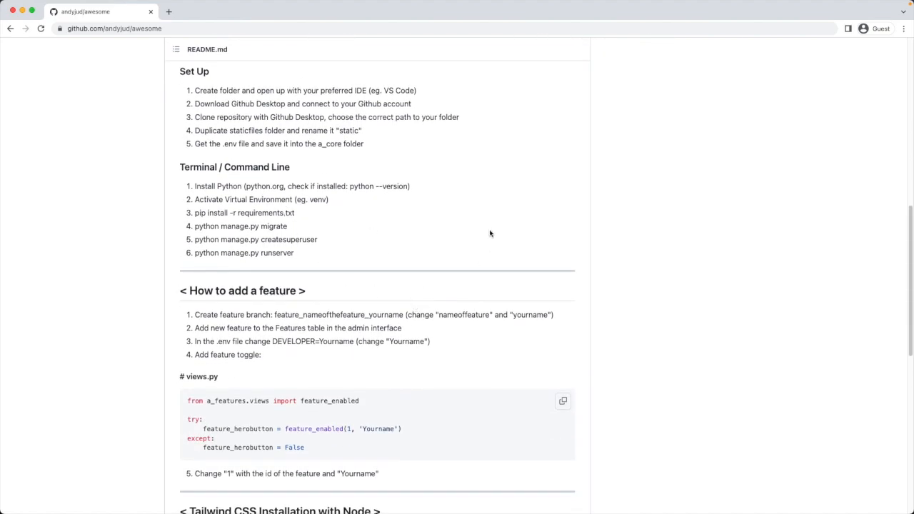
{"action": "scroll", "scroll_direction": "down", "scroll_amount": 3}
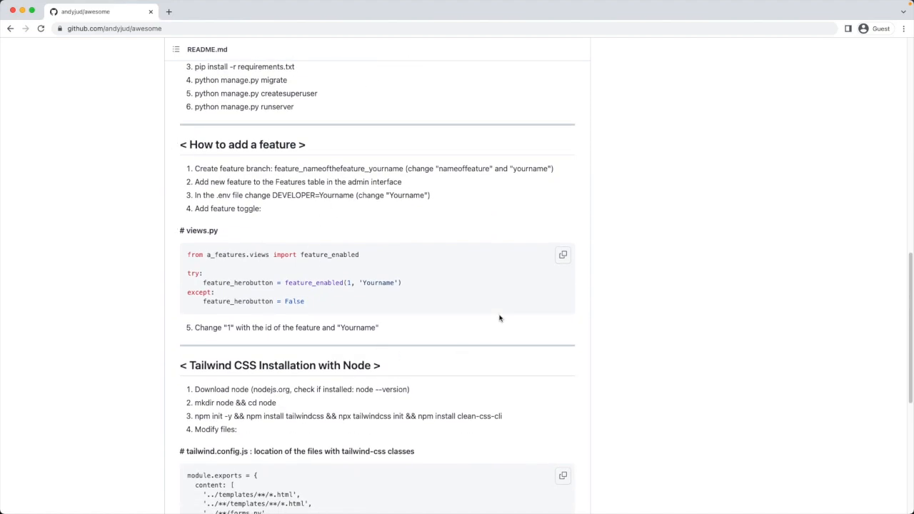
{"action": "mouse_move", "coordinate": [529, 197]}
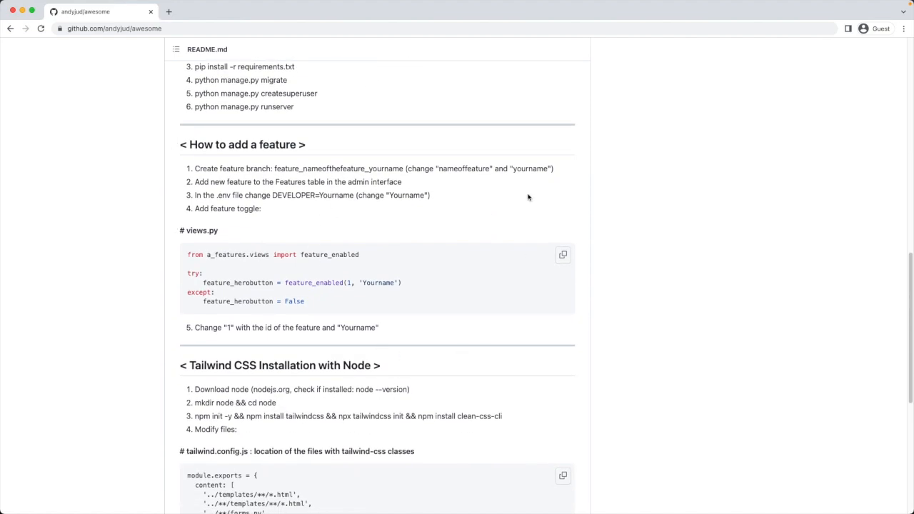
{"action": "scroll", "scroll_direction": "down", "scroll_amount": 3}
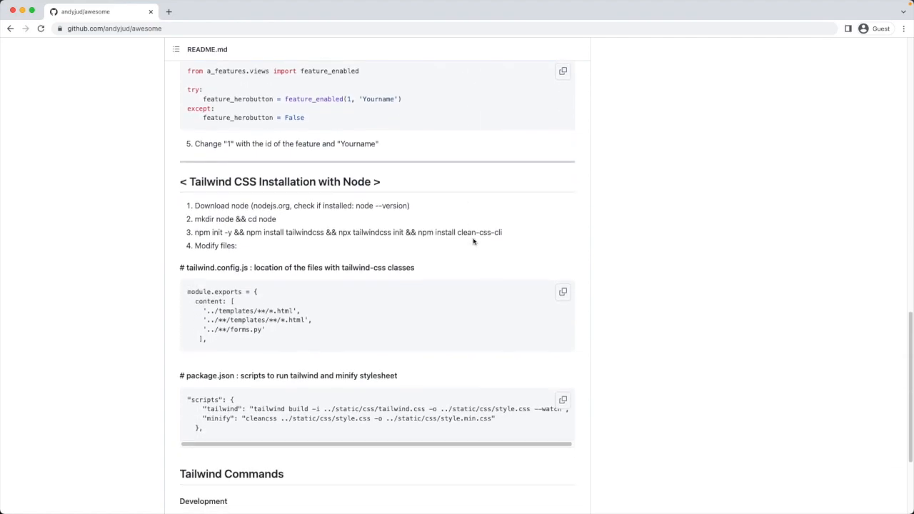
{"action": "scroll", "scroll_direction": "down", "scroll_amount": 3}
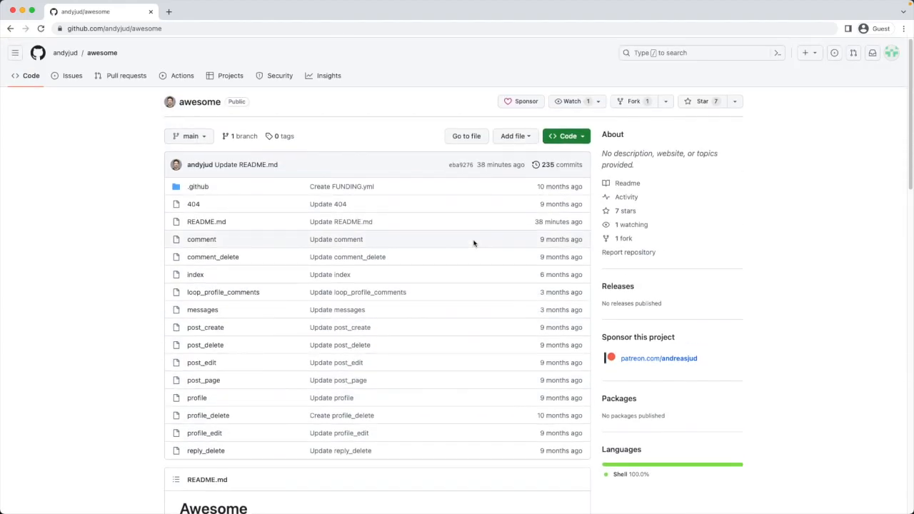
{"action": "left_click", "coordinate": [206, 222]}
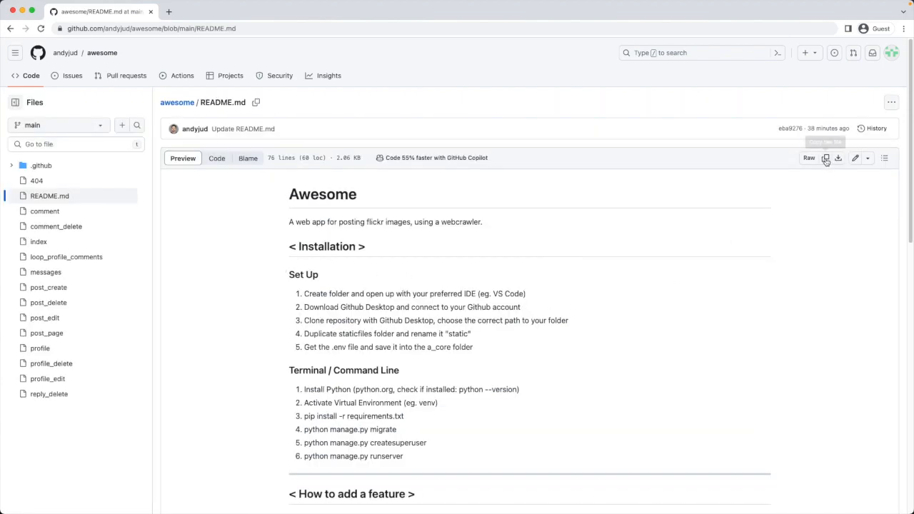
{"action": "left_click", "coordinate": [826, 157]}
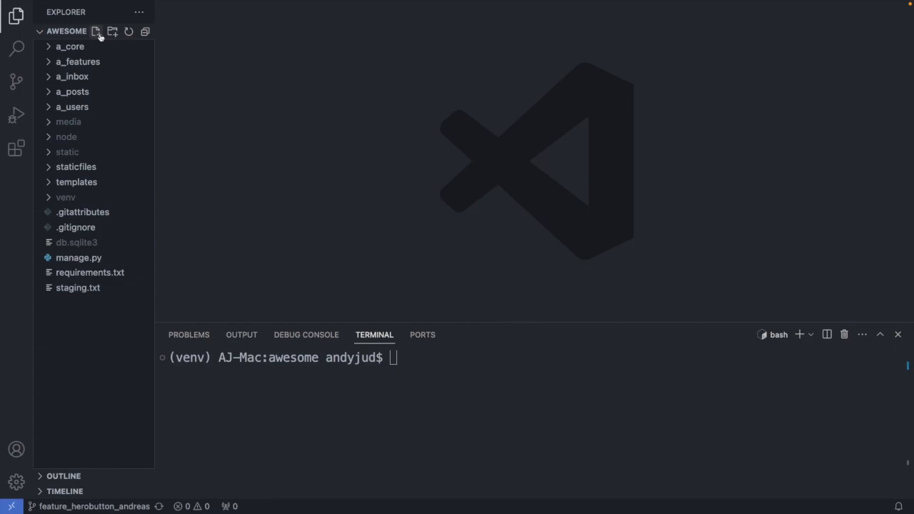
- Create README.md in the project root and paste the copied contents into it
{"action": "left_click", "coordinate": [99, 31]}
{"action": "type", "text": "README.md"}
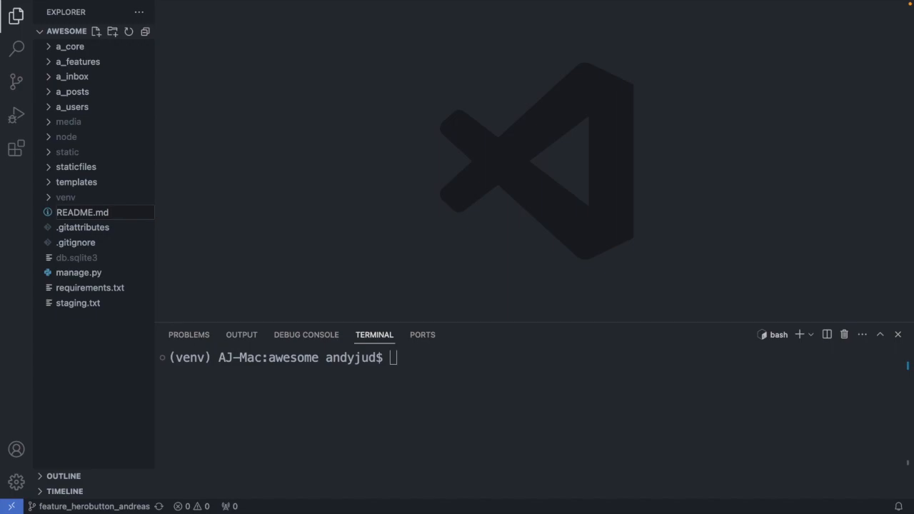
{"action": "double_click", "coordinate": [83, 212]}
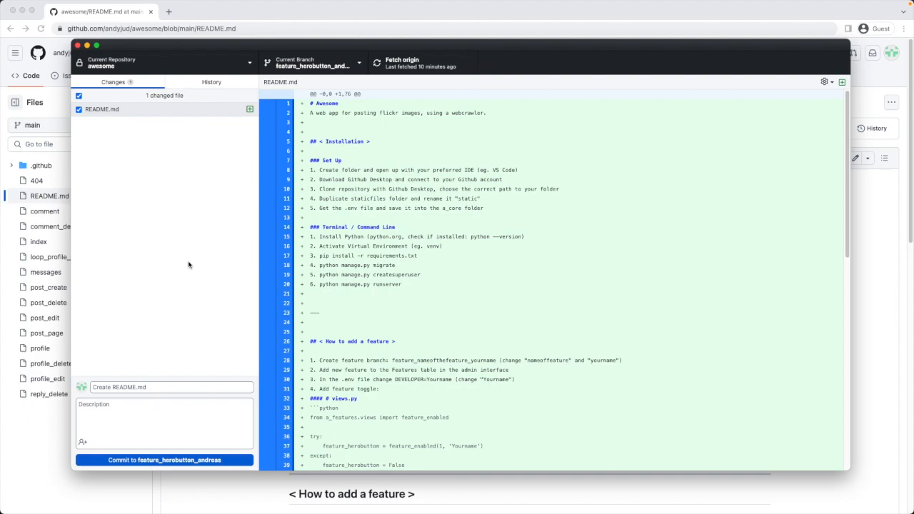
{"action": "mouse_move", "coordinate": [106, 141]}
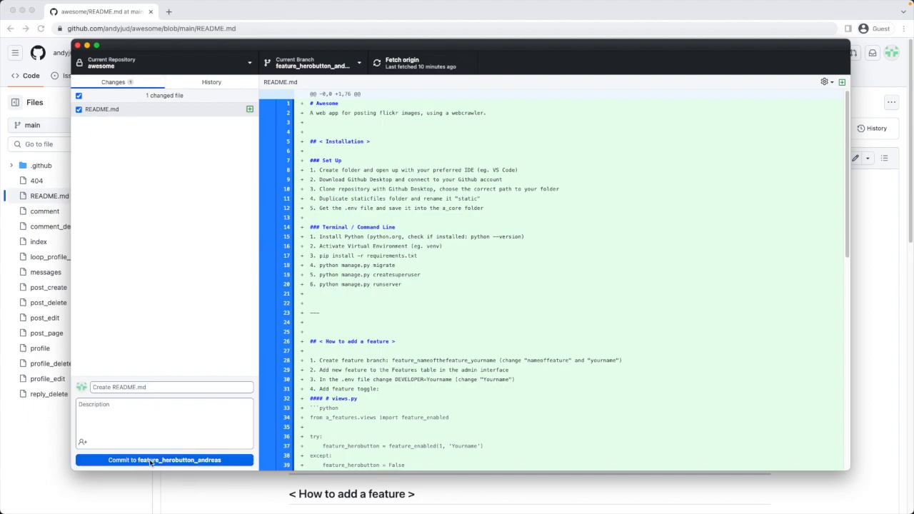
- Commit README.md to feature_herobutton_andreas and push the commit to origin
{"action": "left_click", "coordinate": [165, 460]}
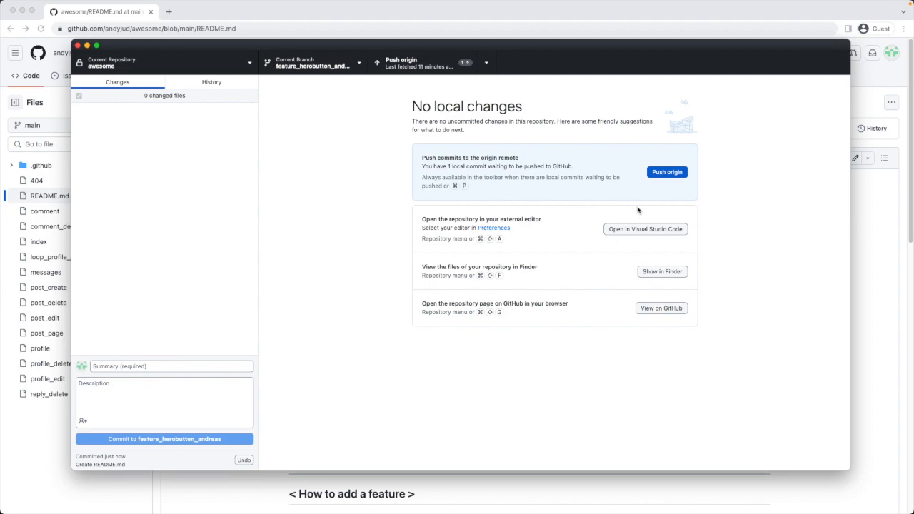
{"action": "left_click", "coordinate": [666, 171]}
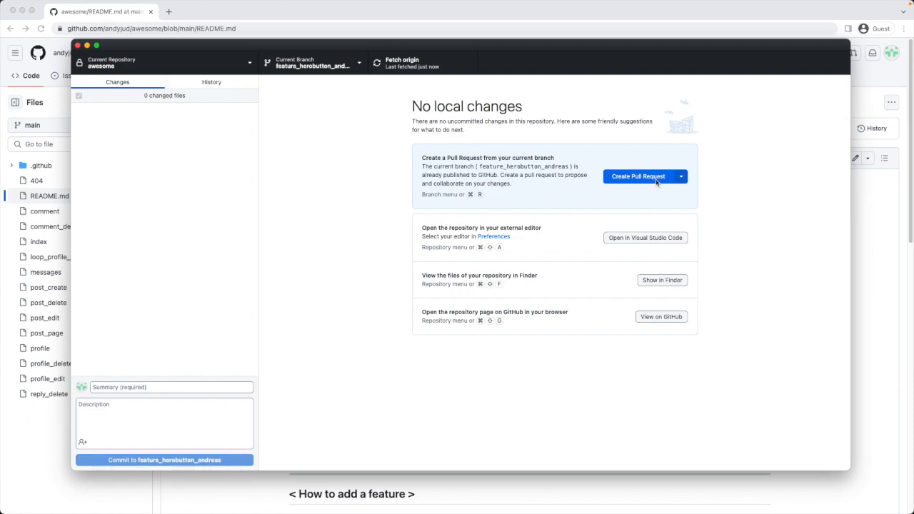
- Create a pull request from feature_herobutton_andreas with staging as the base branch
{"action": "left_click", "coordinate": [638, 177]}
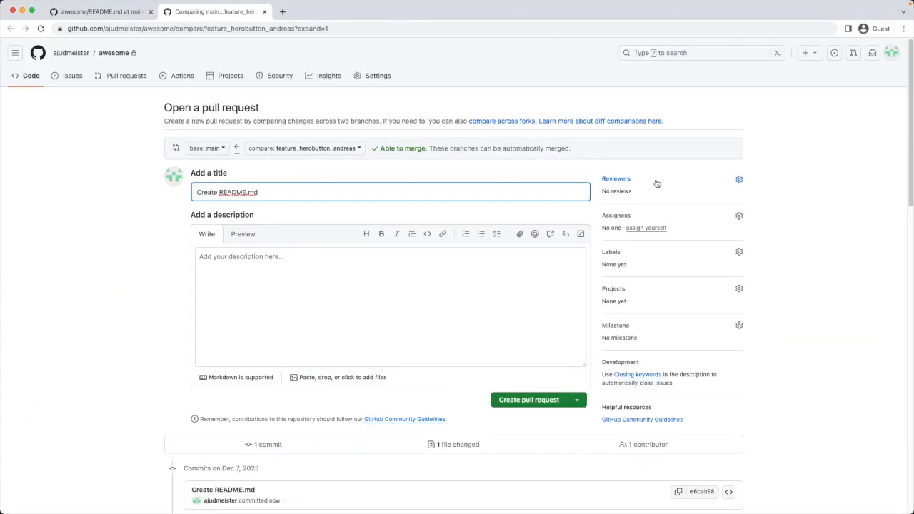
{"action": "left_click", "coordinate": [208, 147]}
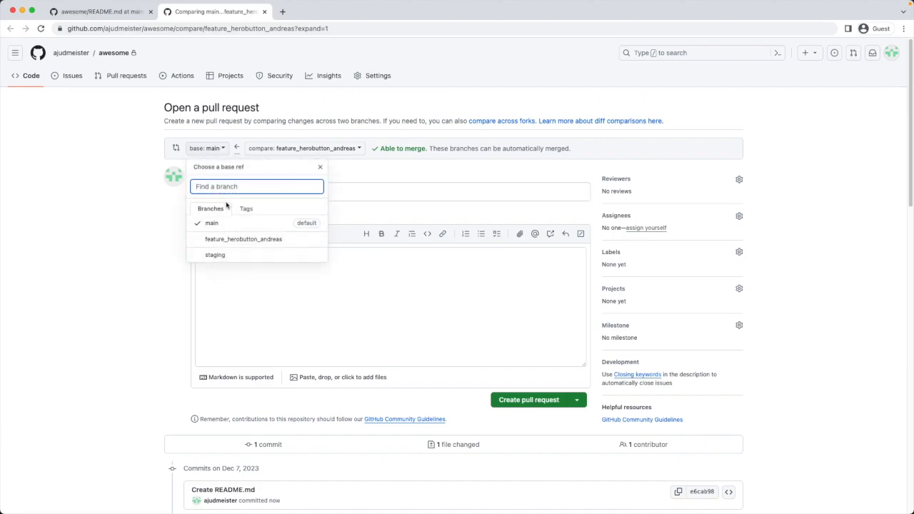
{"action": "left_click", "coordinate": [214, 254]}
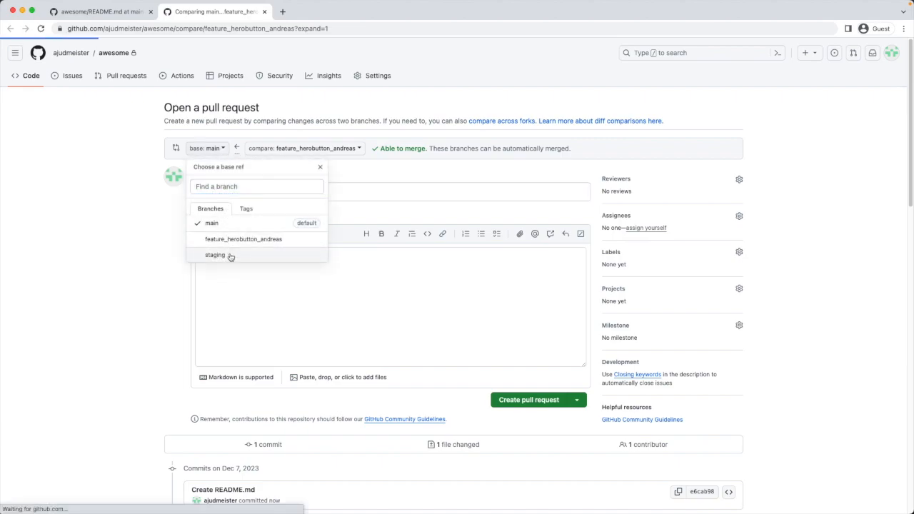
{"action": "left_click", "coordinate": [214, 255]}
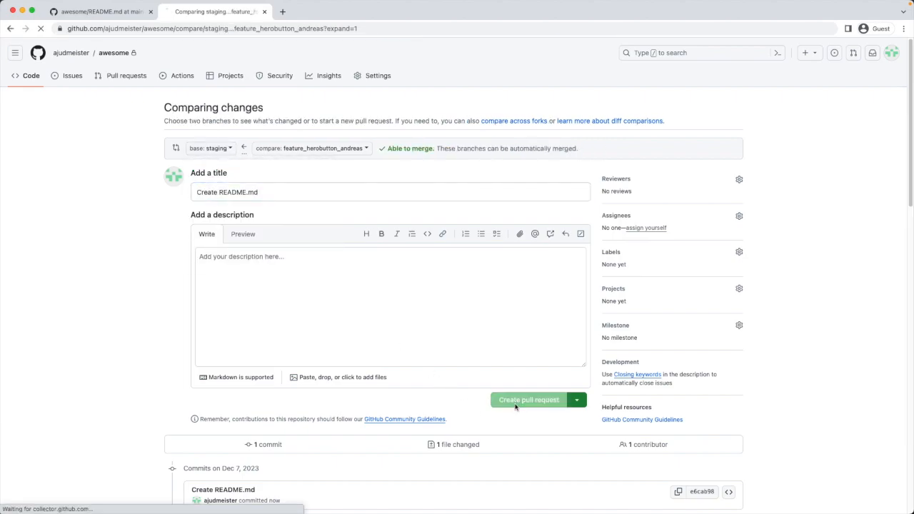
- Merge and confirm pull request #5 into staging, then return to the code overview
{"action": "left_click", "coordinate": [528, 400]}
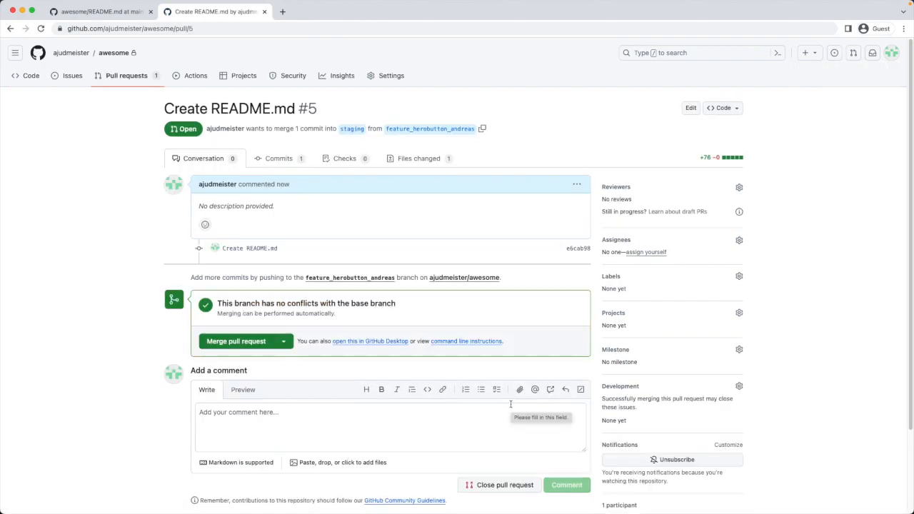
{"action": "left_click", "coordinate": [237, 342]}
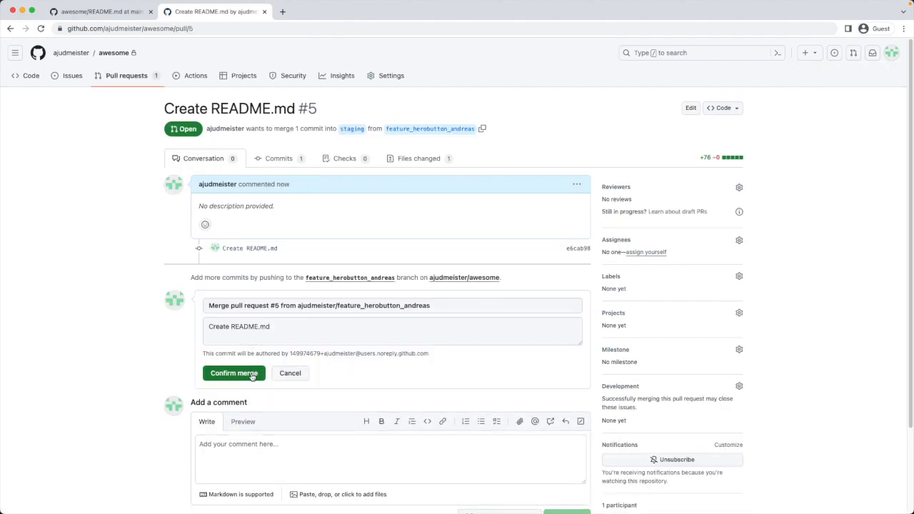
{"action": "left_click", "coordinate": [235, 373]}
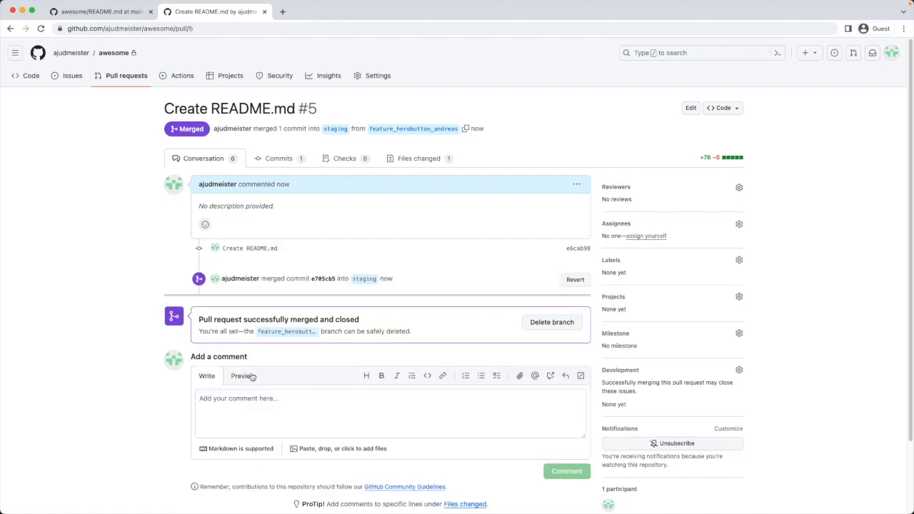
{"action": "mouse_move", "coordinate": [32, 78]}
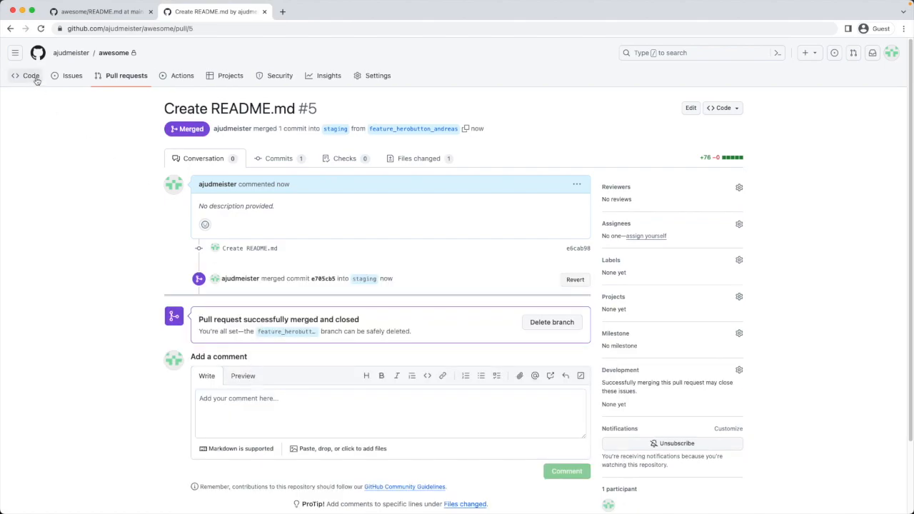
{"action": "left_click", "coordinate": [30, 76]}
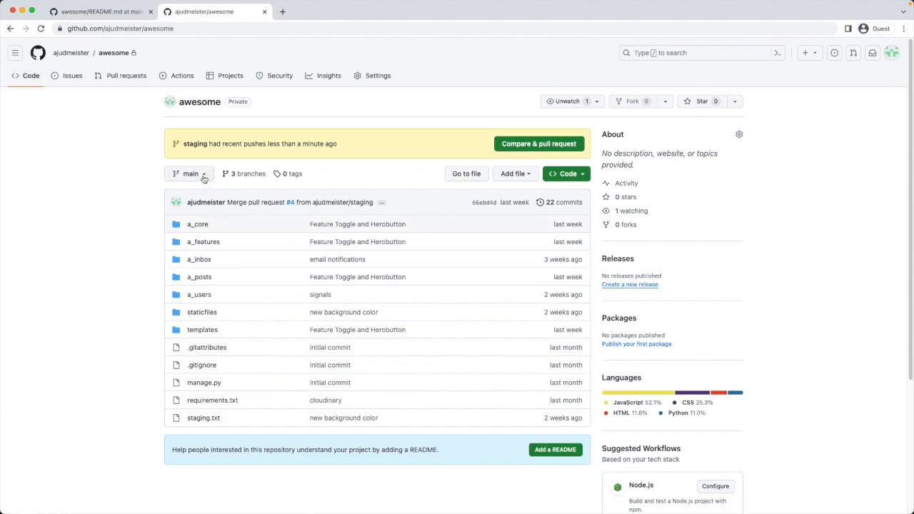
- Switch to the staging branch and view its rendered README.md below the file list
{"action": "left_click", "coordinate": [188, 175]}
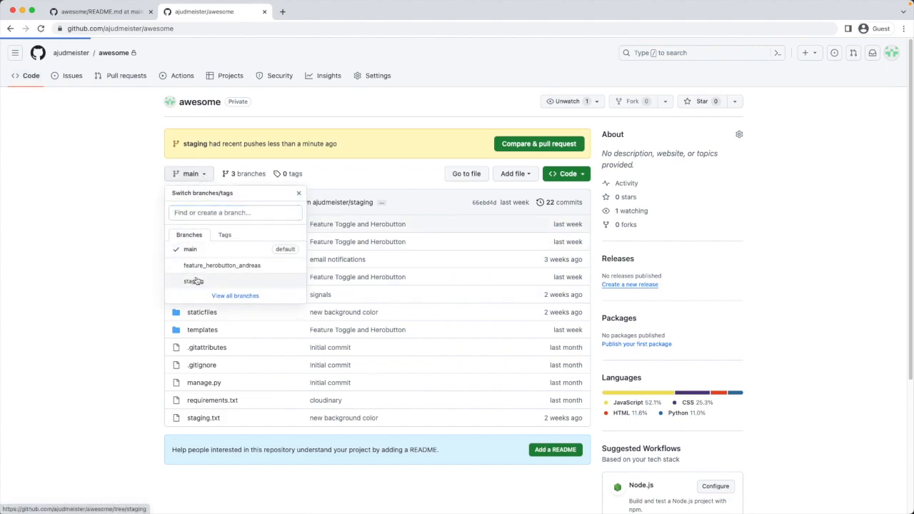
{"action": "left_click", "coordinate": [191, 281]}
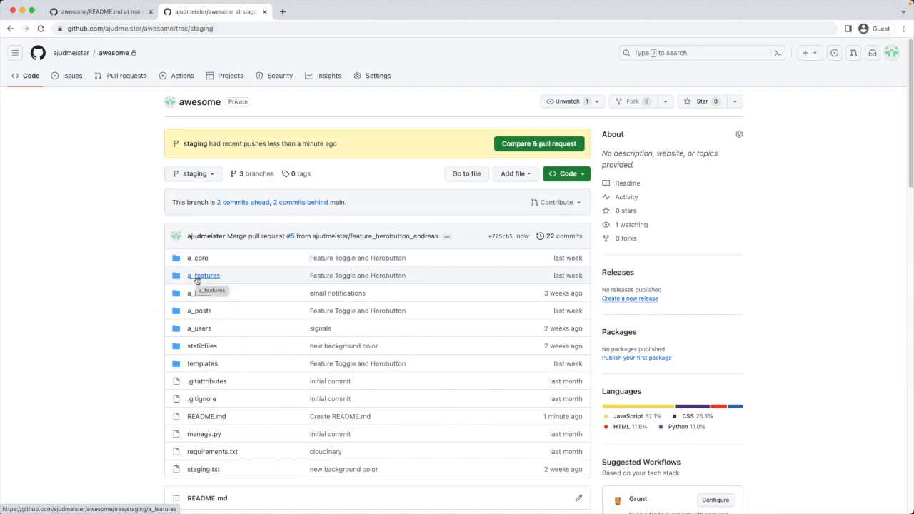
{"action": "scroll", "scroll_direction": "down", "scroll_amount": 3}
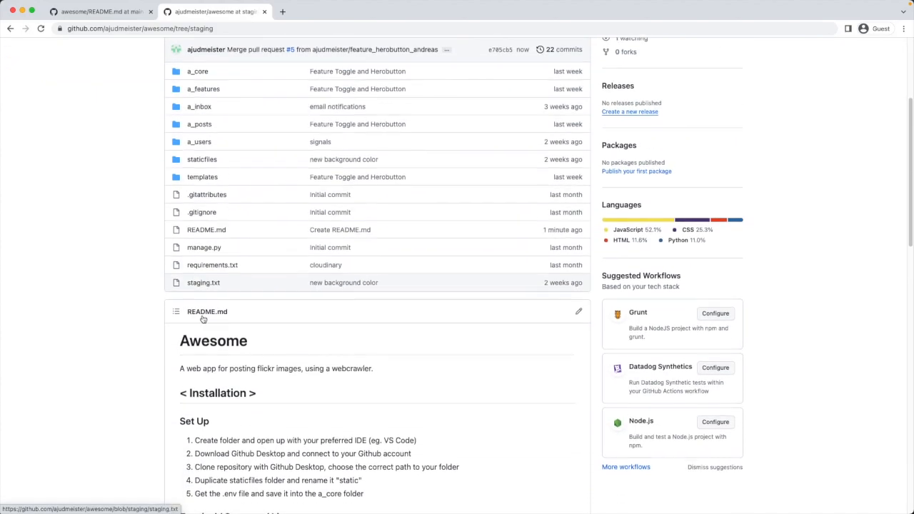
{"action": "scroll", "scroll_direction": "down", "scroll_amount": 3}
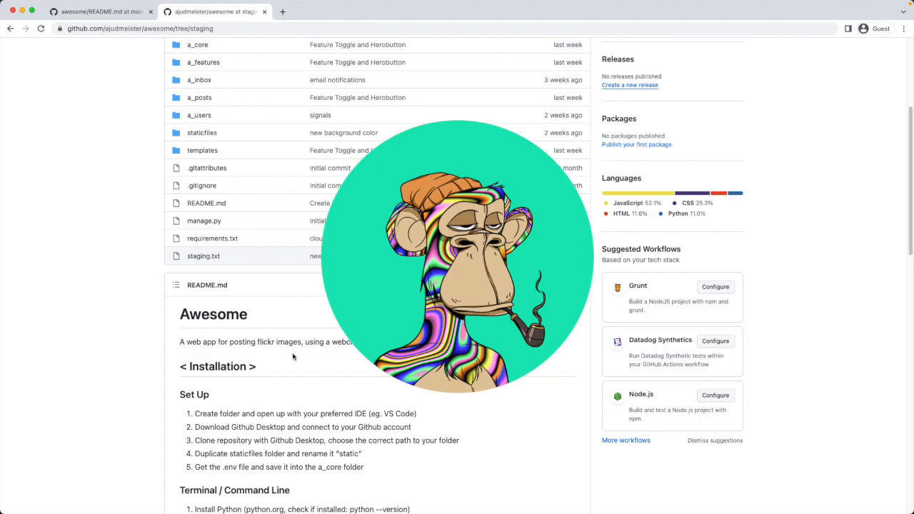
- Rename the new desktop folder to awesome_bobby
{"action": "scroll", "scroll_direction": "down", "scroll_amount": 3}
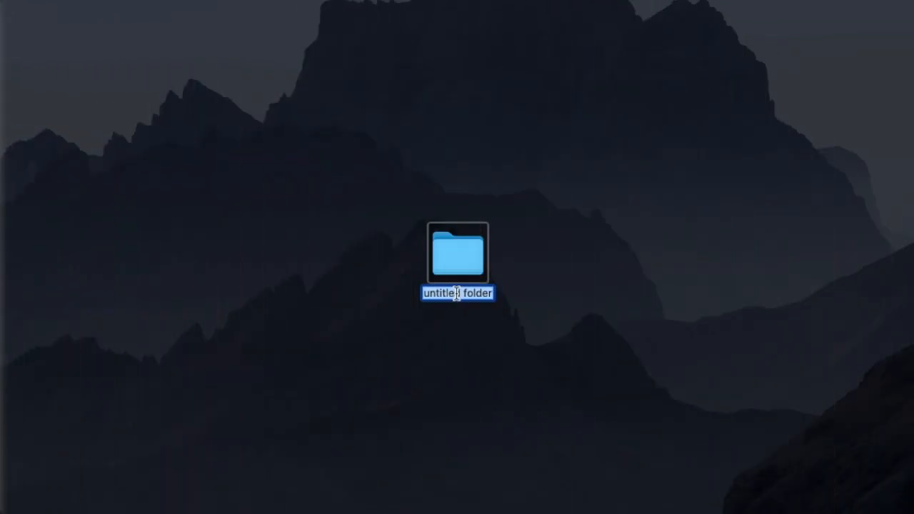
{"action": "type", "text": "a"}
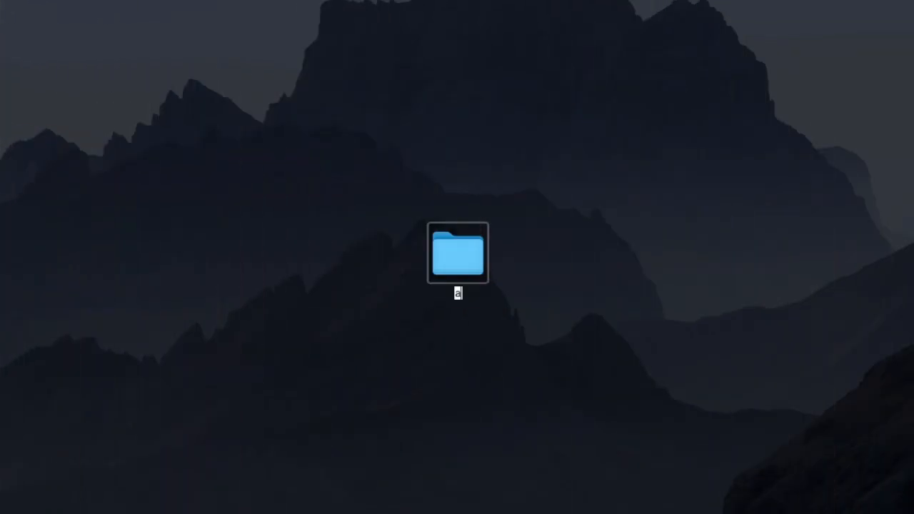
{"action": "type", "text": "wesome_"}
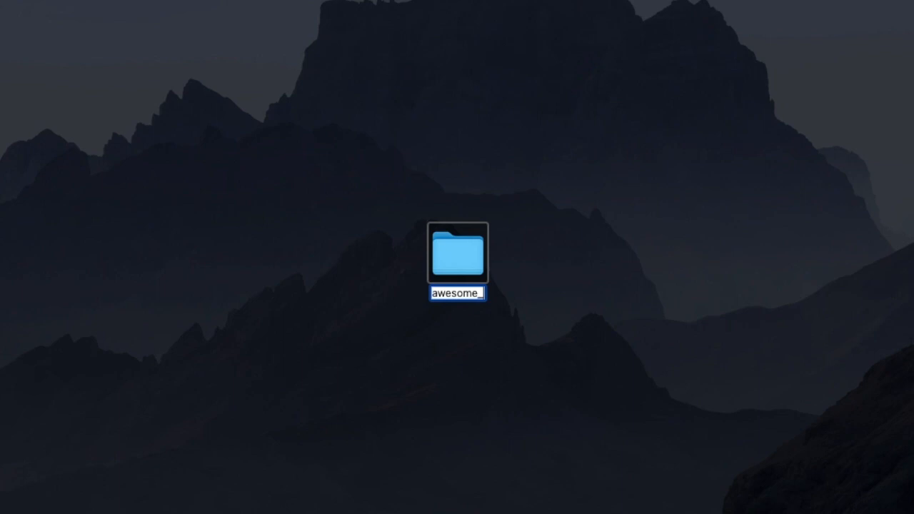
{"action": "type", "text": "bobby"}
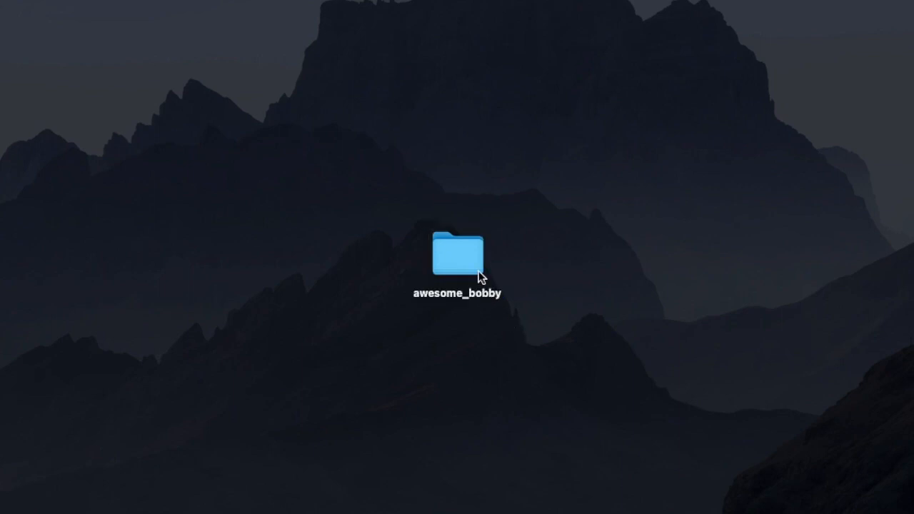
- Open the empty awesome_bobby folder as the VS Code workspace
{"action": "double_click", "coordinate": [457, 257]}
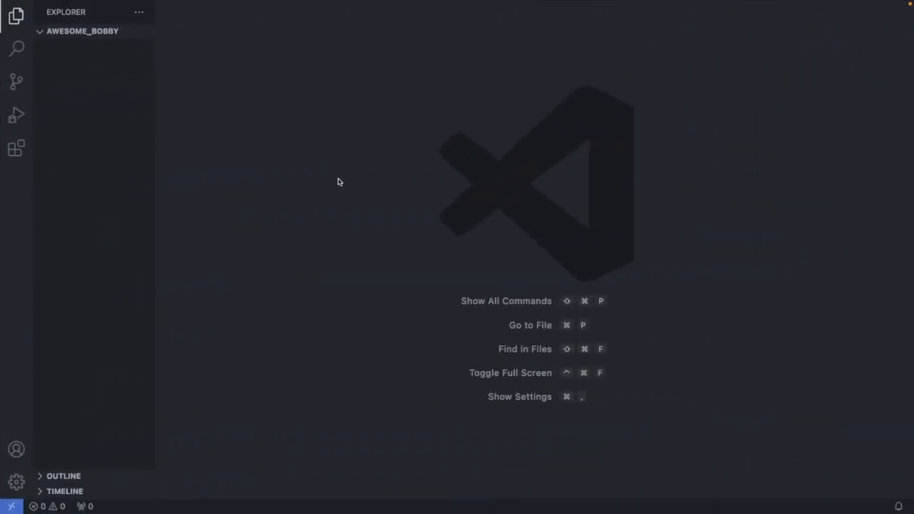
{"action": "mouse_move", "coordinate": [475, 230]}
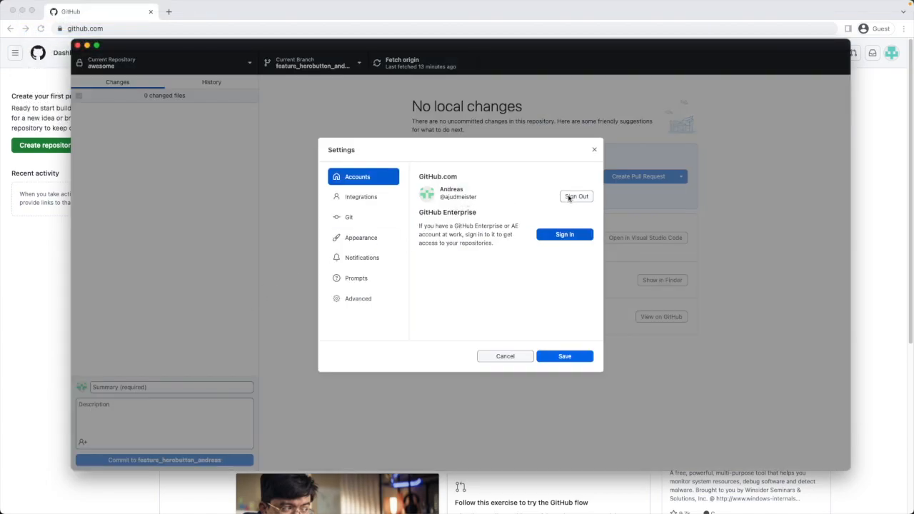
- Sign out of the GitHub.com account and start signing in again via the browser
{"action": "left_click", "coordinate": [578, 197]}
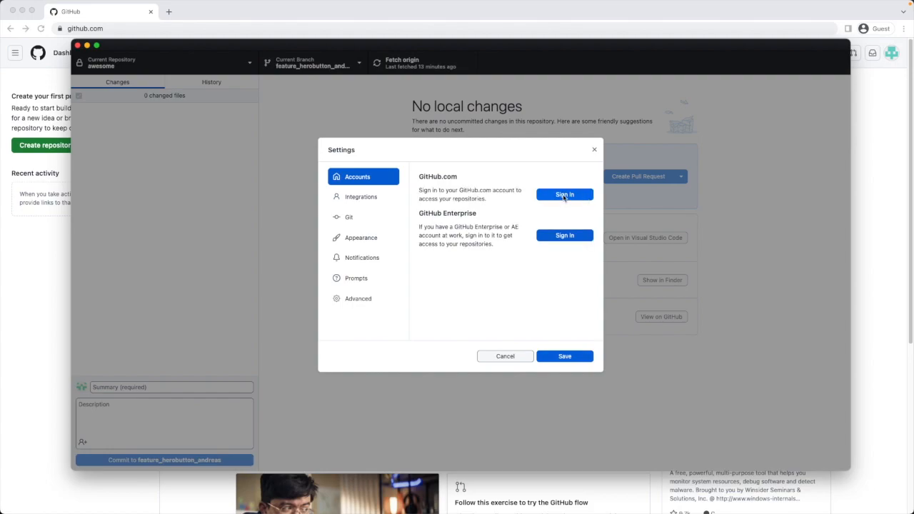
{"action": "left_click", "coordinate": [564, 194]}
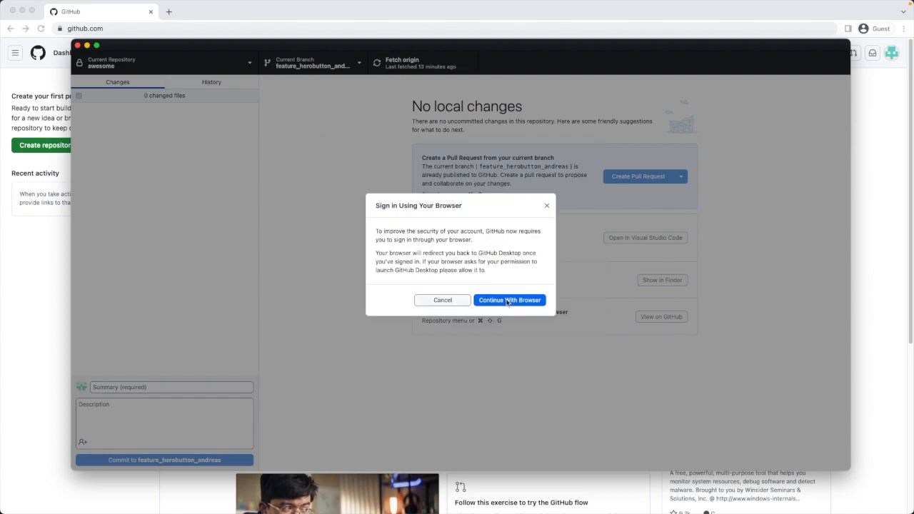
{"action": "left_click", "coordinate": [508, 300]}
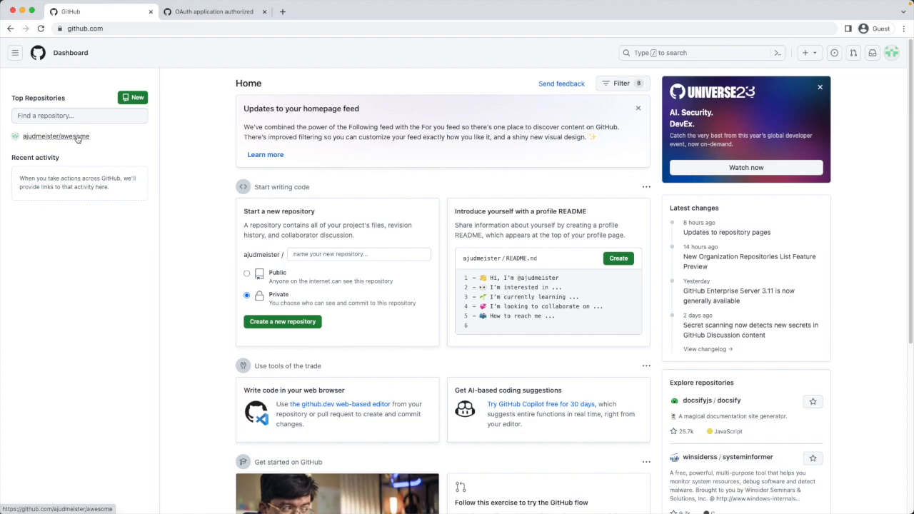
- Go to the awesome repository's Settings and its Collaborators access page
{"action": "left_click", "coordinate": [56, 136]}
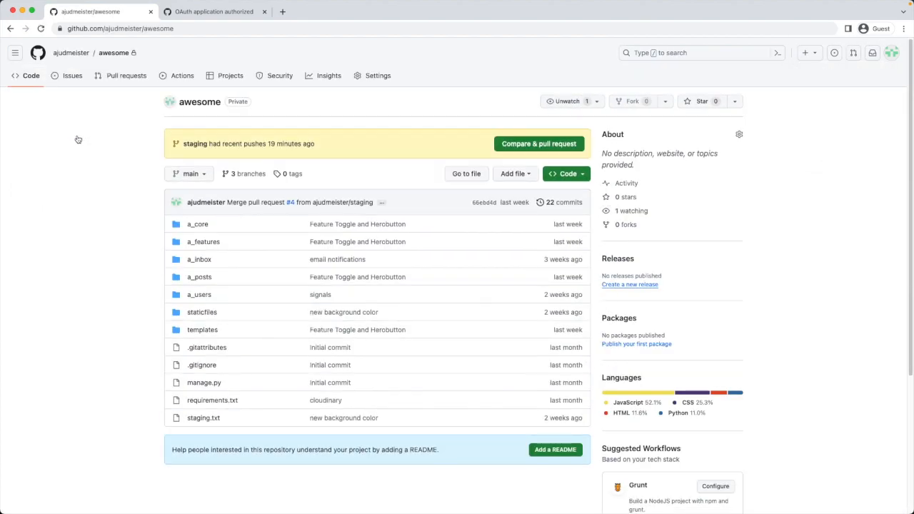
{"action": "mouse_move", "coordinate": [378, 76]}
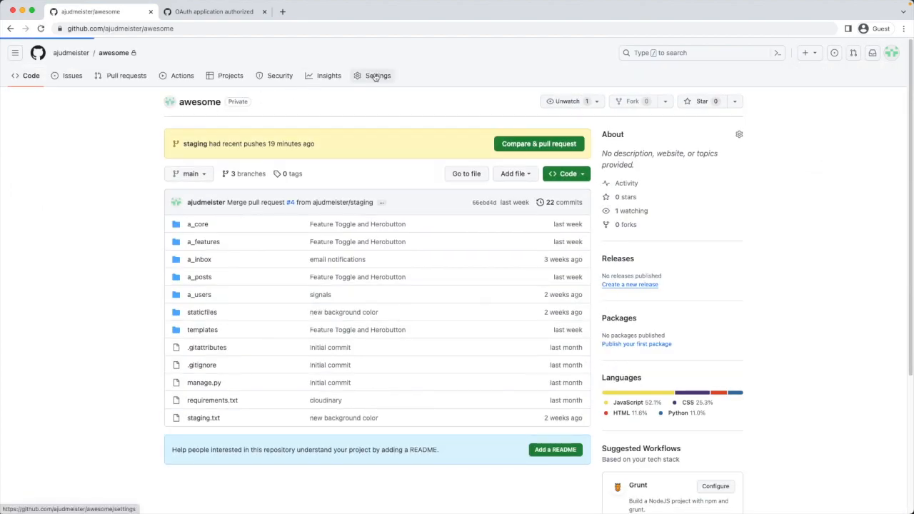
{"action": "left_click", "coordinate": [377, 75]}
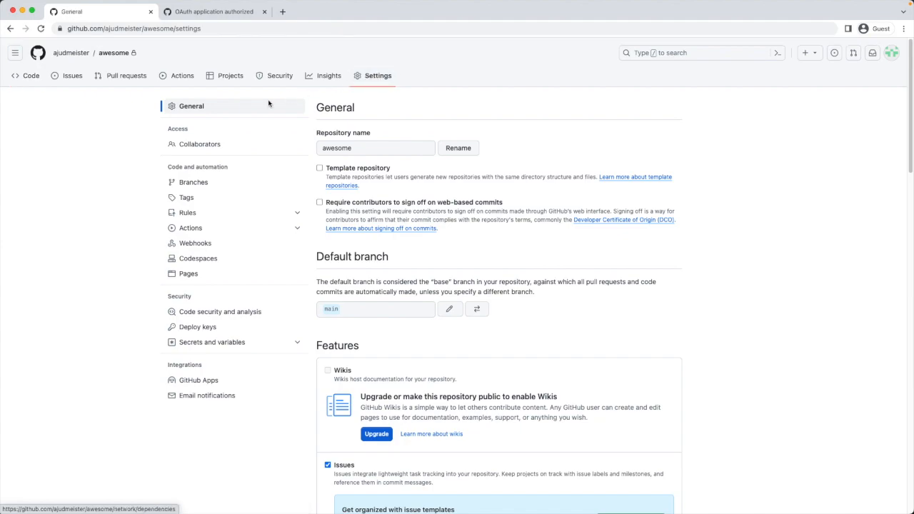
{"action": "left_click", "coordinate": [200, 144]}
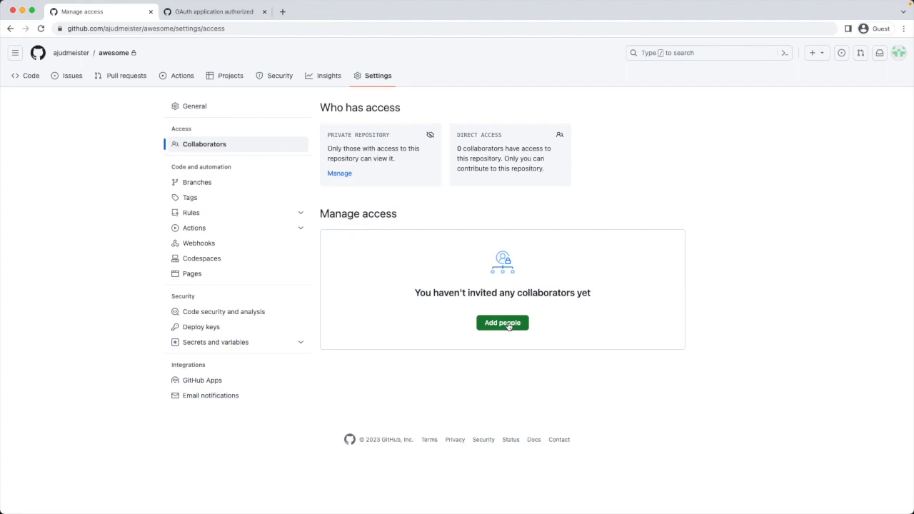
- Invite bobbyawesome as a collaborator and accept the invitation from that account
{"action": "left_click", "coordinate": [502, 322]}
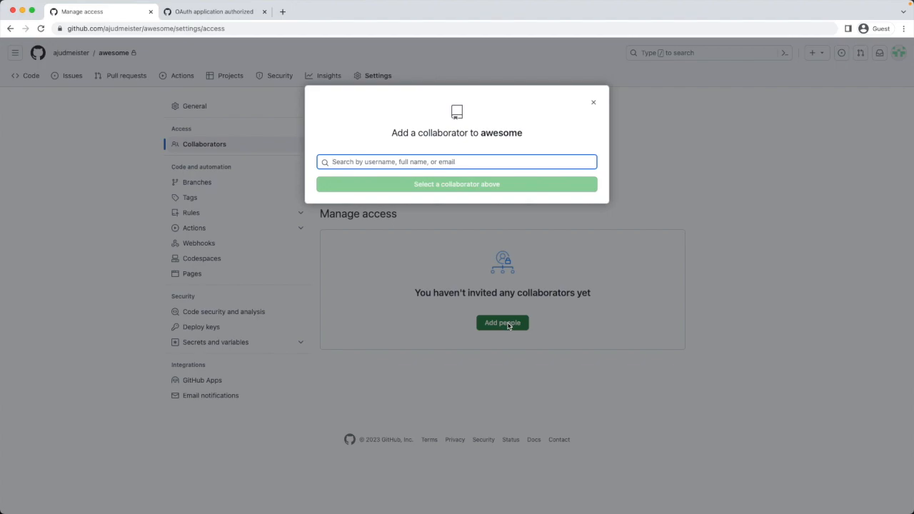
{"action": "type", "text": "aju"}
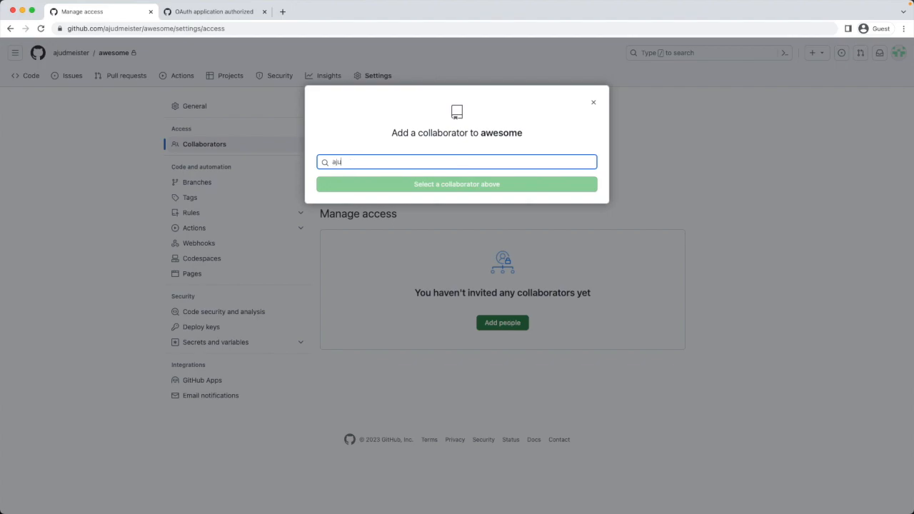
{"action": "left_click", "coordinate": [457, 182]}
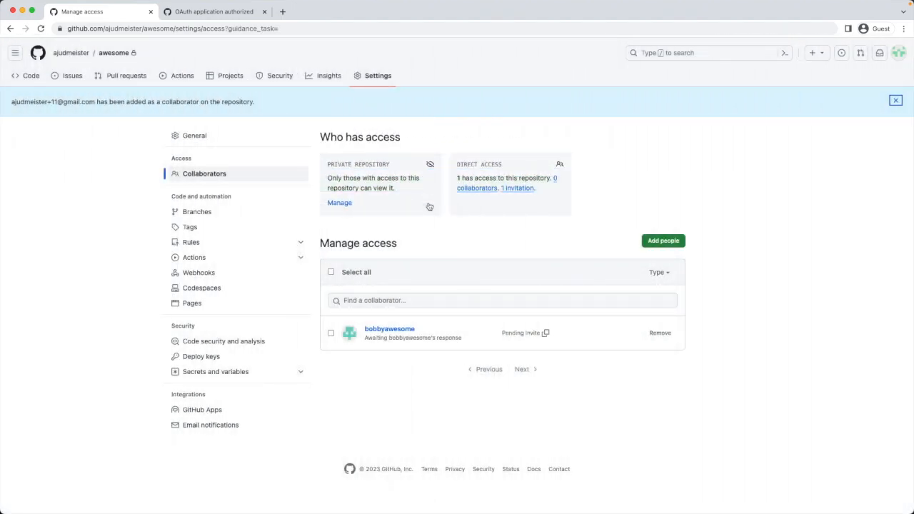
{"action": "mouse_move", "coordinate": [464, 364]}
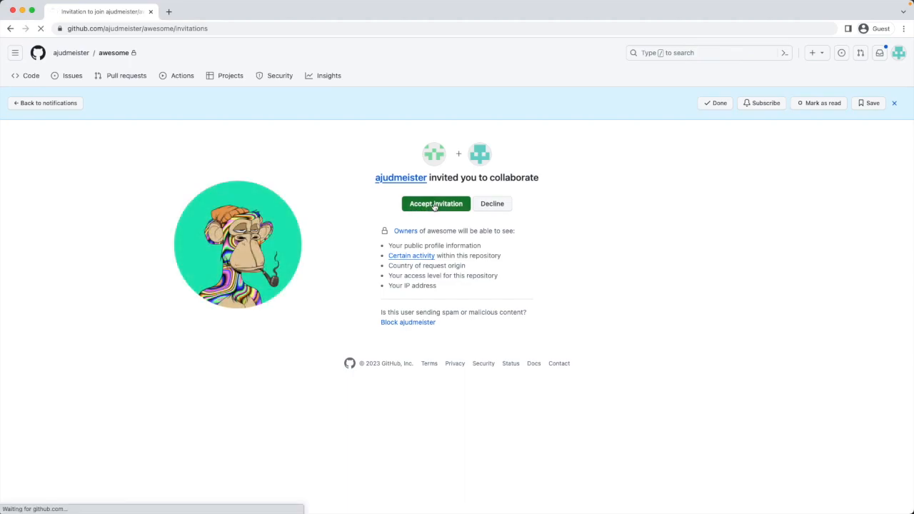
{"action": "left_click", "coordinate": [436, 203]}
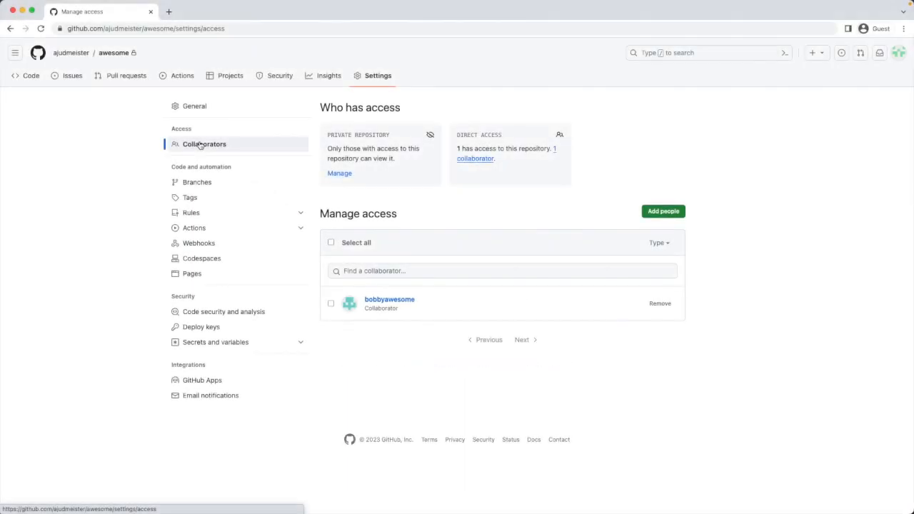
{"action": "mouse_move", "coordinate": [409, 310]}
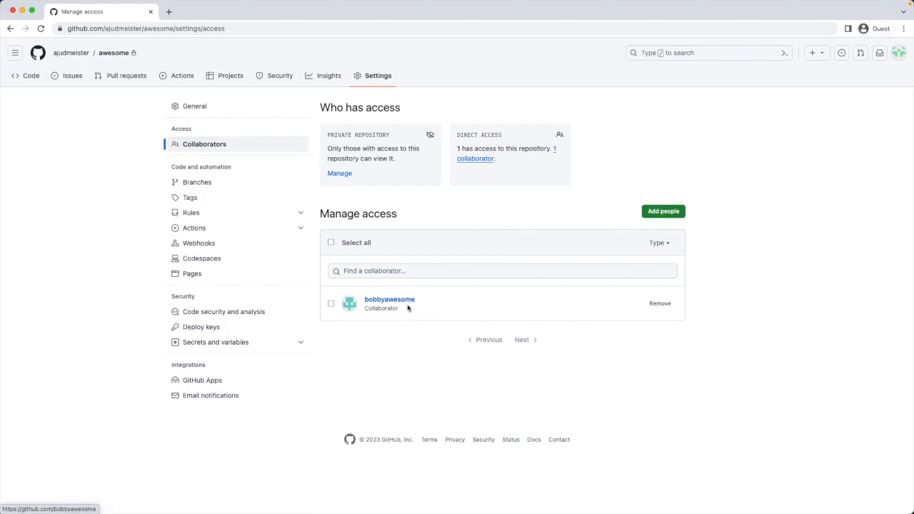
{"action": "mouse_move", "coordinate": [463, 323]}
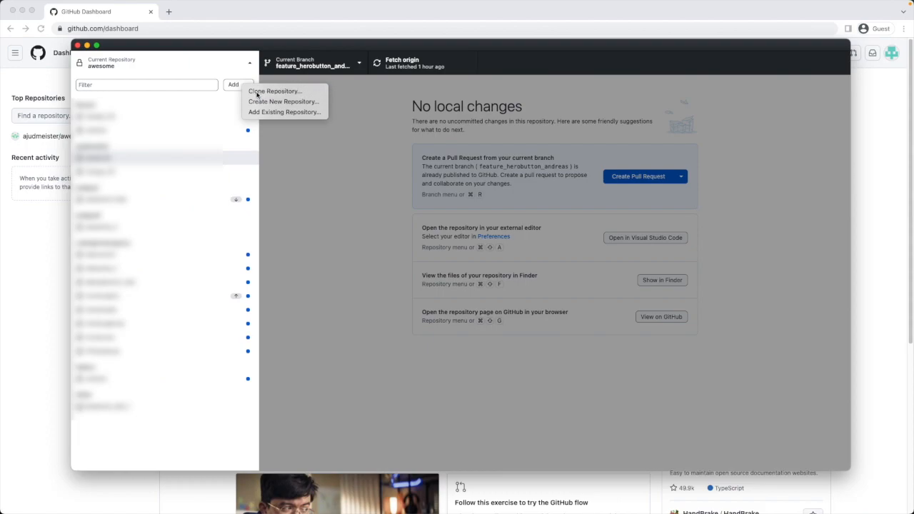
- Choose the awesome repository to clone and a local folder on the Desktop
{"action": "left_click", "coordinate": [274, 91]}
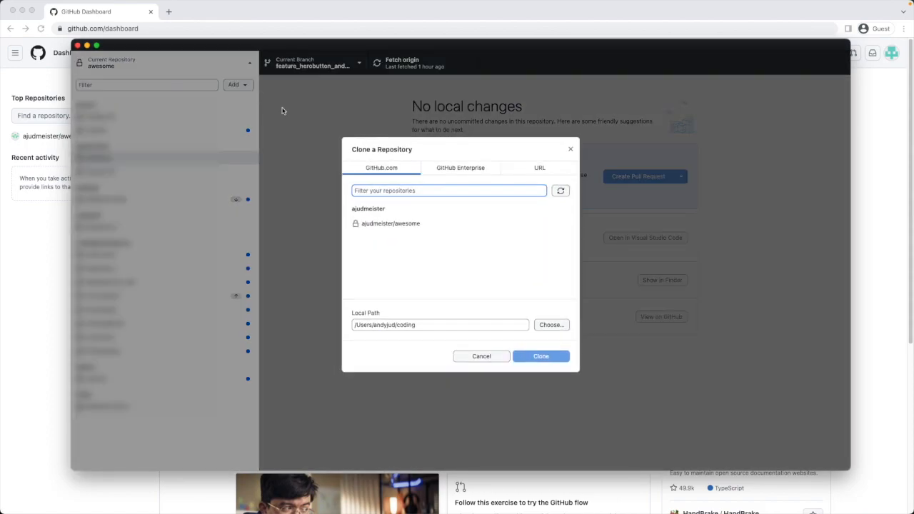
{"action": "mouse_move", "coordinate": [417, 223]}
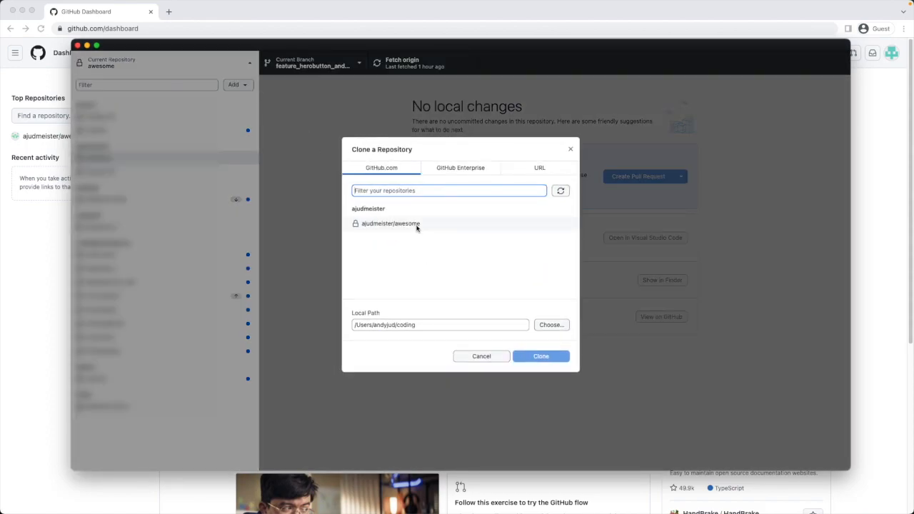
{"action": "left_click", "coordinate": [402, 223]}
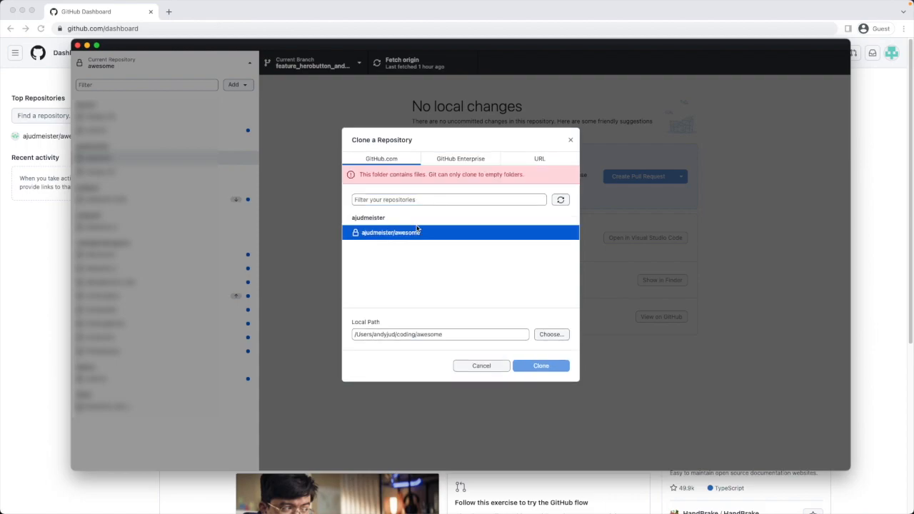
{"action": "mouse_move", "coordinate": [434, 347]}
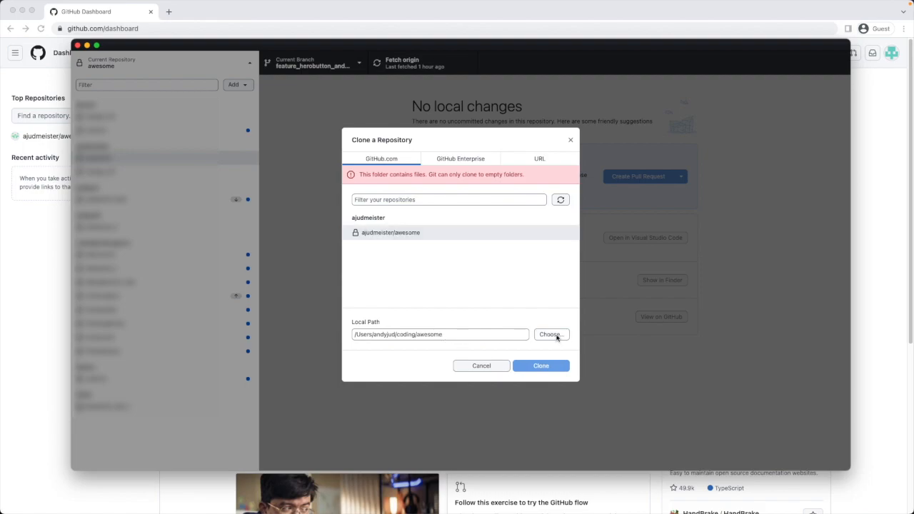
{"action": "left_click", "coordinate": [551, 335]}
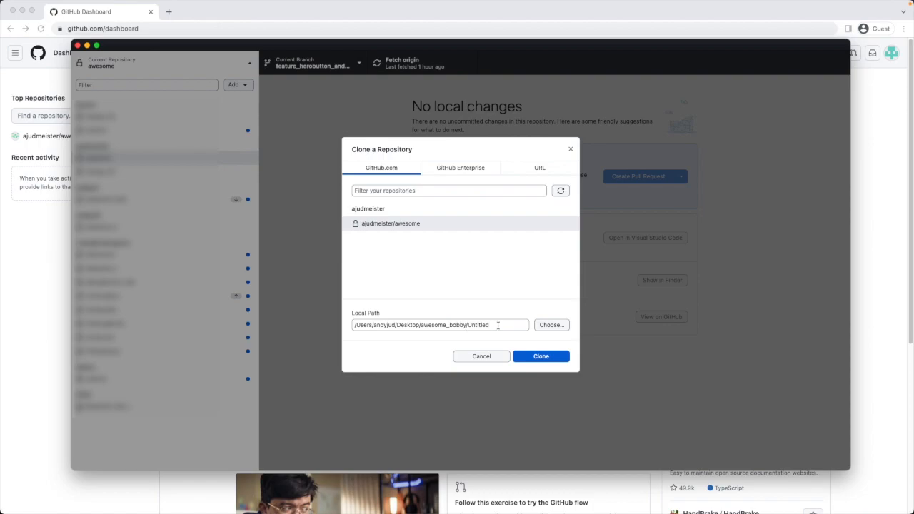
- Trim 'untitled' from the local path so it targets awesome_bobby, allowing Desktop access
{"action": "double_click", "coordinate": [477, 326]}
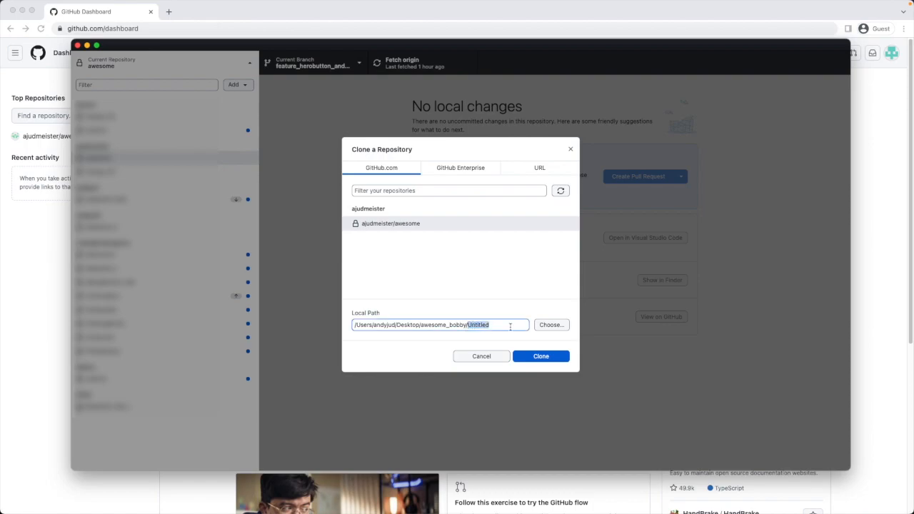
{"action": "key", "text": "Backspace"}
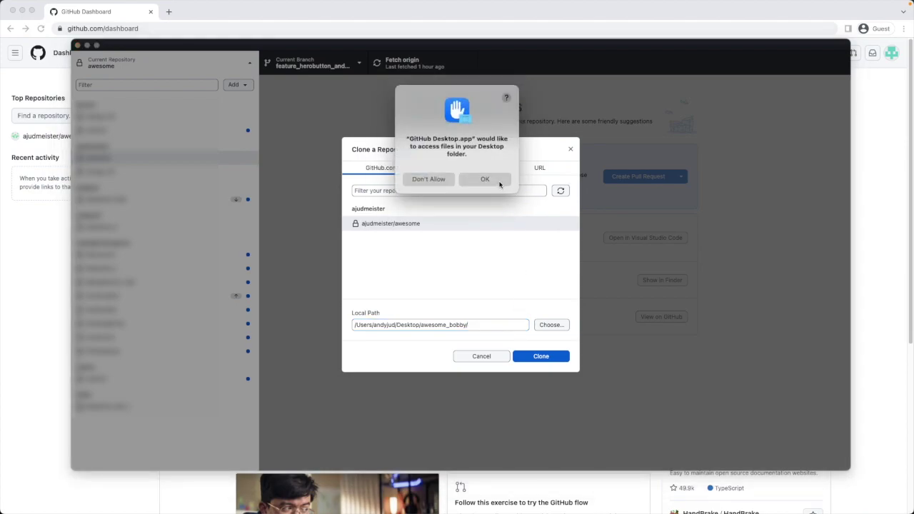
{"action": "left_click", "coordinate": [486, 180]}
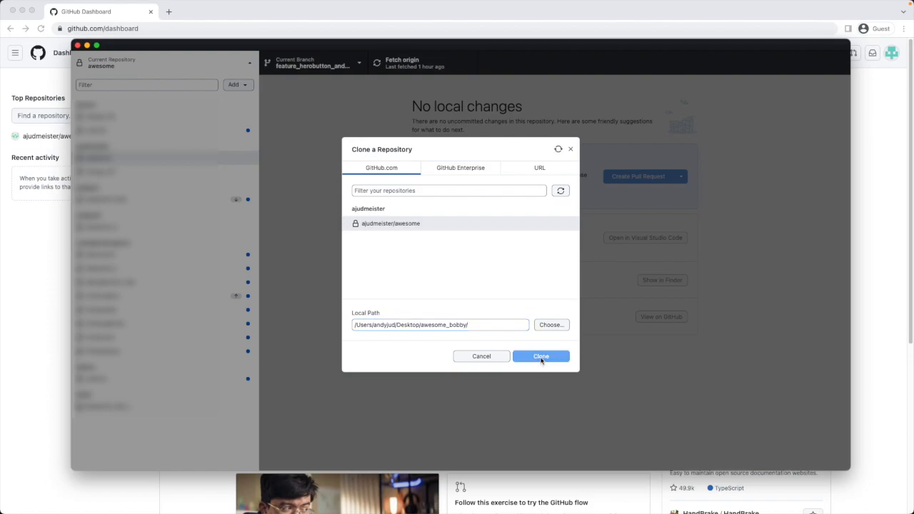
- Clone the awesome repository into the awesome_bobby folder
{"action": "left_click", "coordinate": [540, 356]}
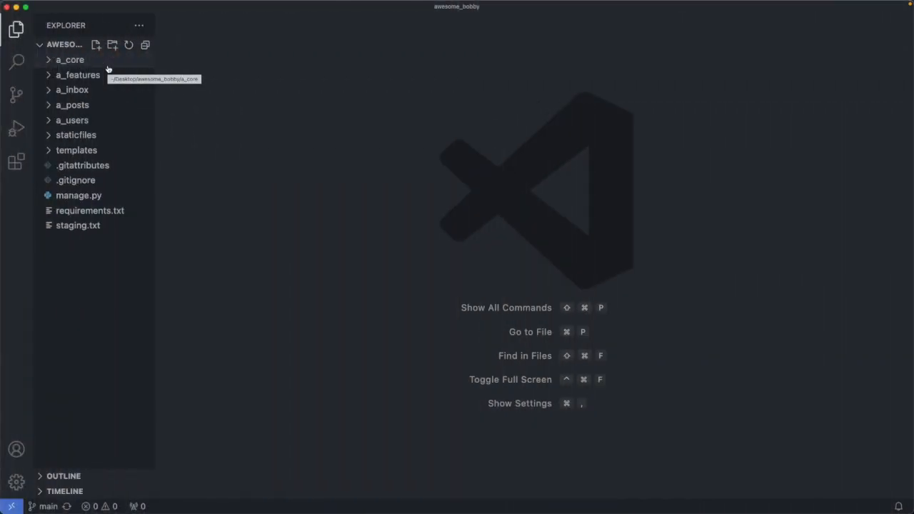
{"action": "mouse_move", "coordinate": [89, 300]}
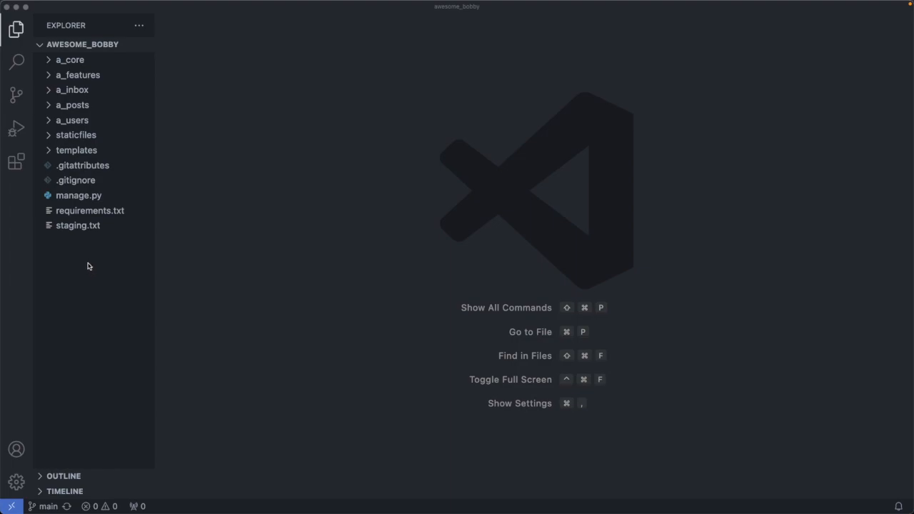
- Rename the 'staticfiles copy' folder to static, beside the original staticfiles
{"action": "left_click", "coordinate": [76, 134]}
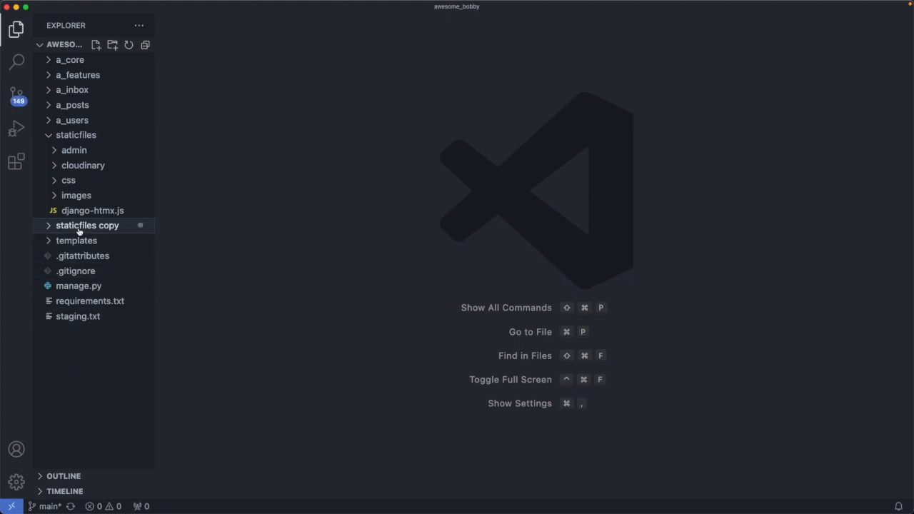
{"action": "right_click", "coordinate": [87, 226]}
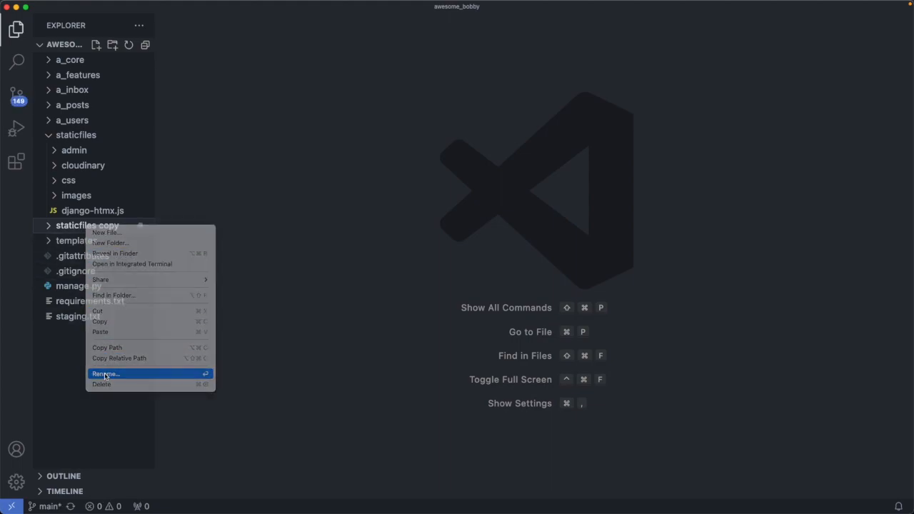
{"action": "left_click", "coordinate": [105, 375]}
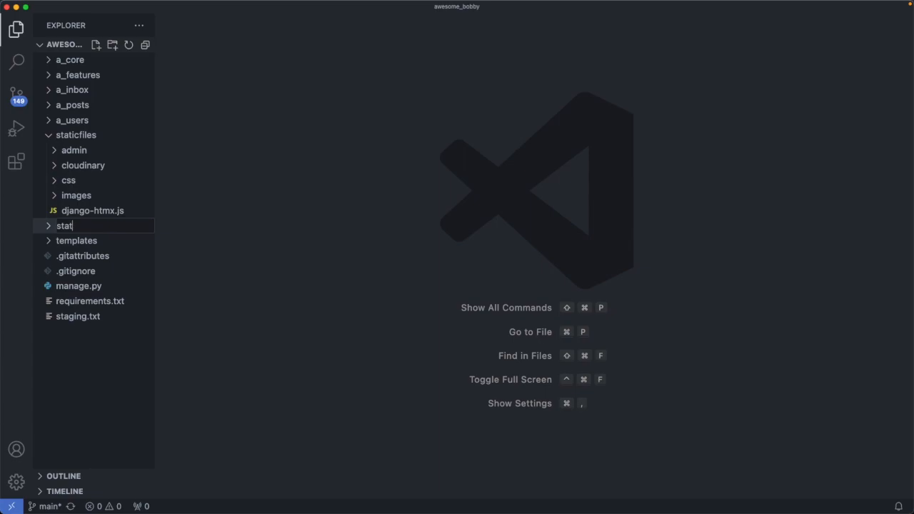
{"action": "key", "text": "Enter"}
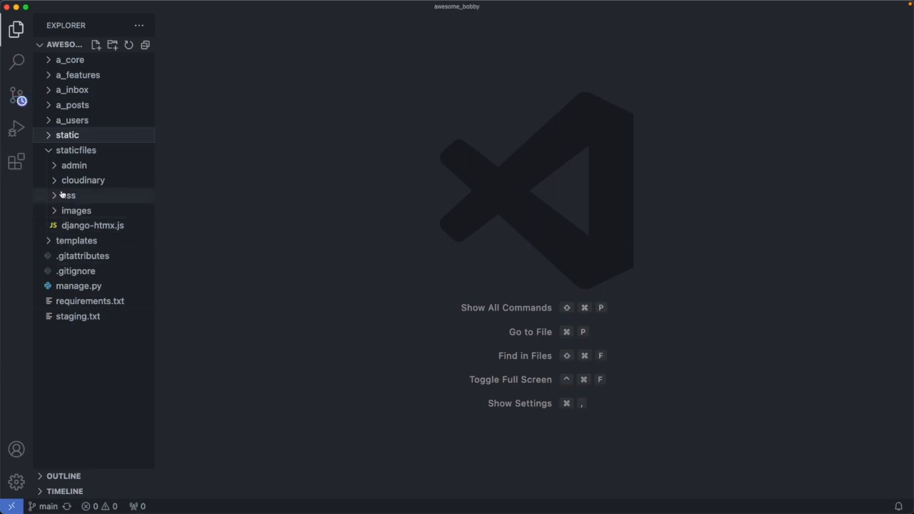
{"action": "left_click", "coordinate": [76, 150]}
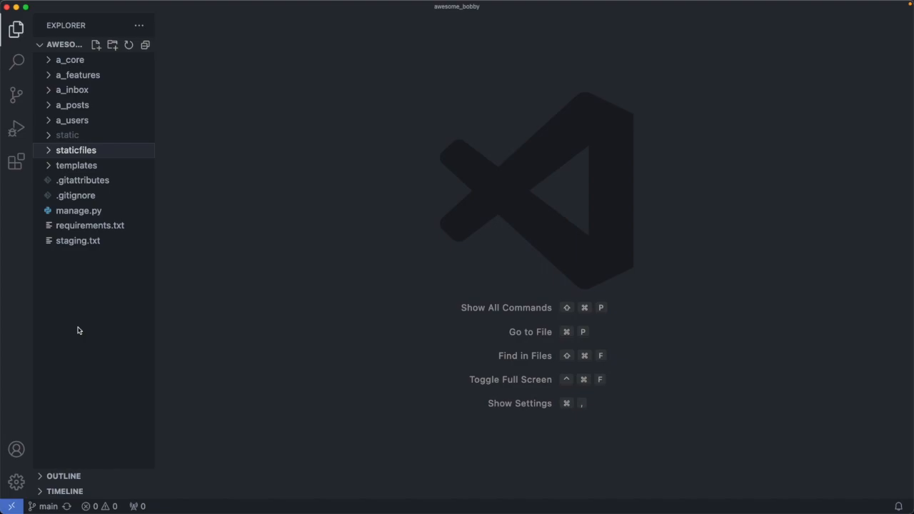
{"action": "mouse_move", "coordinate": [105, 261]}
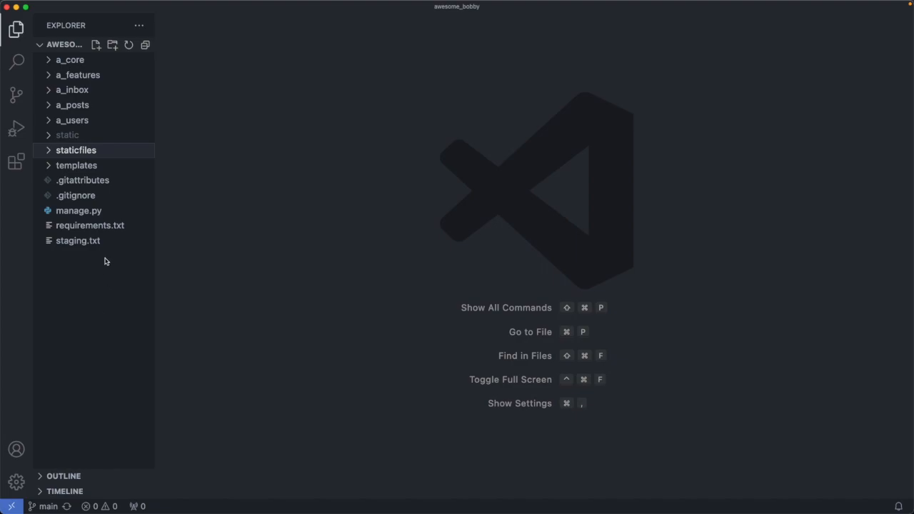
- Create a .env file in a_core with the environment variables, DEVELOPER set to Bobby
{"action": "left_click", "coordinate": [70, 60]}
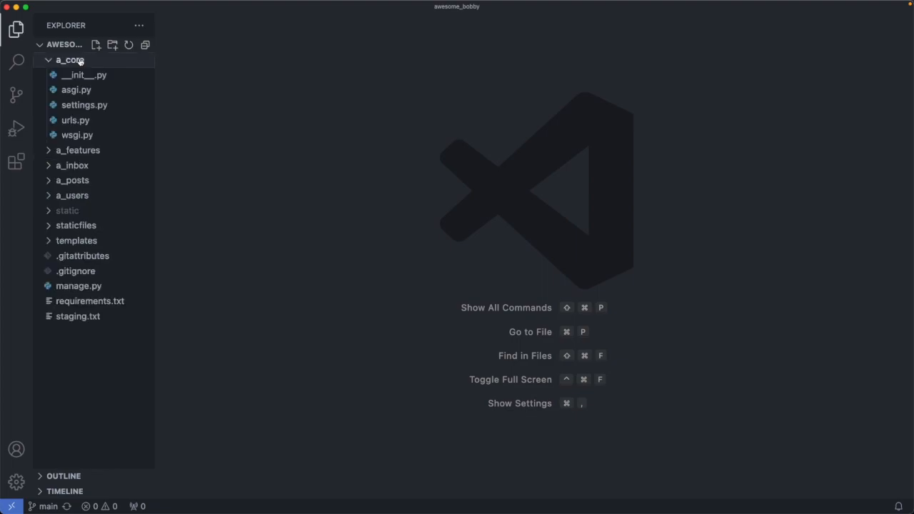
{"action": "left_click", "coordinate": [99, 44]}
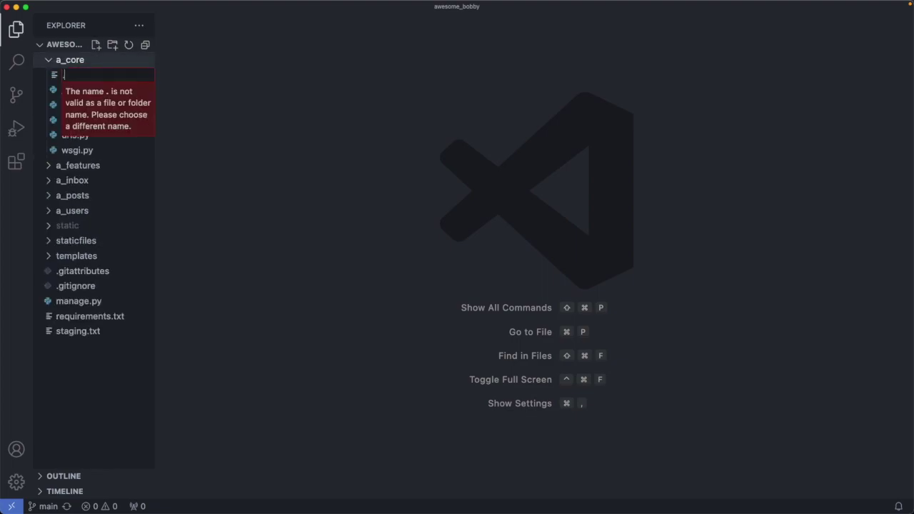
{"action": "type", "text": ".env"}
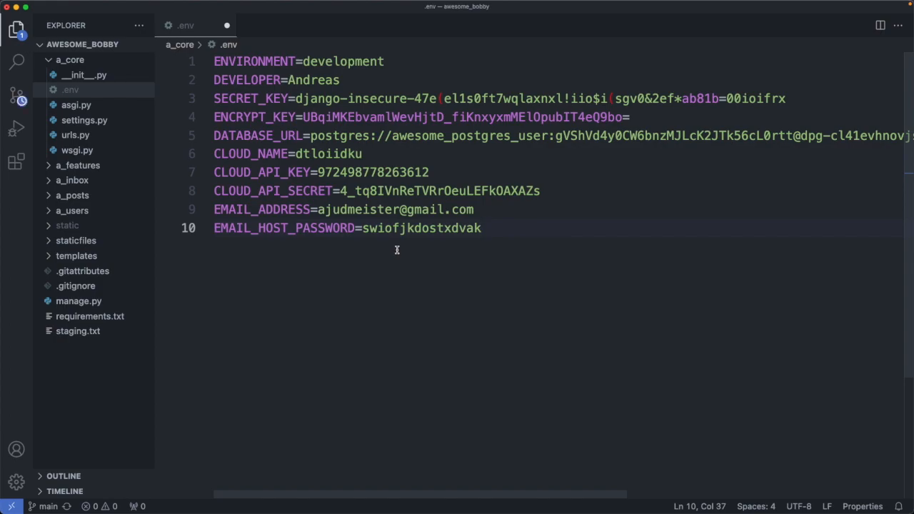
{"action": "double_click", "coordinate": [311, 80]}
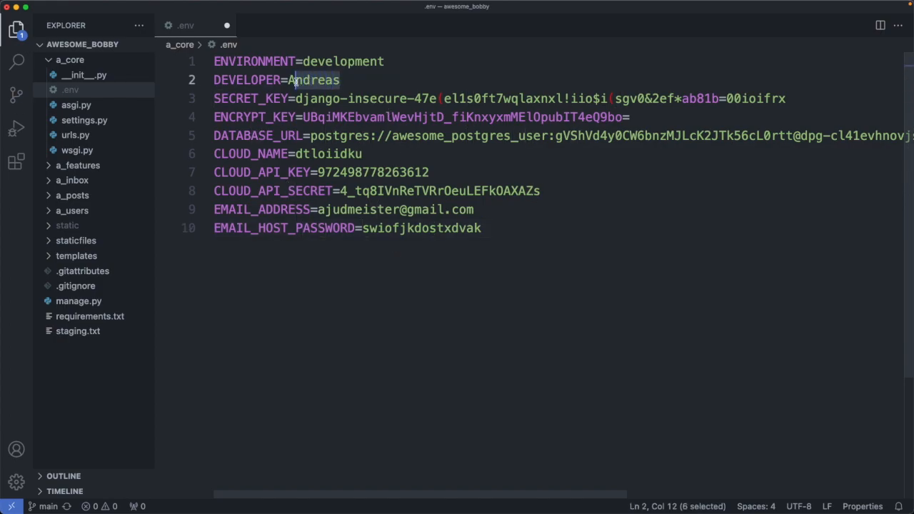
{"action": "type", "text": "Bobby"}
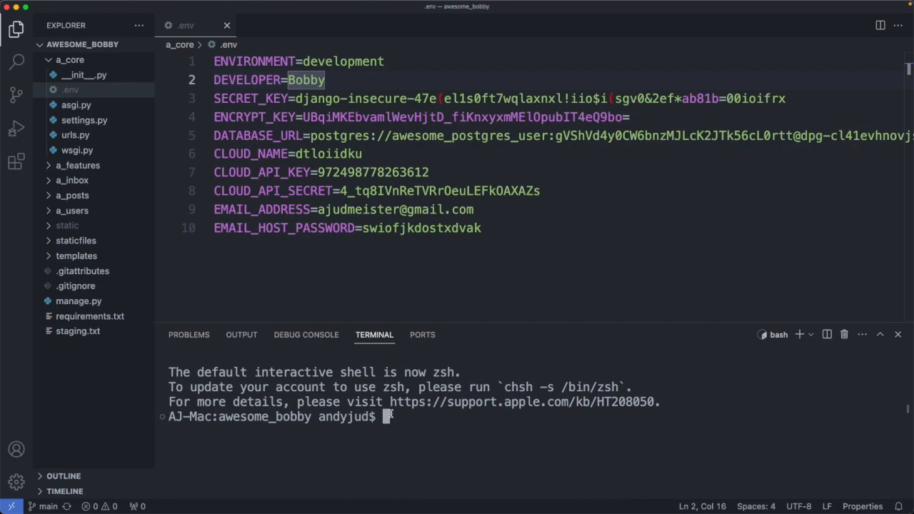
- Create a venv virtual environment with python3 and activate it via source venv/bin/activate
{"action": "type", "text": "python3 -m v"}
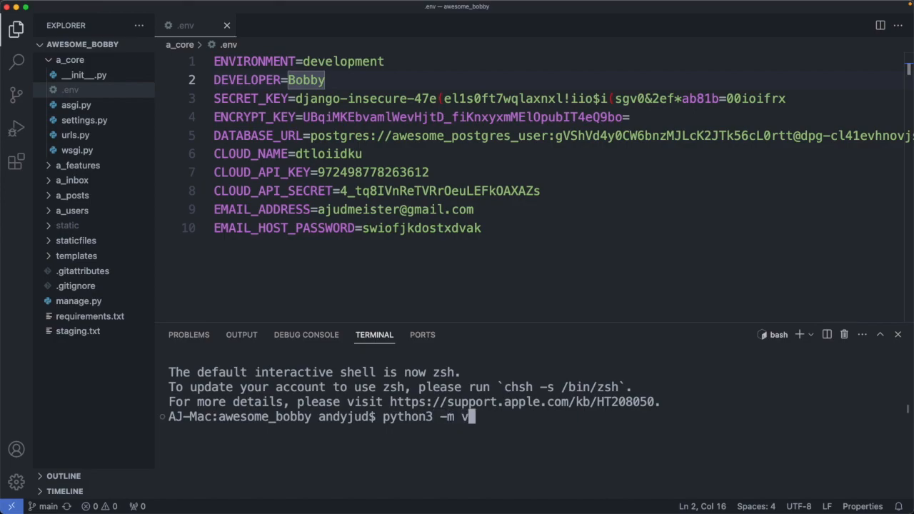
{"action": "type", "text": "env"}
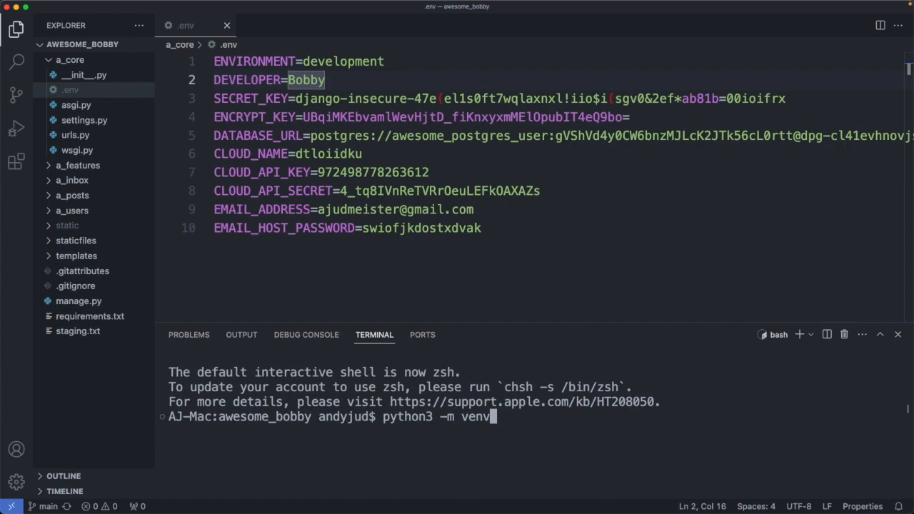
{"action": "type", "text": "venv"}
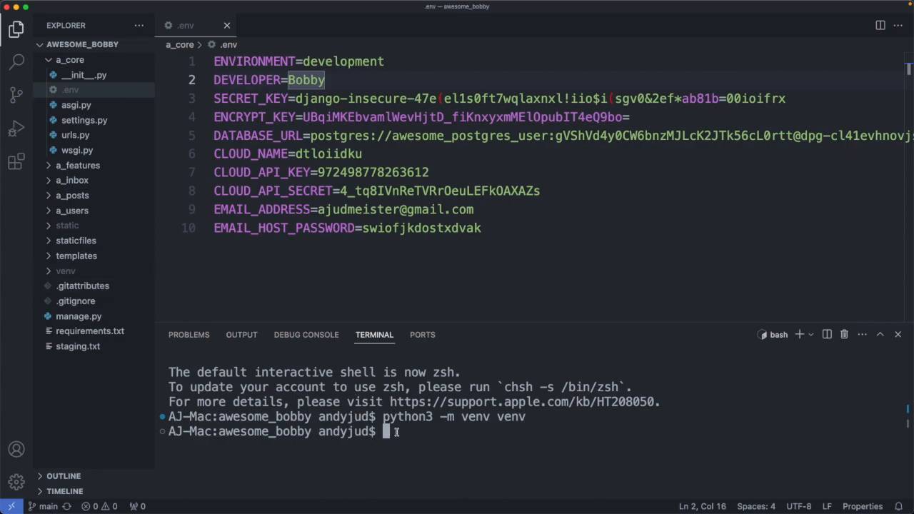
{"action": "type", "text": "source"}
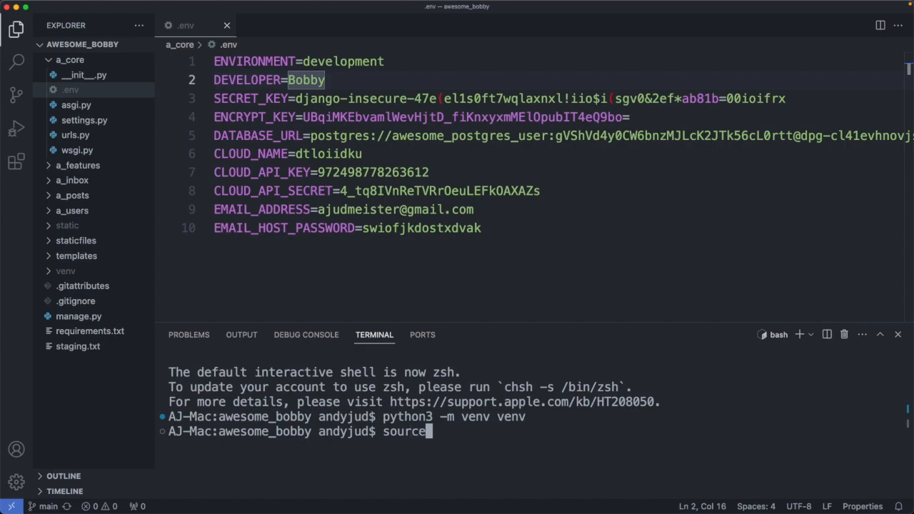
{"action": "type", "text": "venv/"}
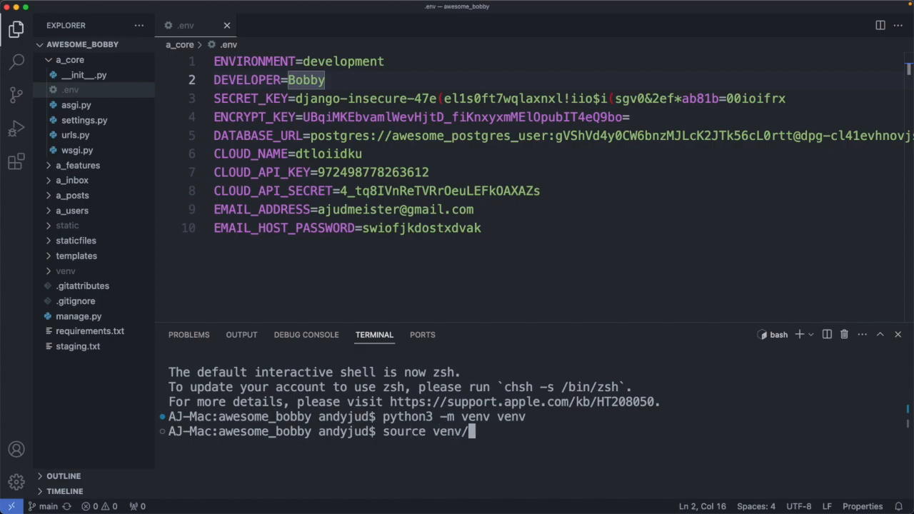
{"action": "type", "text": "bin/activa"}
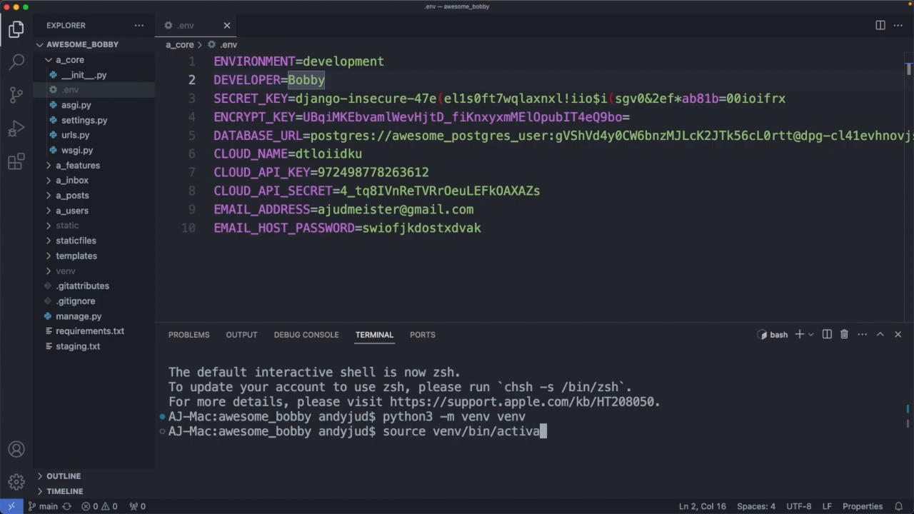
{"action": "key", "text": "Enter"}
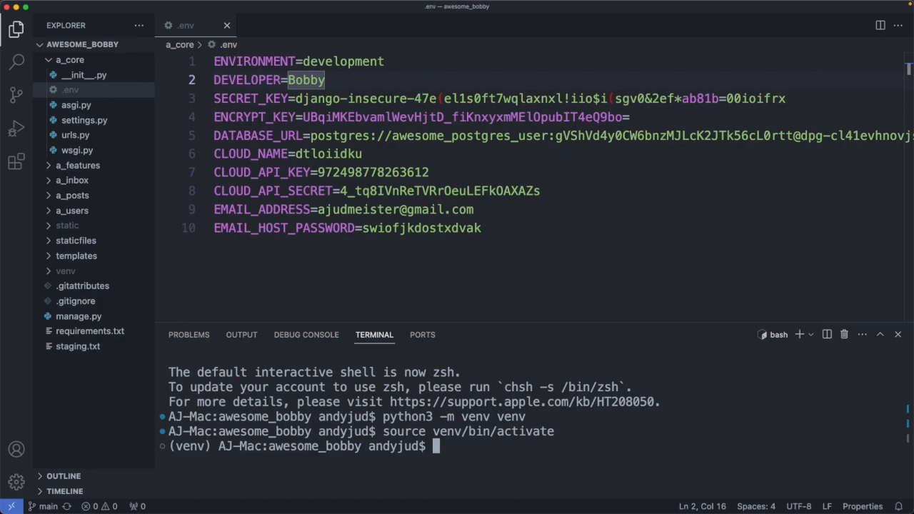
- Run pip install -r requirements.txt, then pip install --upgrade pip
{"action": "type", "text": "pip"}
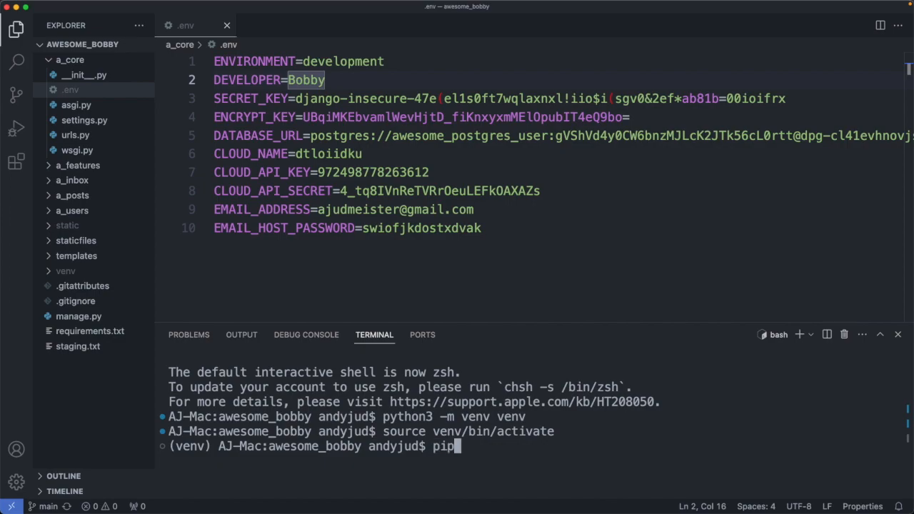
{"action": "type", "text": "install"}
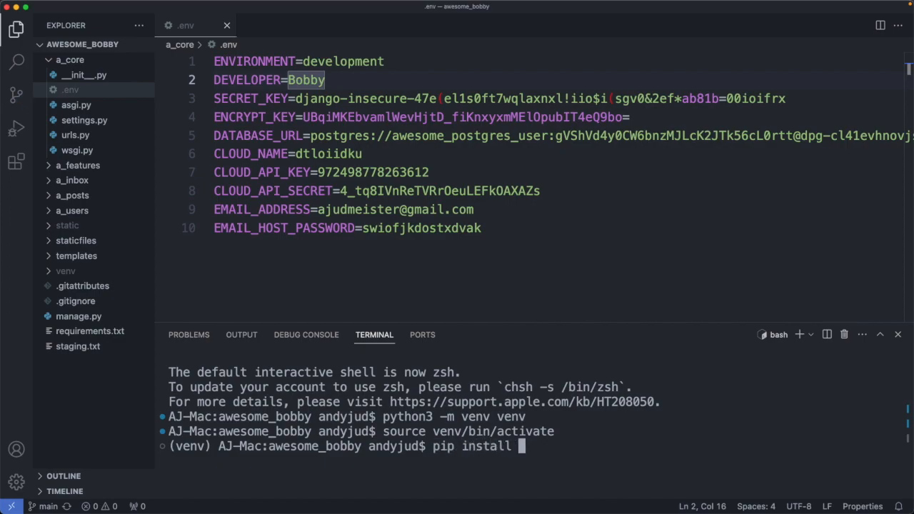
{"action": "type", "text": "-r"}
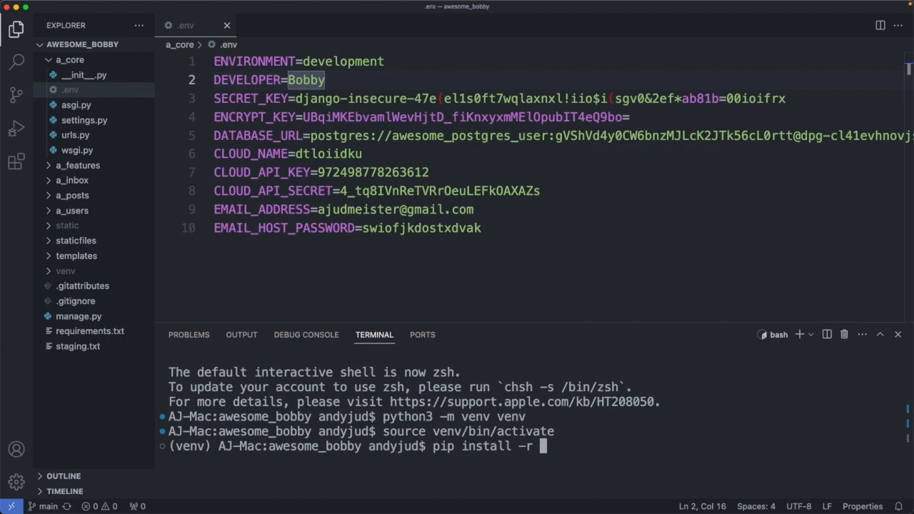
{"action": "type", "text": "requiremen"}
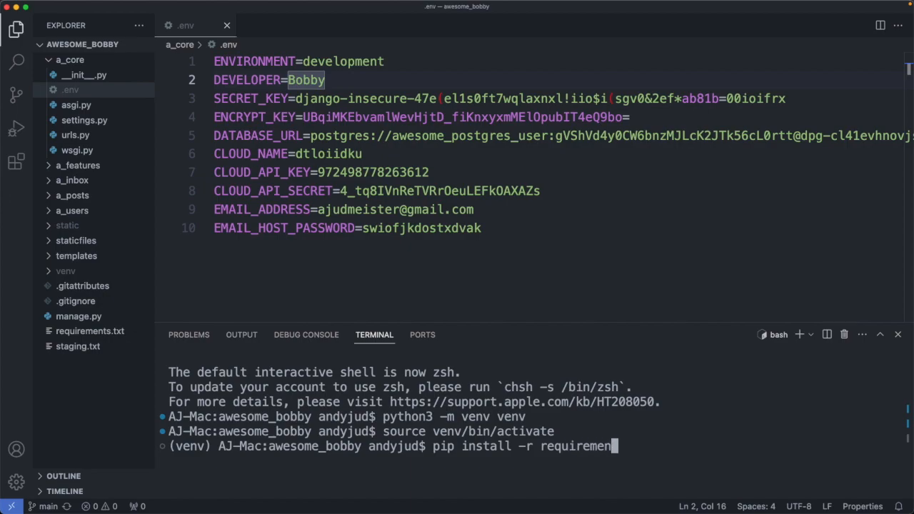
{"action": "type", "text": "ts.txt"}
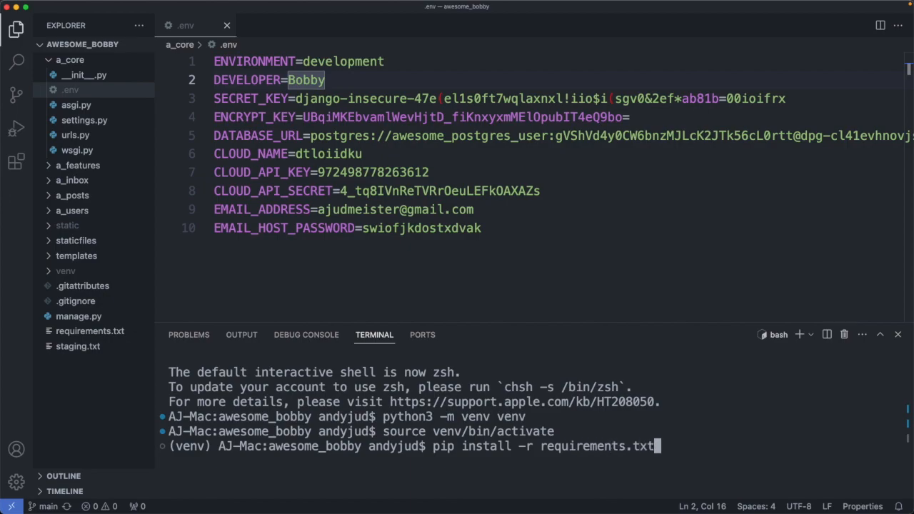
{"action": "key", "text": "Enter"}
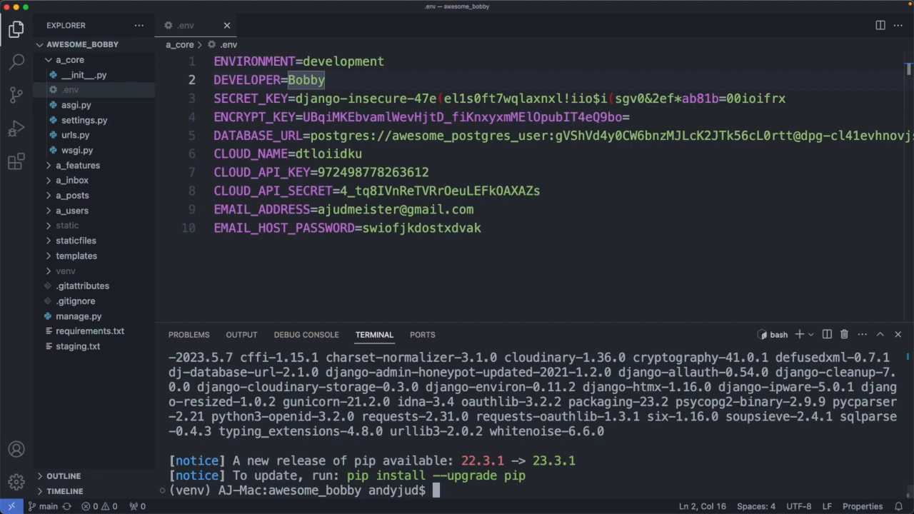
{"action": "type", "text": "pip install"}
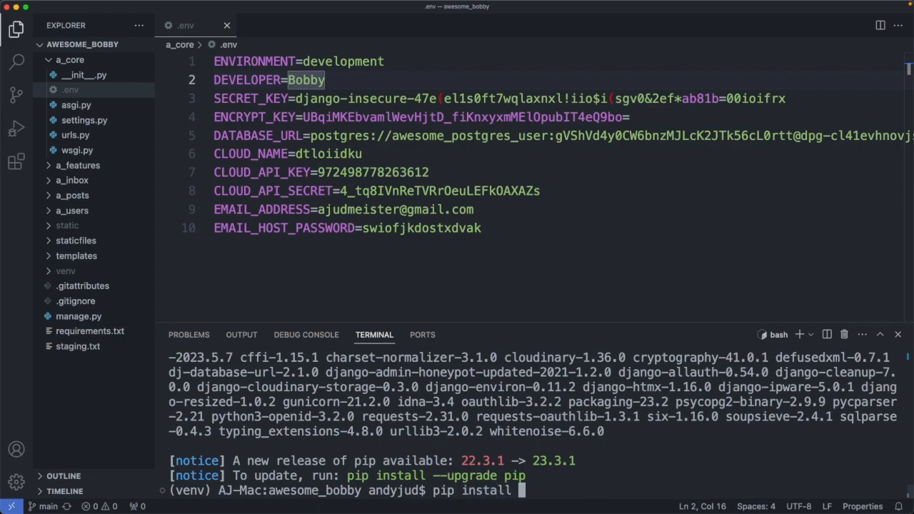
{"action": "type", "text": "--upgra"}
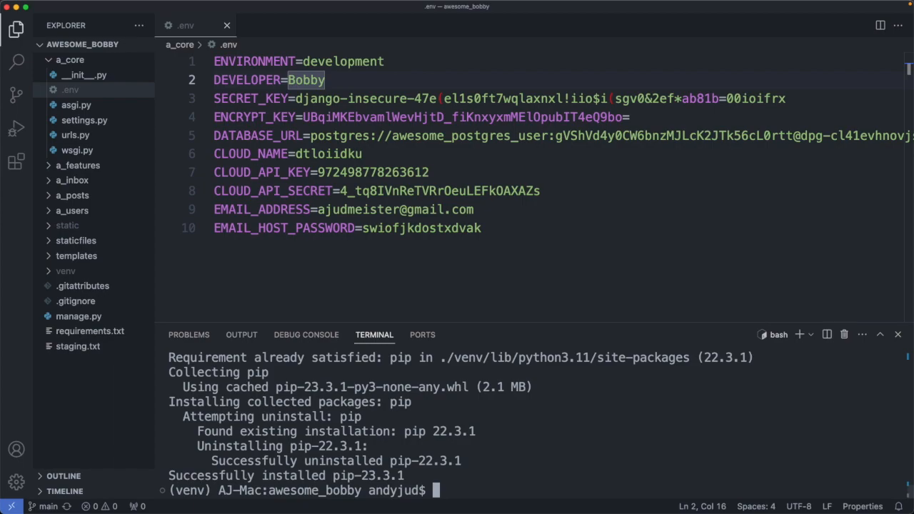
- Apply the database migrations with python manage.py migrate
{"action": "type", "text": "python manage."}
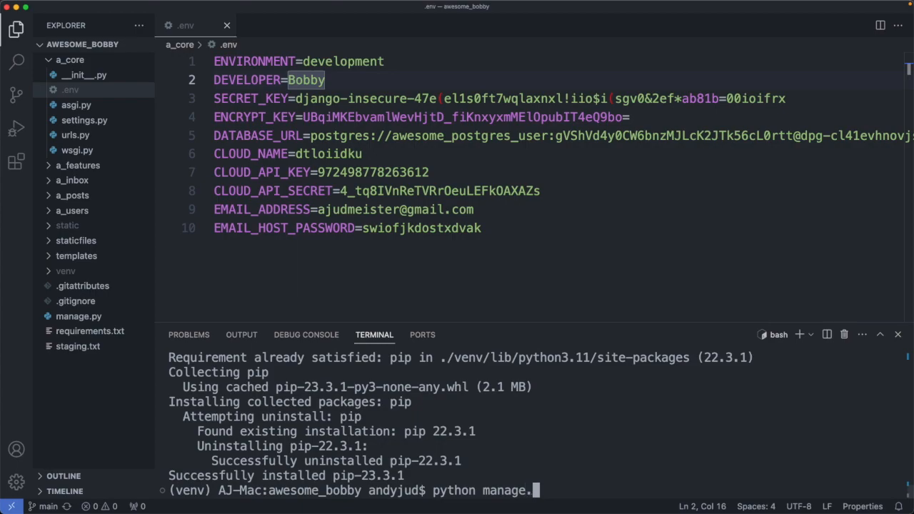
{"action": "type", "text": "py migrate"}
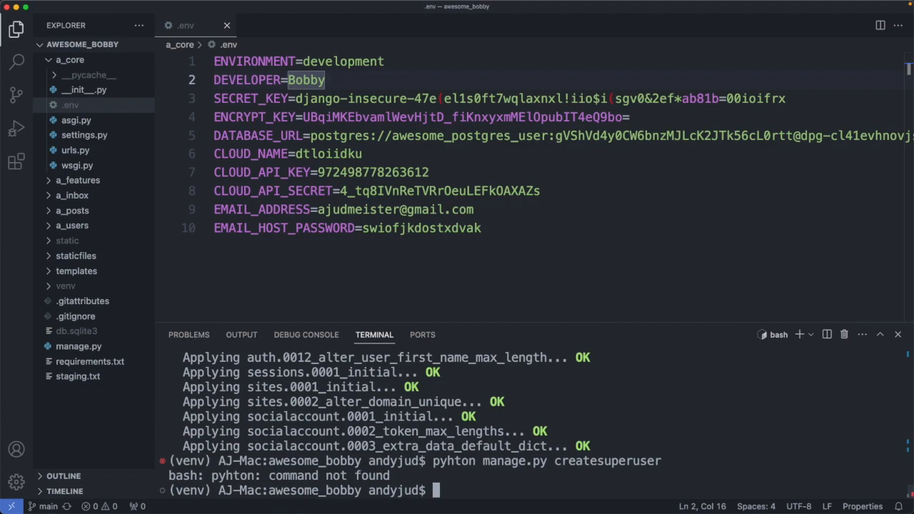
- Create a superuser named bobby with python manage.py createsuperuser
{"action": "type", "text": "python mana"}
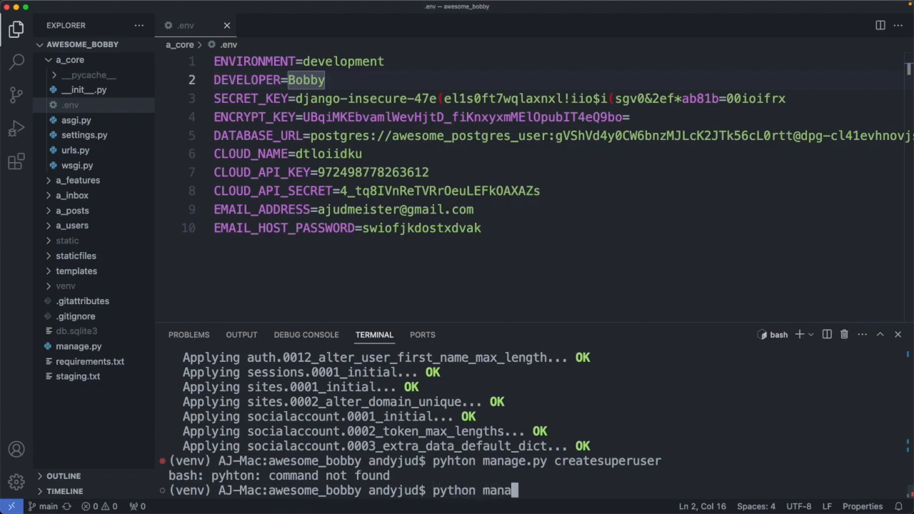
{"action": "type", "text": "ge.py createsuperuser"}
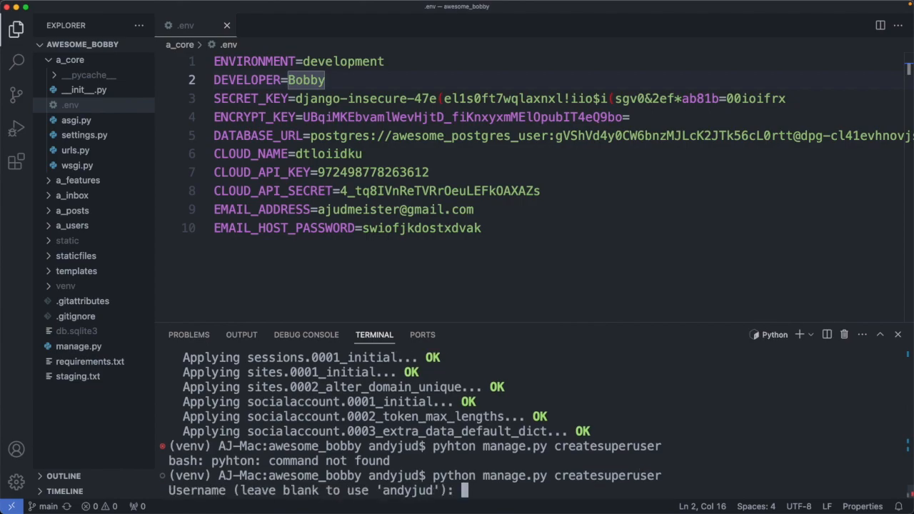
{"action": "type", "text": "bobby"}
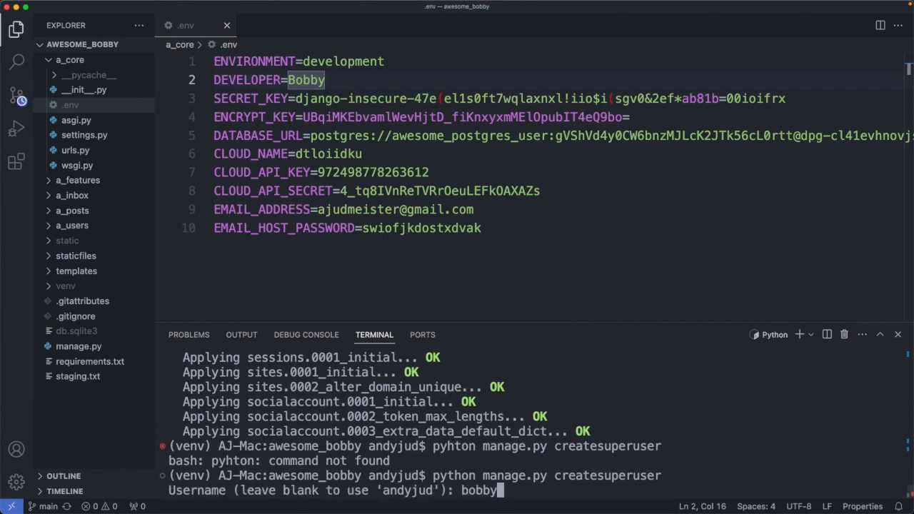
{"action": "key", "text": "Enter"}
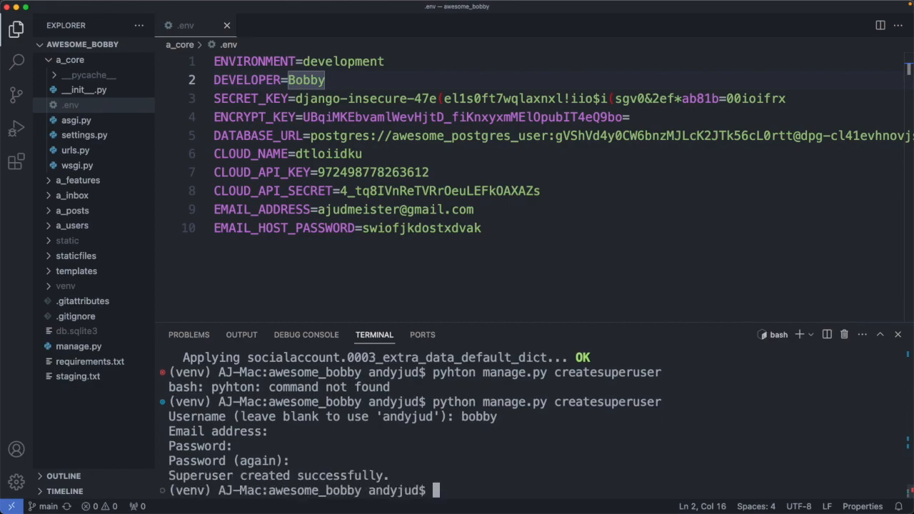
- Start the local development server with python manage.py runserver
{"action": "type", "text": "python manage.py runserve"}
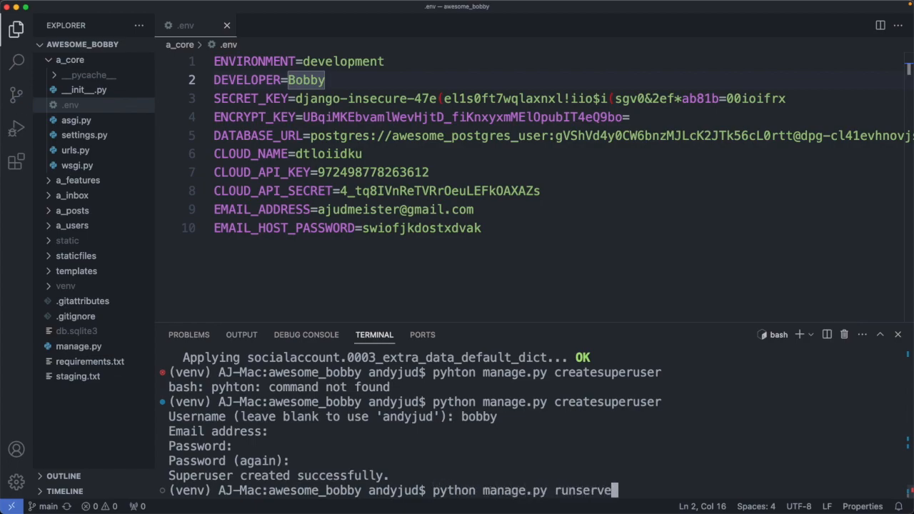
{"action": "key", "text": "Enter"}
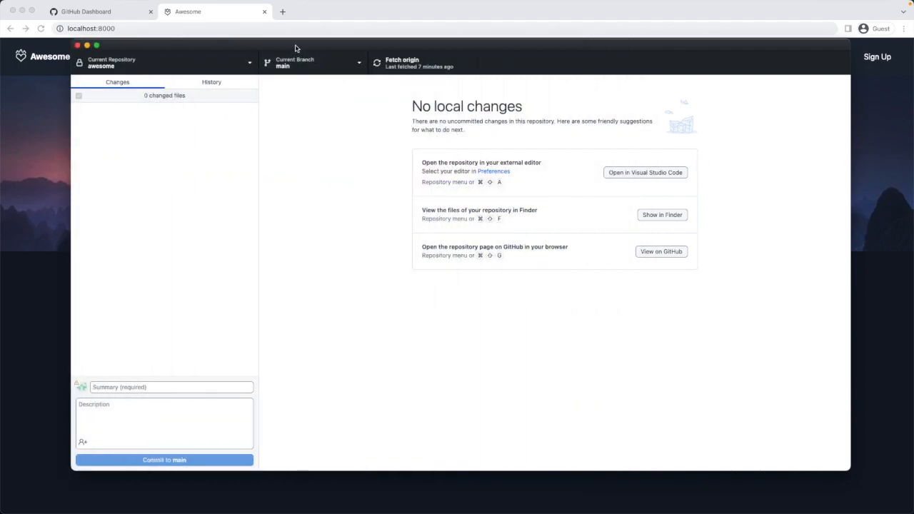
{"action": "mouse_move", "coordinate": [317, 80]}
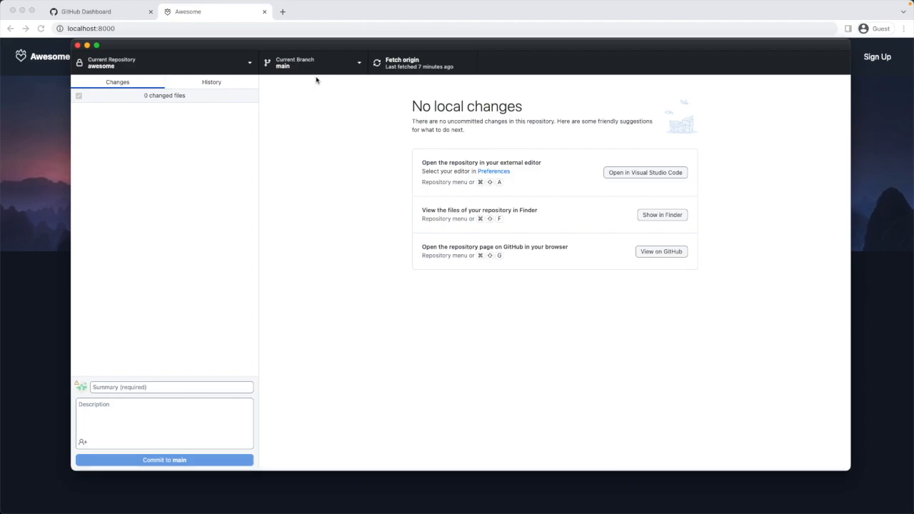
- Create branch feature_herobutton_bobby from main via the Current Branch menu
{"action": "left_click", "coordinate": [313, 63]}
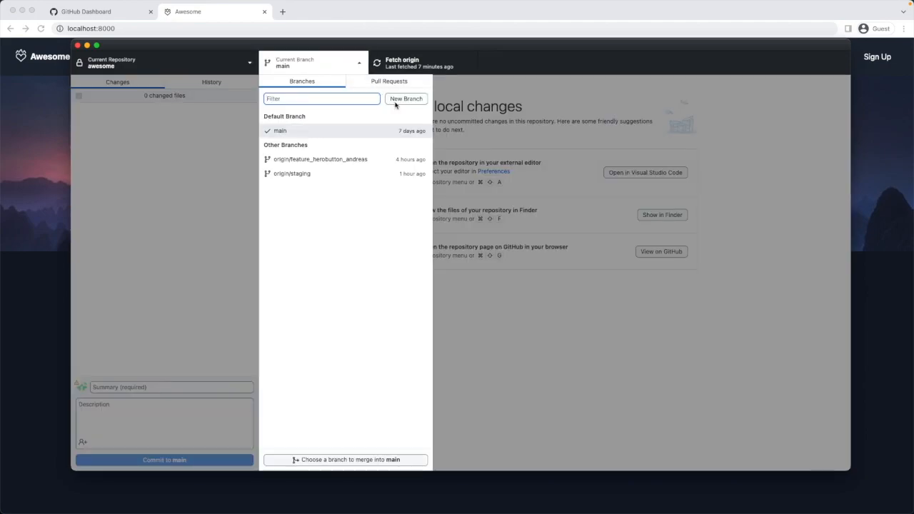
{"action": "left_click", "coordinate": [406, 98]}
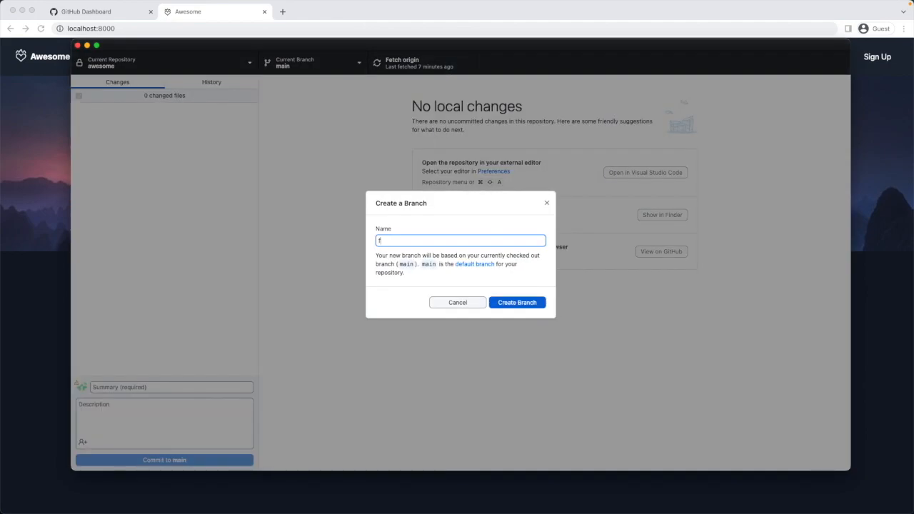
{"action": "type", "text": "eature_"}
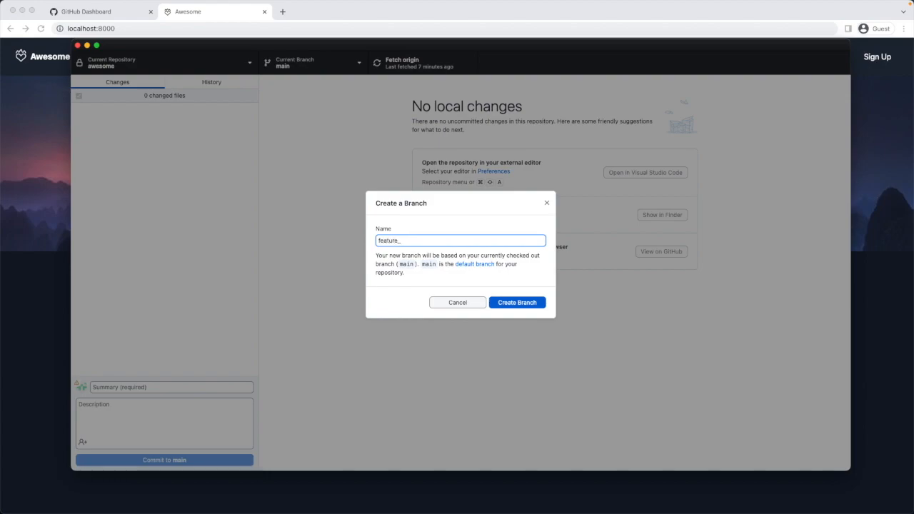
{"action": "type", "text": "herobutt"}
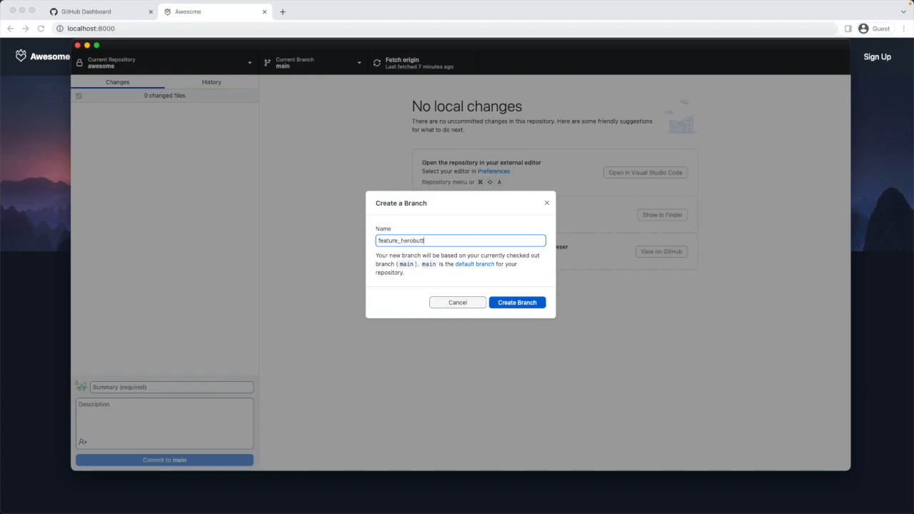
{"action": "type", "text": "on_bobby"}
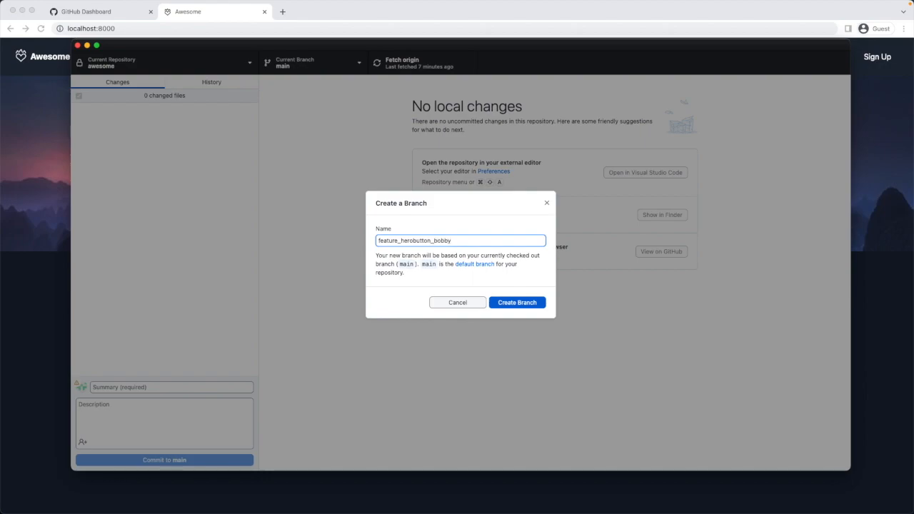
{"action": "left_click", "coordinate": [517, 302]}
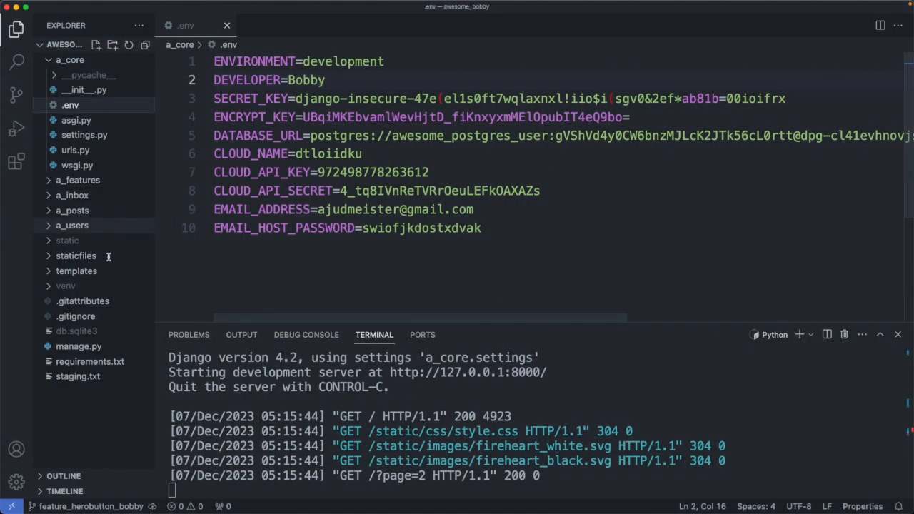
- In templates/includes/hero.html, relabel the button Join Us! and begin changing its background colour
{"action": "left_click", "coordinate": [76, 271]}
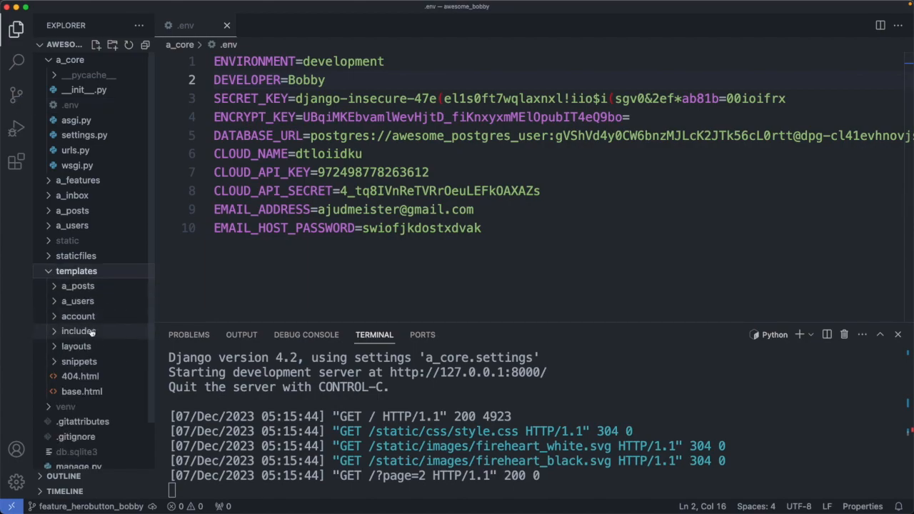
{"action": "left_click", "coordinate": [79, 331]}
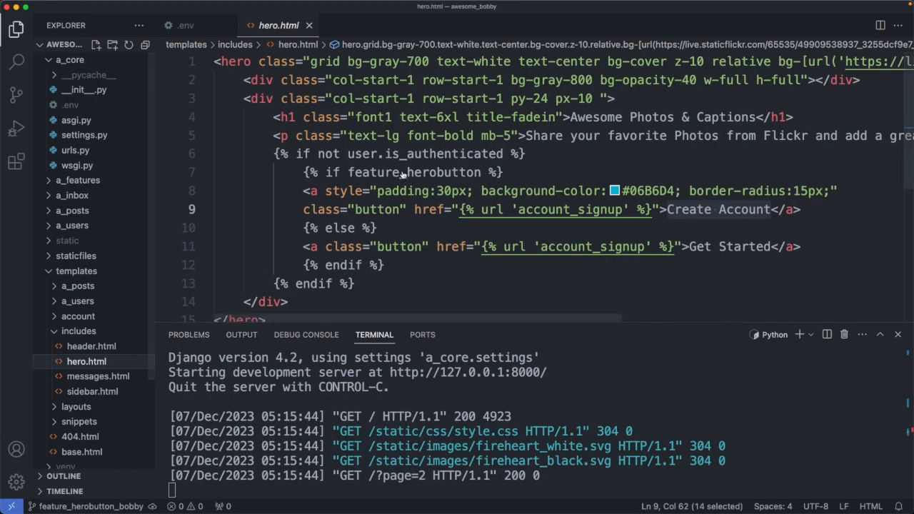
{"action": "mouse_move", "coordinate": [436, 309]}
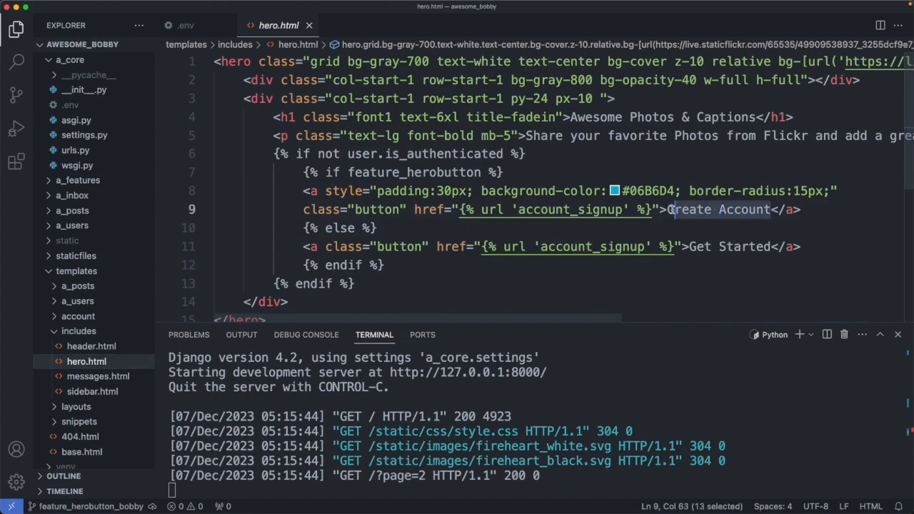
{"action": "type", "text": "Join"}
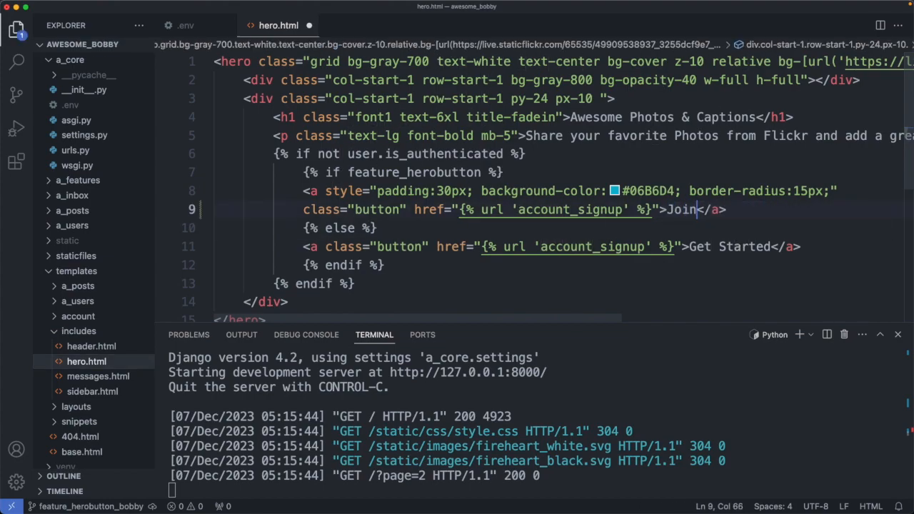
{"action": "type", "text": "Us!"}
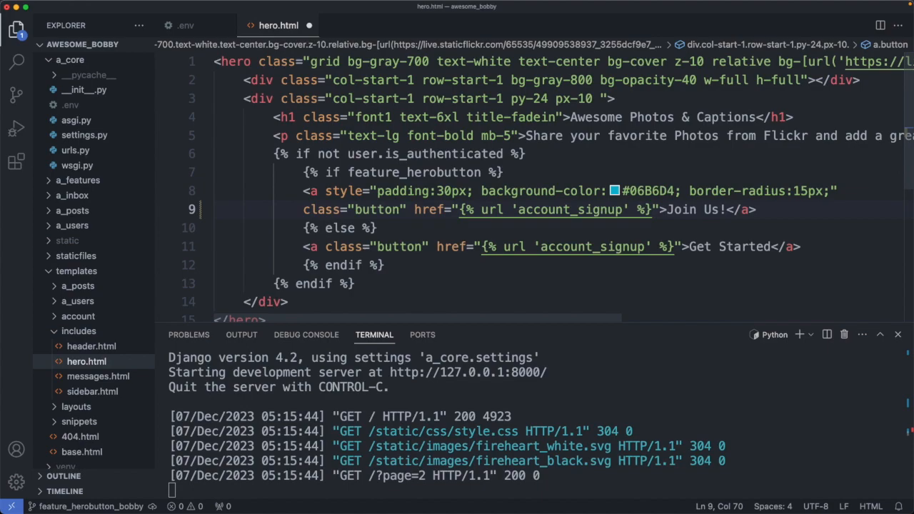
{"action": "left_click", "coordinate": [608, 191]}
{"action": "type", "text": "f9731"}
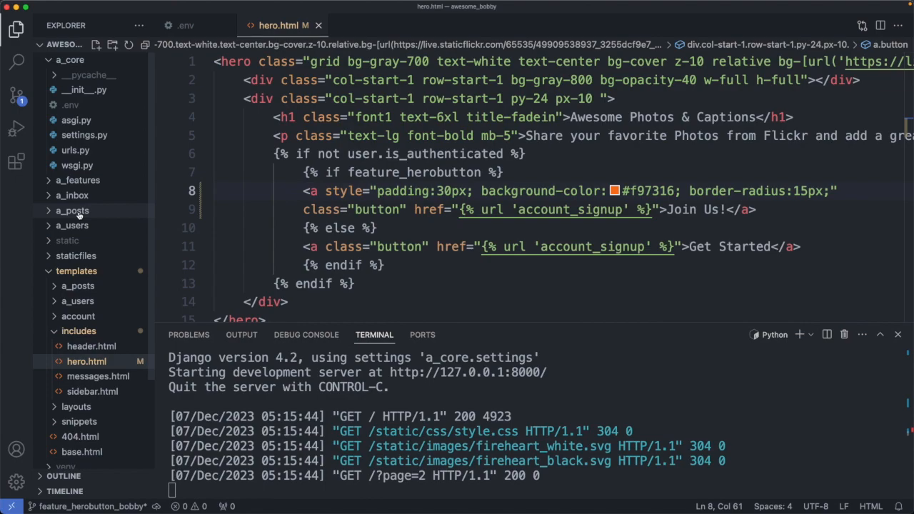
- In a_posts/views.py, change the hero-button check to feature_enabled(1, 'Bobby')
{"action": "left_click", "coordinate": [71, 210]}
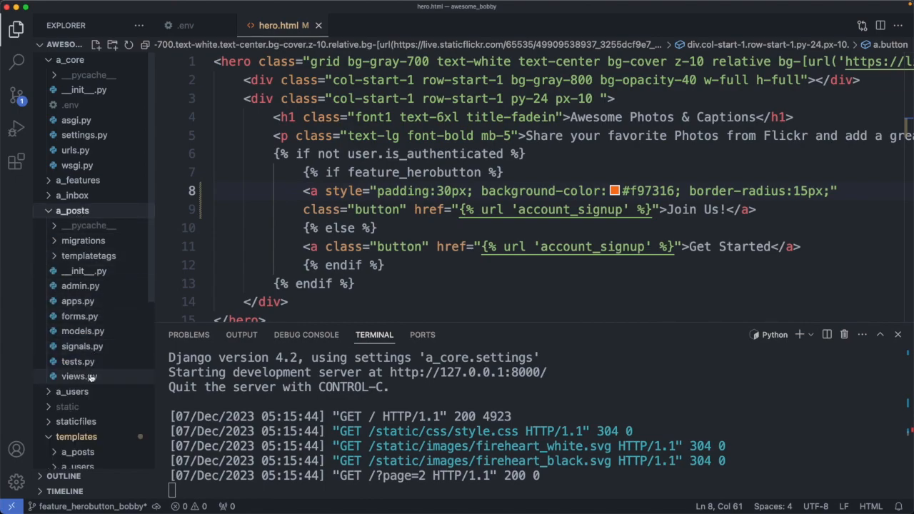
{"action": "left_click", "coordinate": [71, 377]}
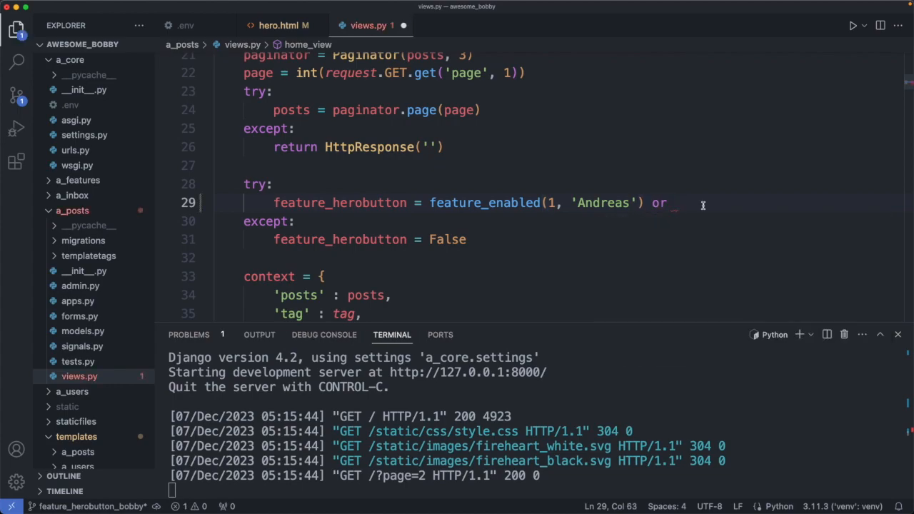
{"action": "type", "text": "feature_enabled(1, 'Bobby')"}
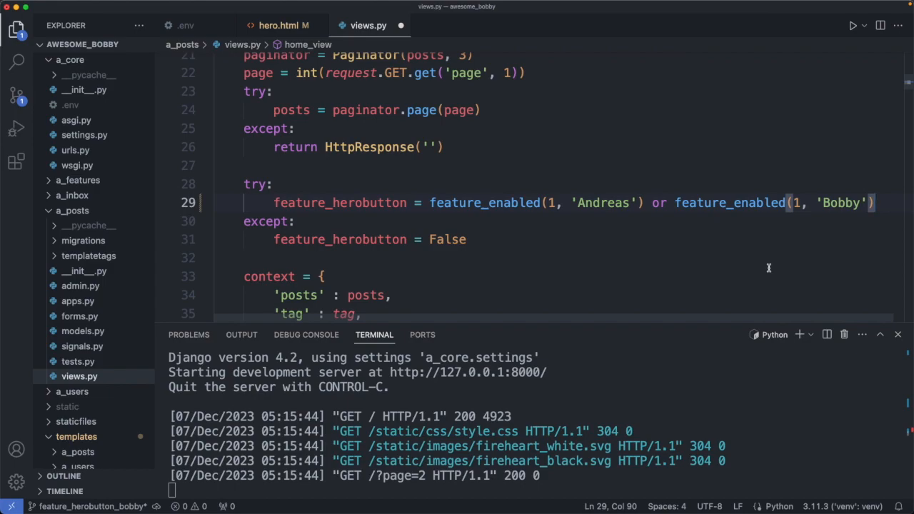
{"action": "mouse_move", "coordinate": [596, 220]}
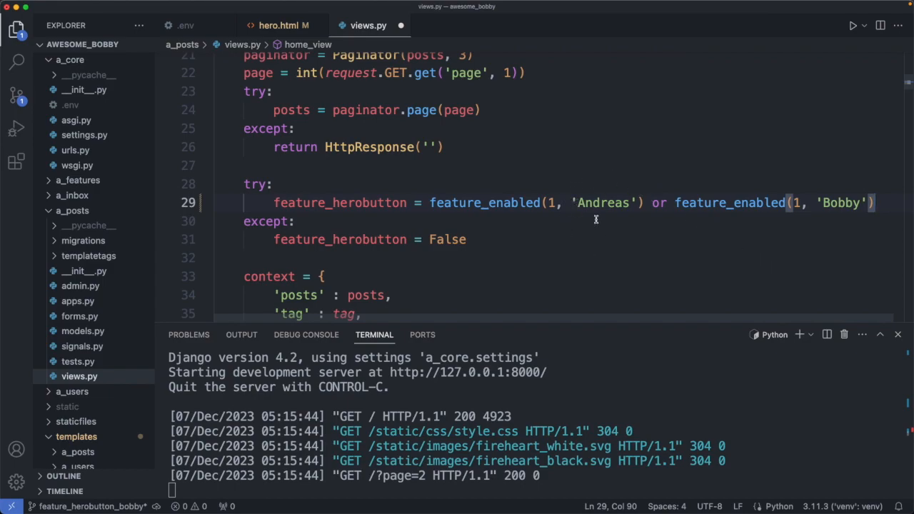
{"action": "mouse_move", "coordinate": [837, 234]}
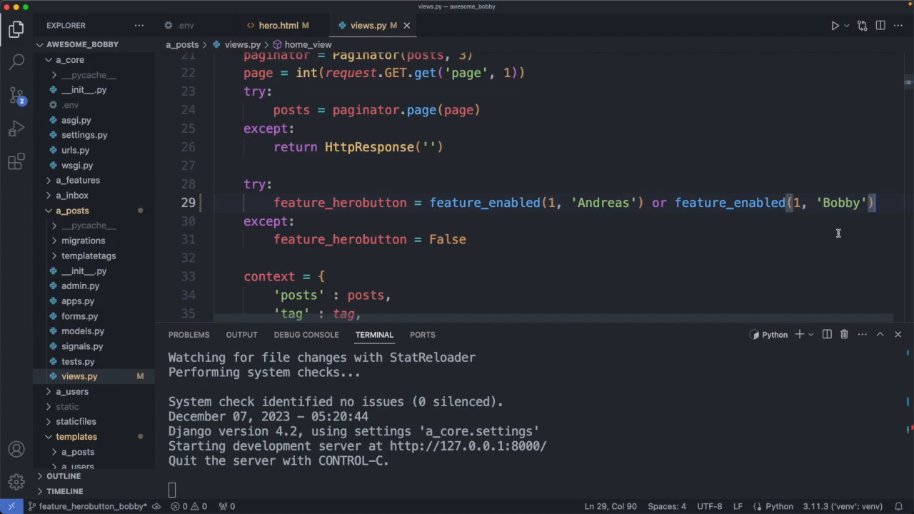
{"action": "mouse_move", "coordinate": [229, 148]}
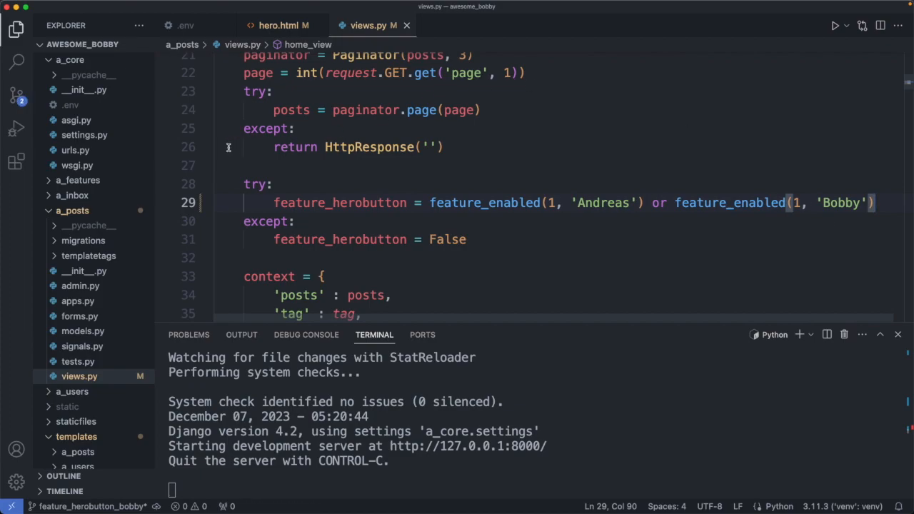
- Set POSTGRES_LOCALLY = True in settings.py
{"action": "left_click", "coordinate": [83, 135]}
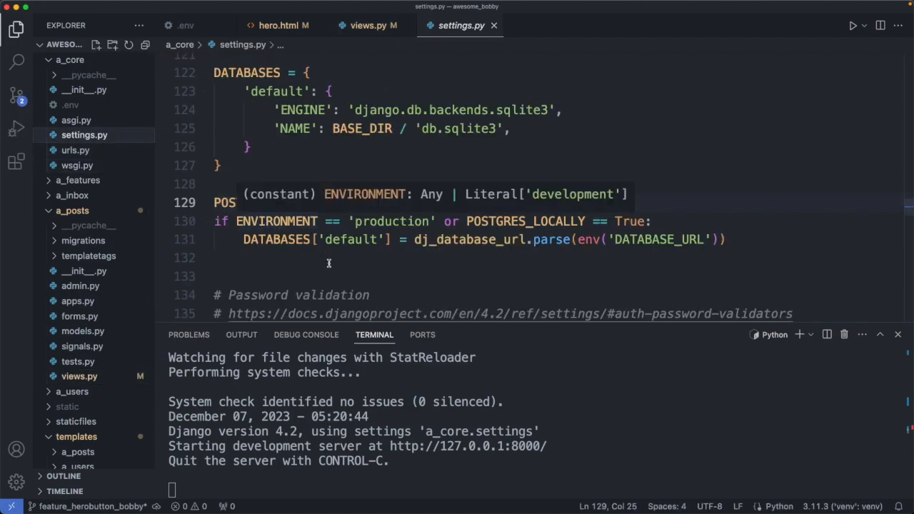
{"action": "type", "text": "POSTGRES_LOCALLY = T"}
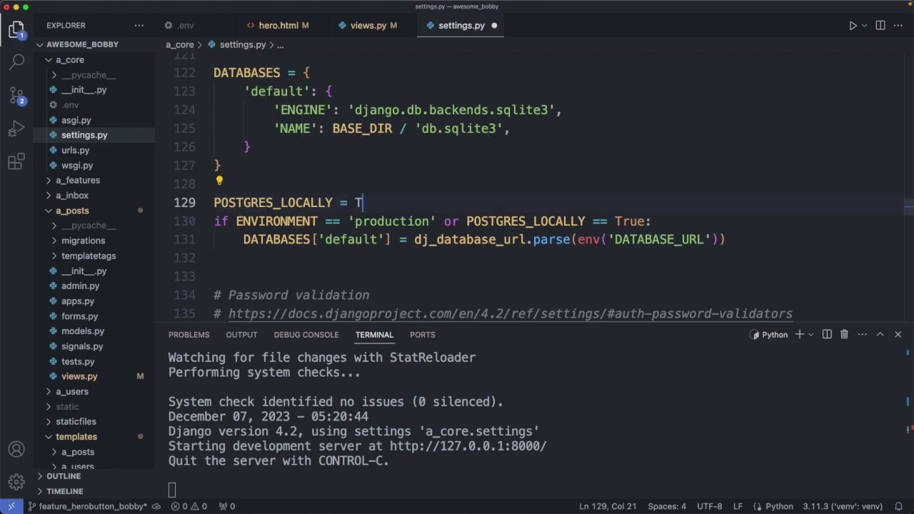
{"action": "type", "text": "rue"}
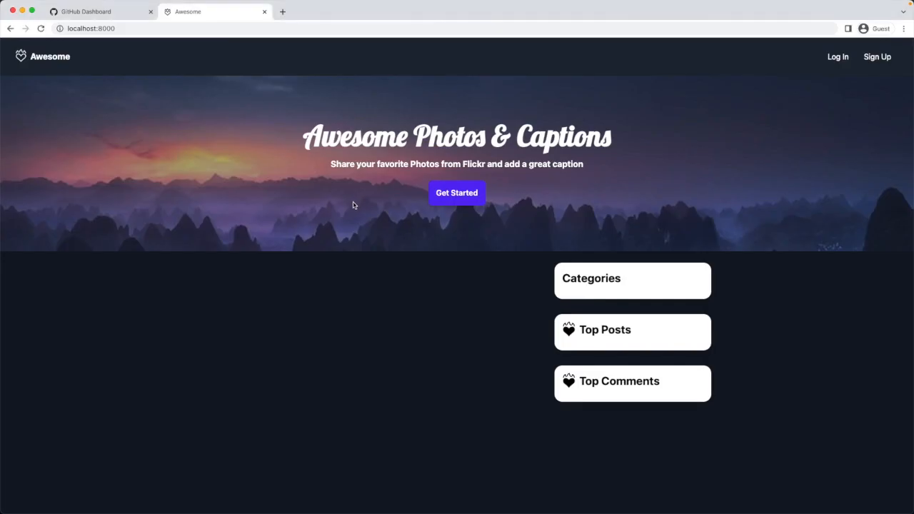
- Reload localhost:8000 to show the orange Join Us! button and photo posts
{"action": "left_click", "coordinate": [42, 29]}
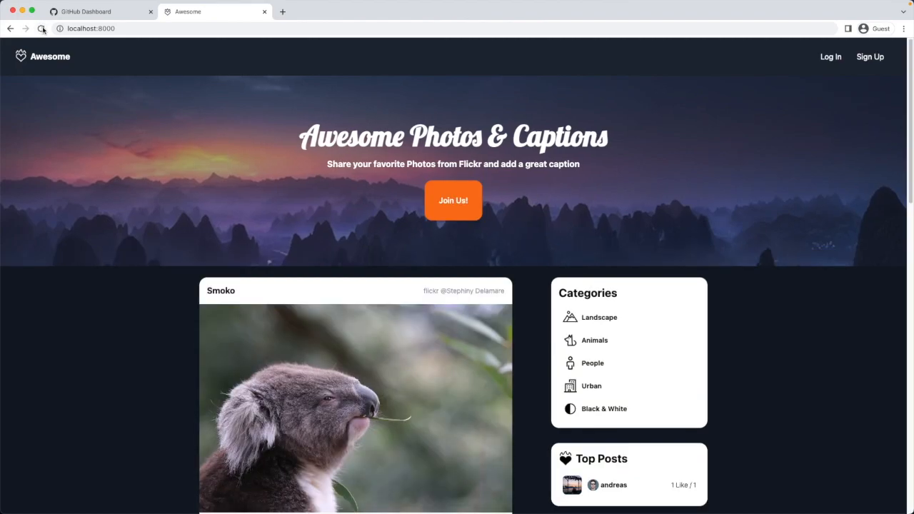
{"action": "mouse_move", "coordinate": [43, 29]}
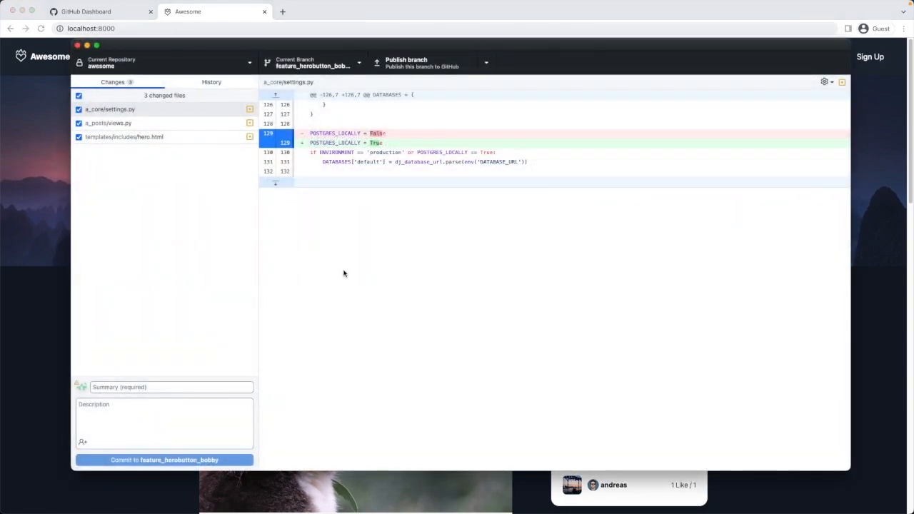
- Commit the three changed files to feature_herobutton_bobby with summary 'New Button'
{"action": "left_click", "coordinate": [171, 387]}
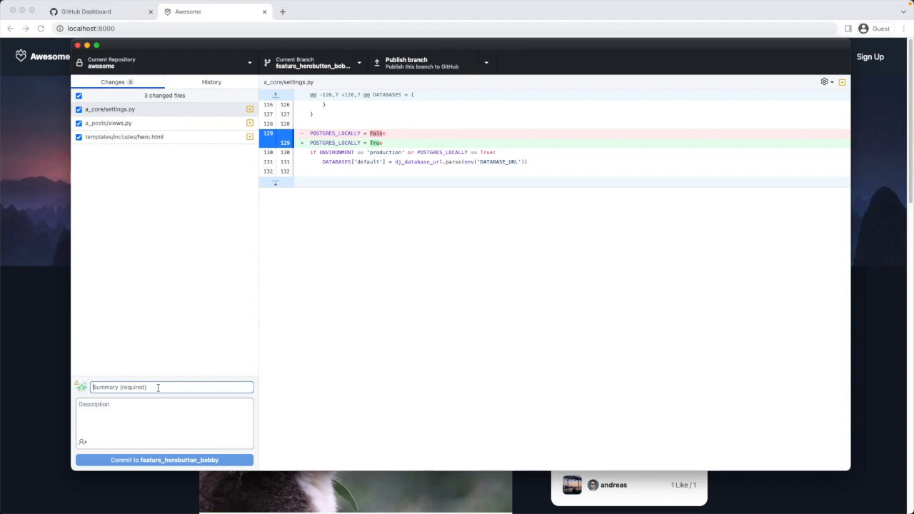
{"action": "type", "text": "New Button"}
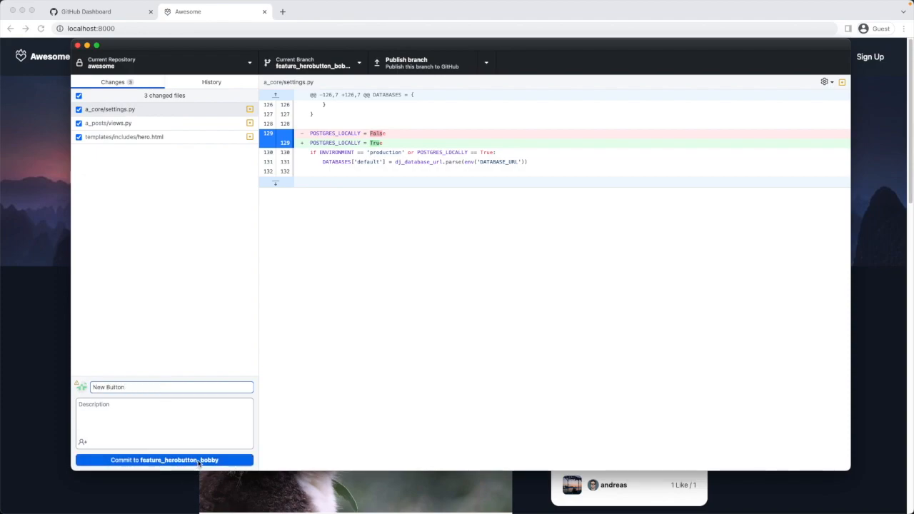
{"action": "left_click", "coordinate": [164, 460]}
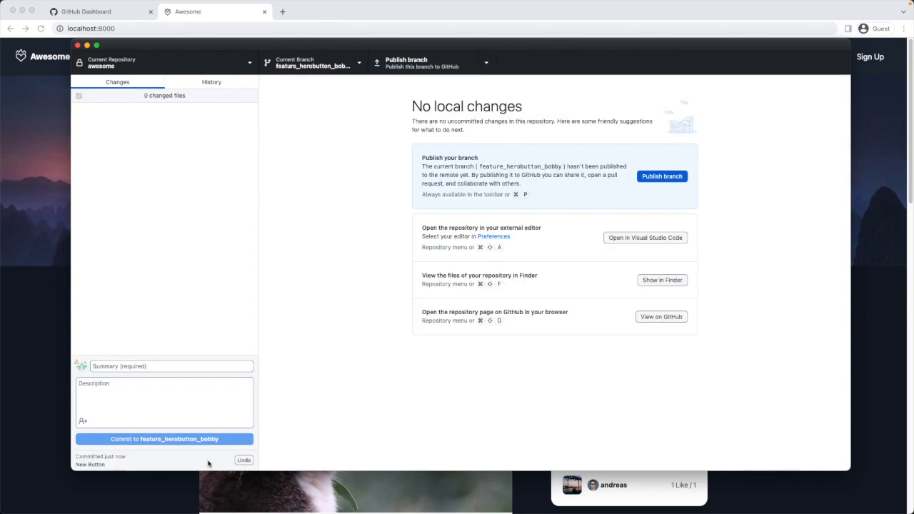
{"action": "mouse_move", "coordinate": [720, 175]}
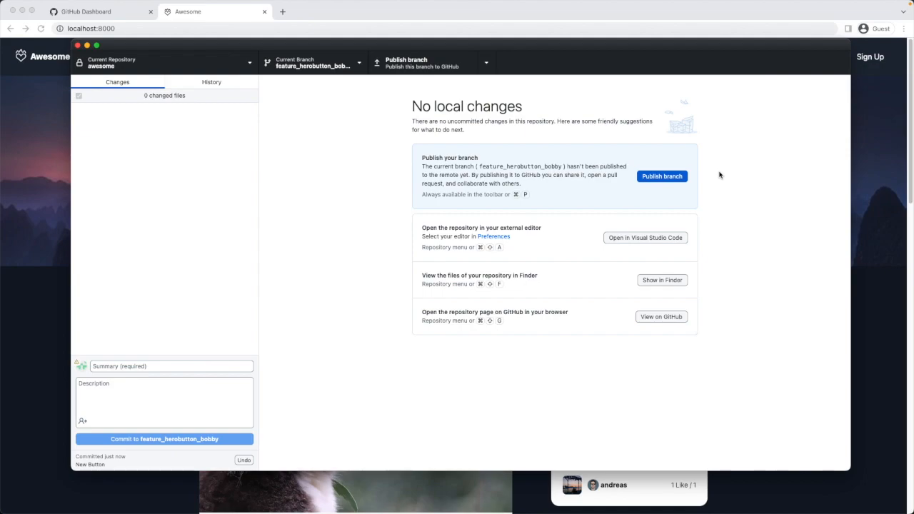
- Publish feature_herobutton_bobby to GitHub and start a pull request for it
{"action": "left_click", "coordinate": [663, 177]}
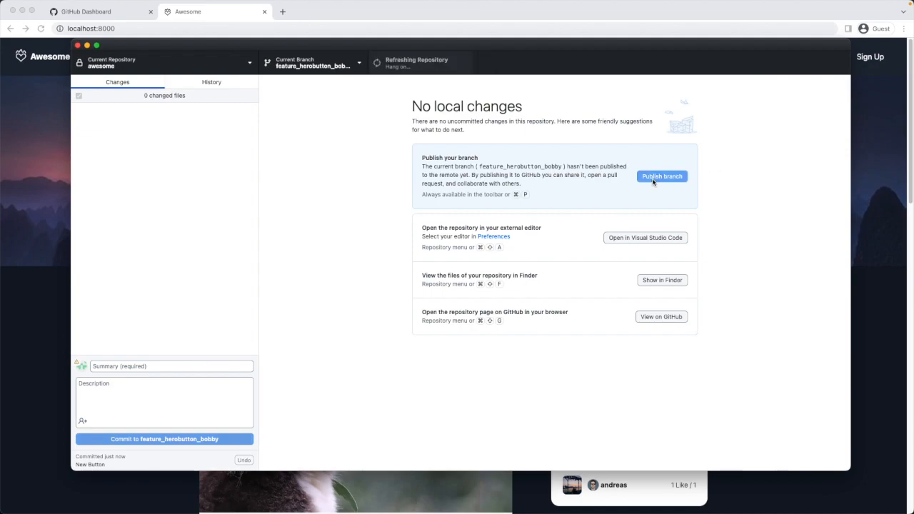
{"action": "left_click", "coordinate": [662, 177]}
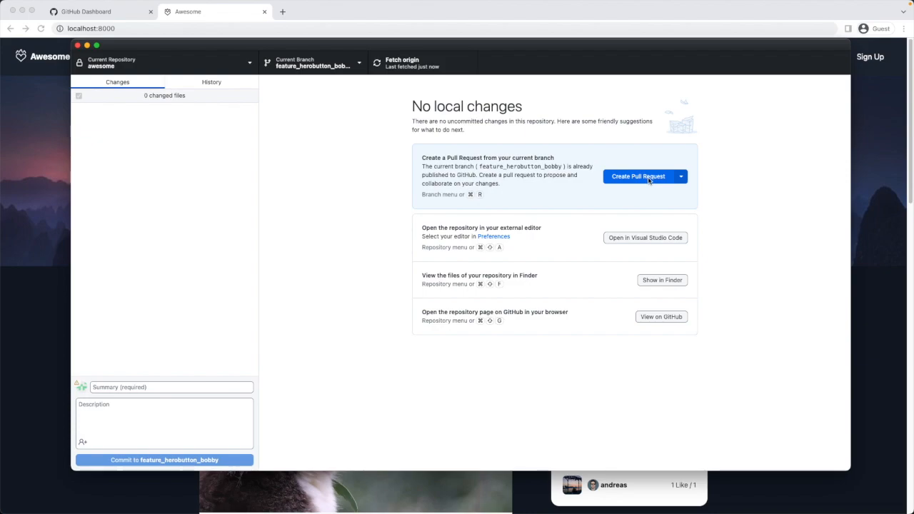
{"action": "left_click", "coordinate": [638, 177]}
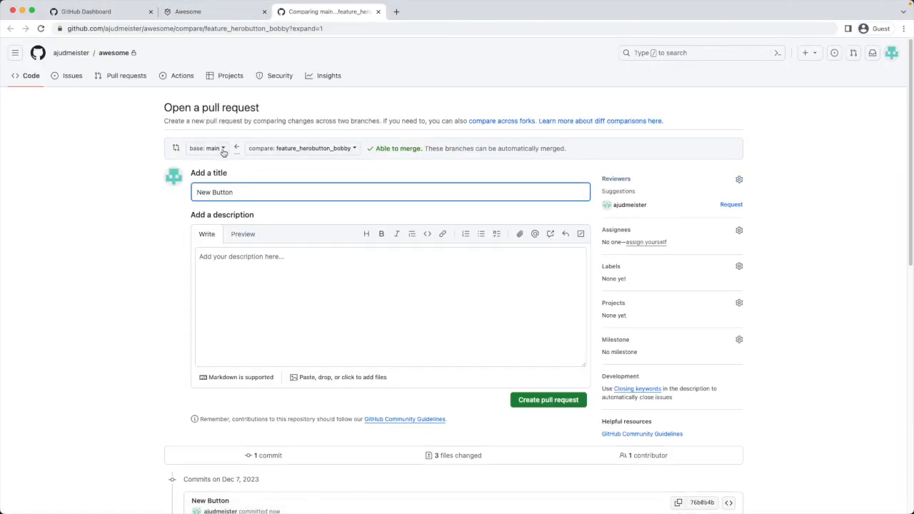
- Create pull request #6 with staging as the base branch instead of main
{"action": "left_click", "coordinate": [208, 147]}
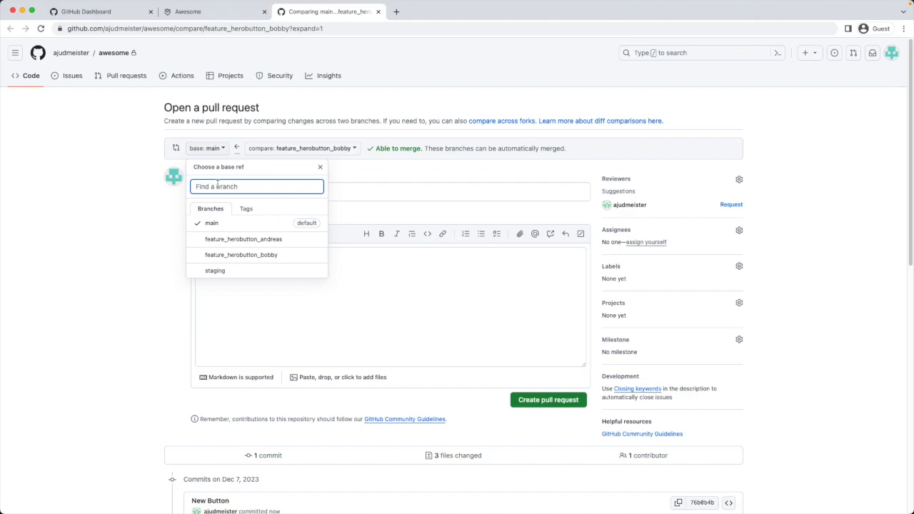
{"action": "left_click", "coordinate": [214, 272]}
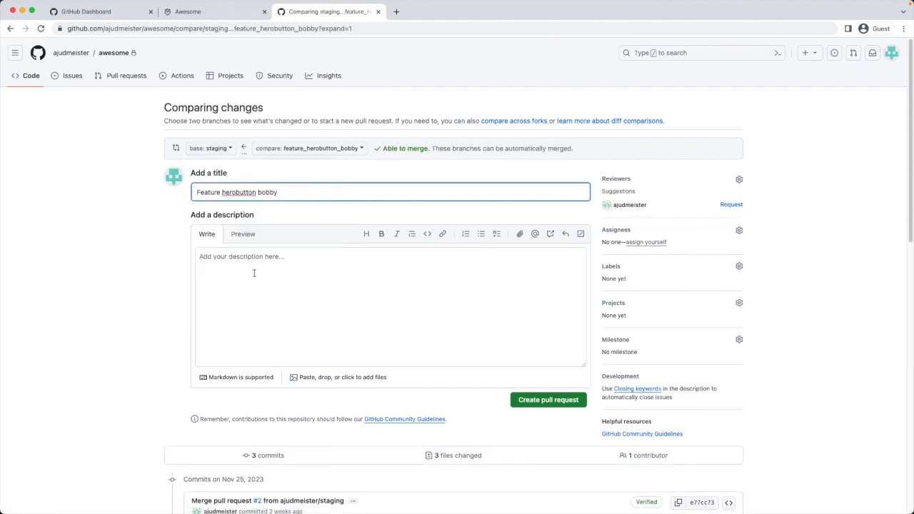
{"action": "left_click", "coordinate": [549, 400]}
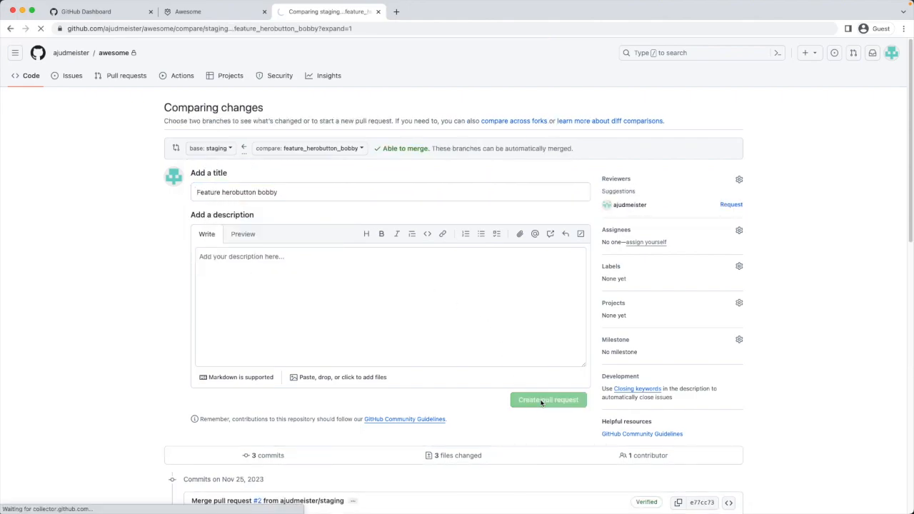
{"action": "left_click", "coordinate": [548, 400]}
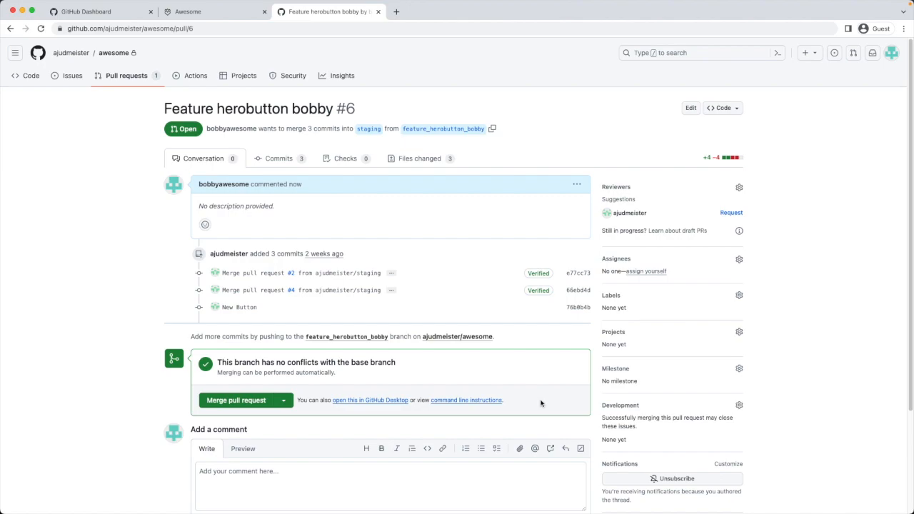
{"action": "mouse_move", "coordinate": [295, 372]}
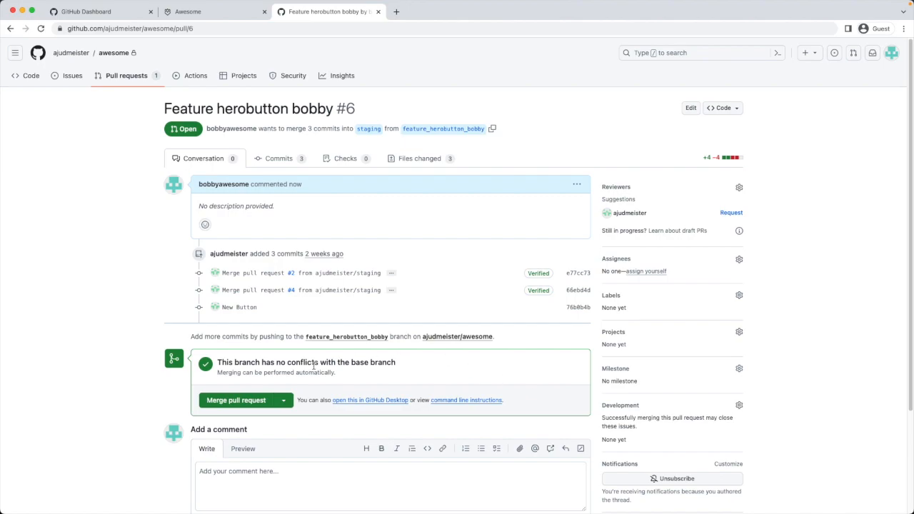
- Merge pull request #6 into staging and confirm the merge
{"action": "left_click", "coordinate": [238, 400]}
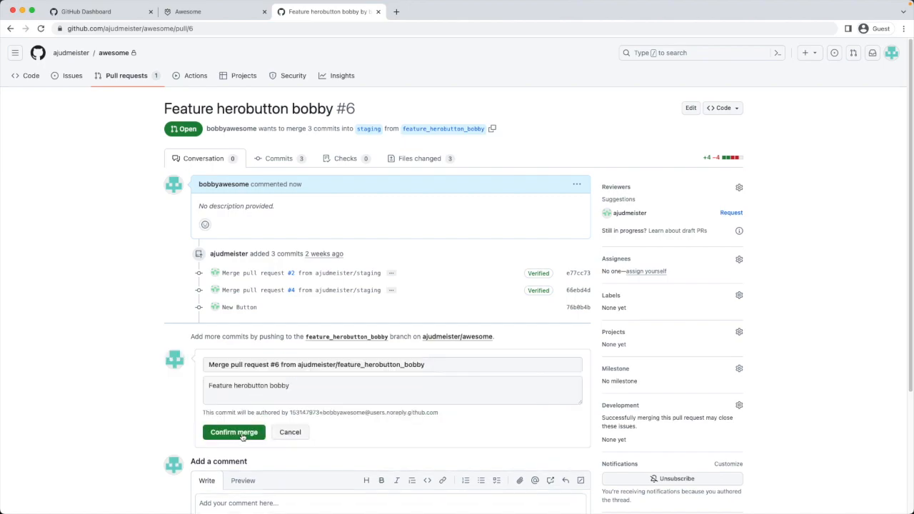
{"action": "left_click", "coordinate": [234, 432]}
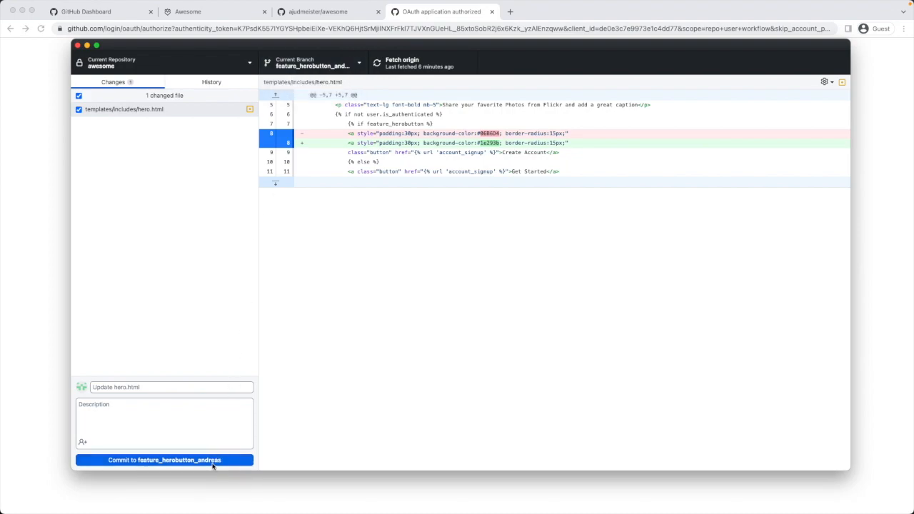
- Commit the hero.html change to feature_herobutton_andreas and push it to origin
{"action": "left_click", "coordinate": [165, 460]}
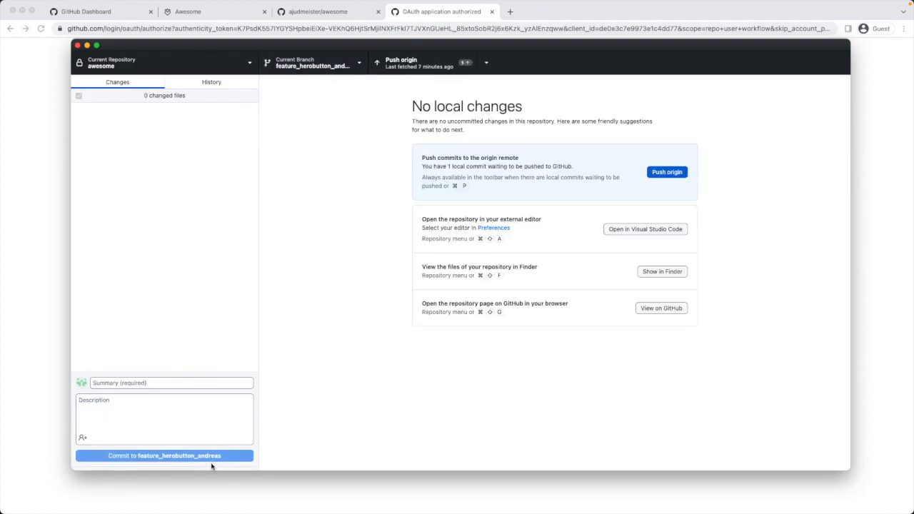
{"action": "left_click", "coordinate": [652, 171]}
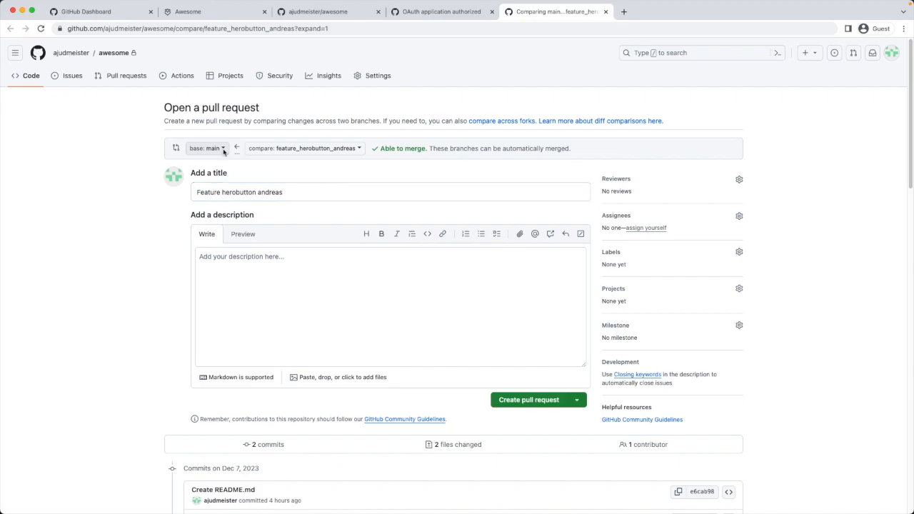
- Set staging as the base branch for the feature_herobutton_andreas pull request
{"action": "left_click", "coordinate": [207, 147]}
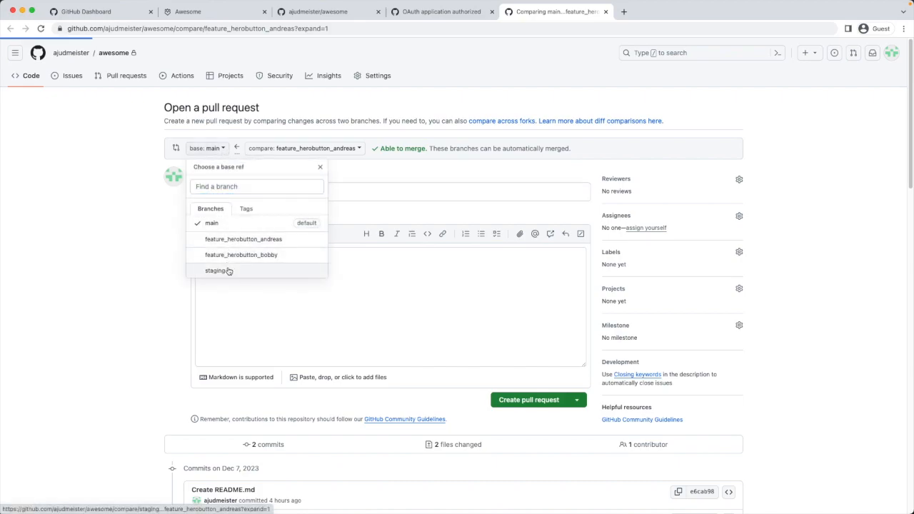
{"action": "left_click", "coordinate": [215, 270]}
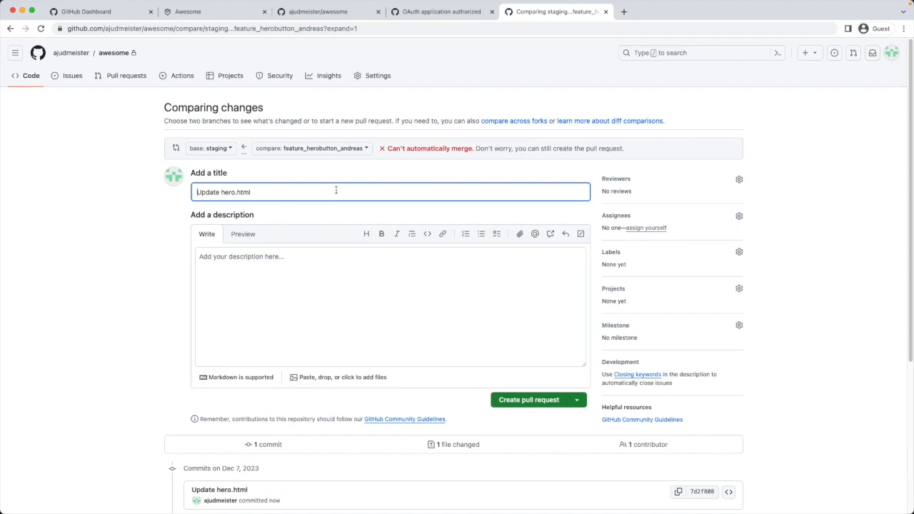
{"action": "mouse_move", "coordinate": [403, 168]}
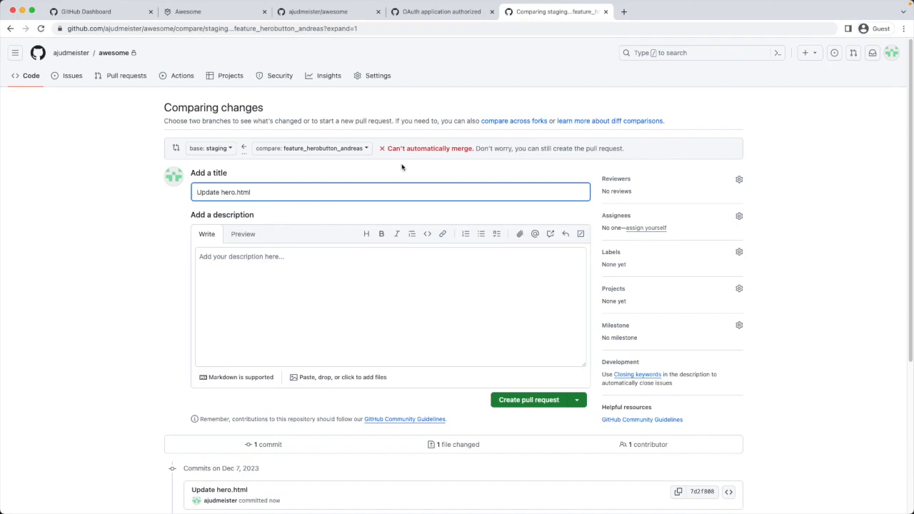
{"action": "mouse_move", "coordinate": [463, 251]}
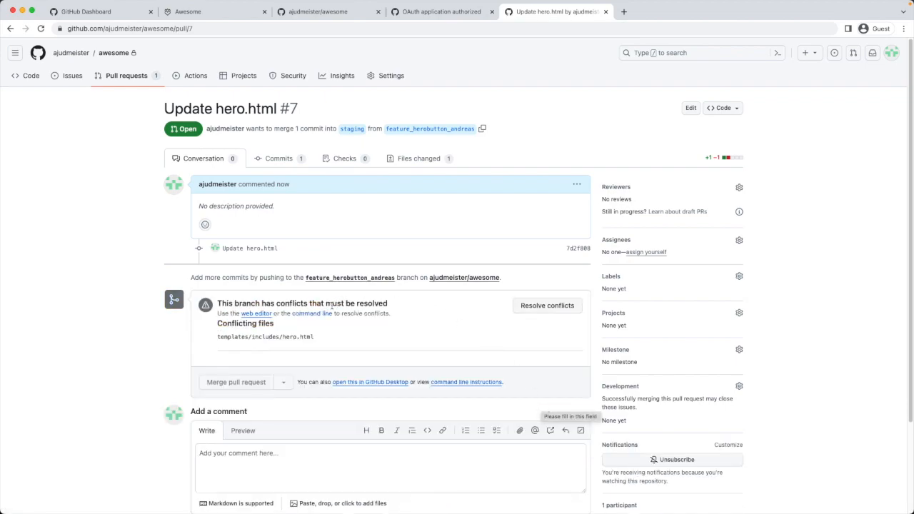
{"action": "mouse_move", "coordinate": [370, 355]}
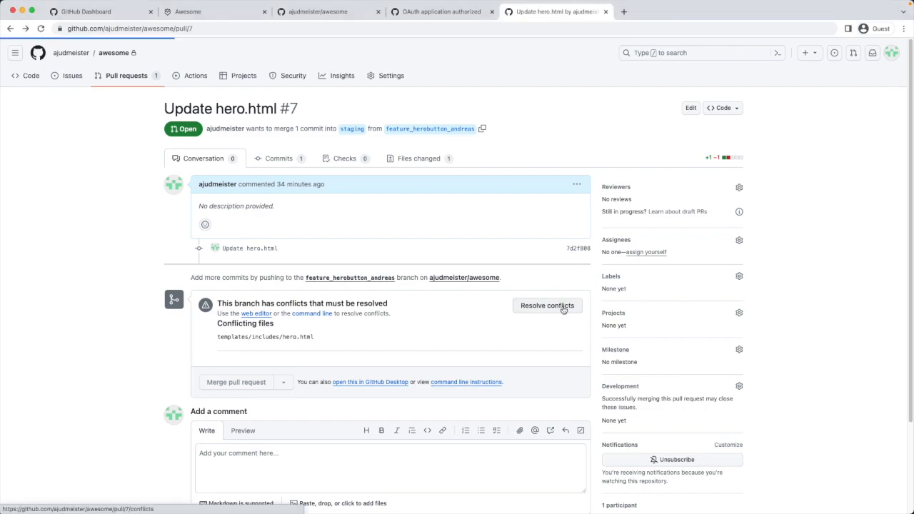
- In the hero.html conflict editor, select the staging Join Us block for removal
{"action": "left_click", "coordinate": [547, 306]}
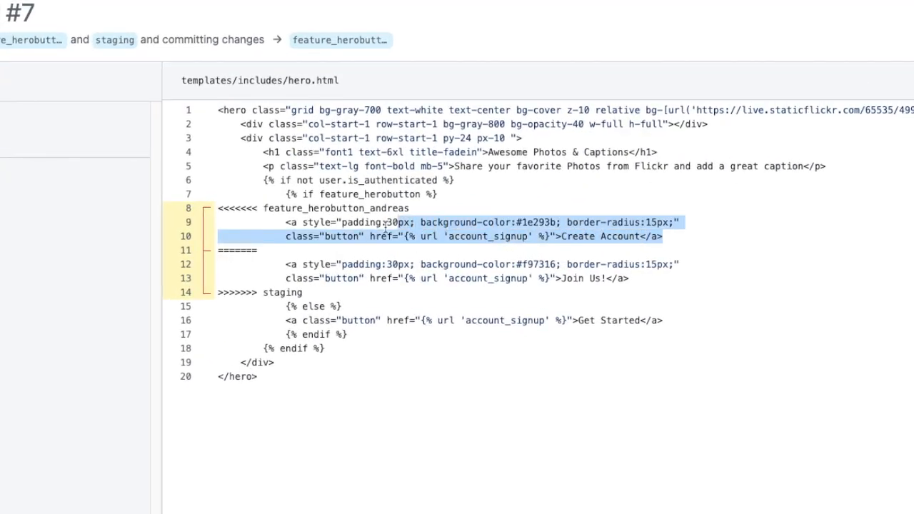
{"action": "mouse_move", "coordinate": [266, 209]}
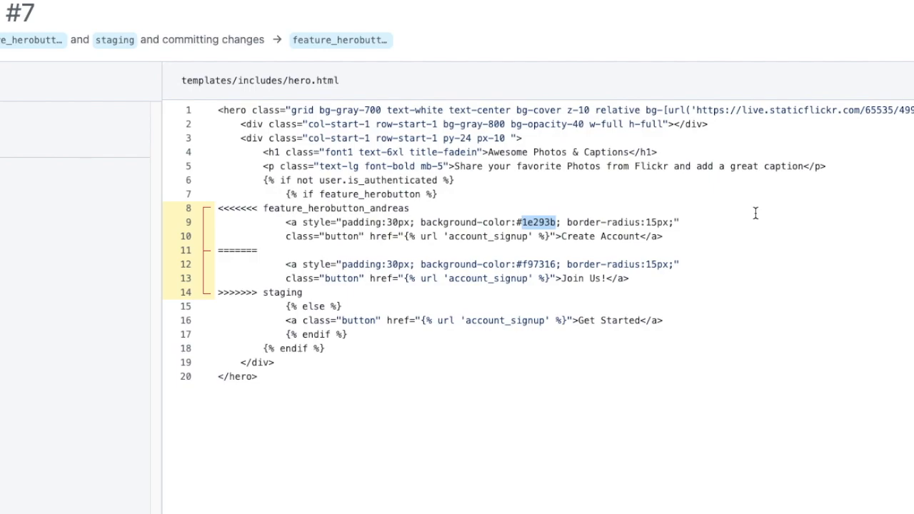
{"action": "mouse_move", "coordinate": [311, 293]}
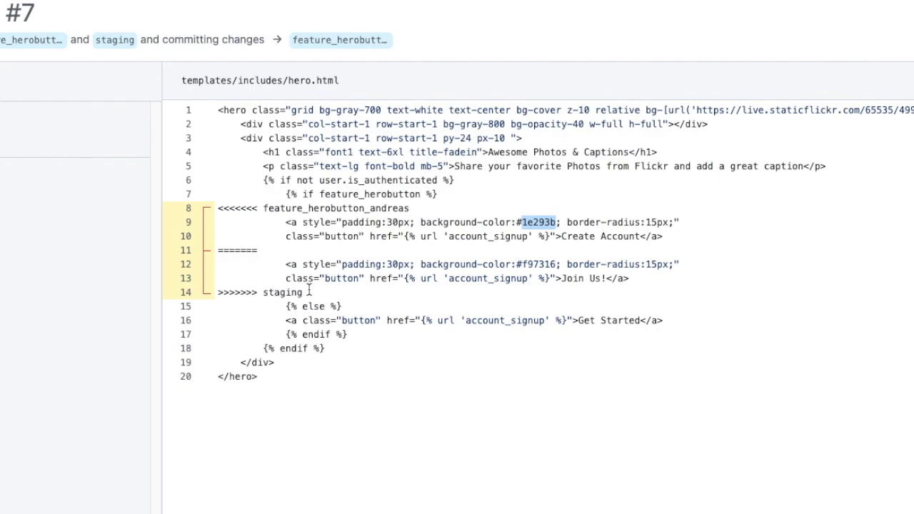
{"action": "left_click_drag", "start_coordinate": [217, 250], "coordinate": [300, 293]}
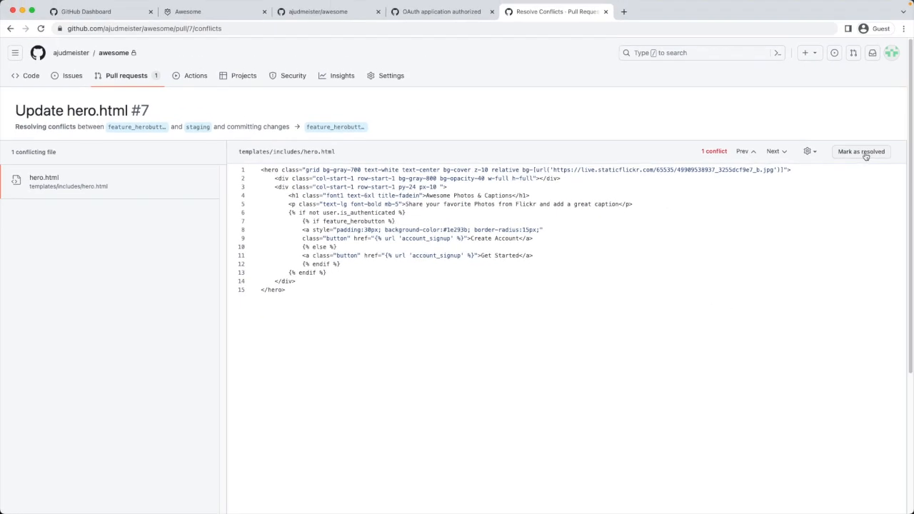
- Mark hero.html as resolved, then merge pull request #7 into staging and confirm
{"action": "left_click", "coordinate": [866, 151]}
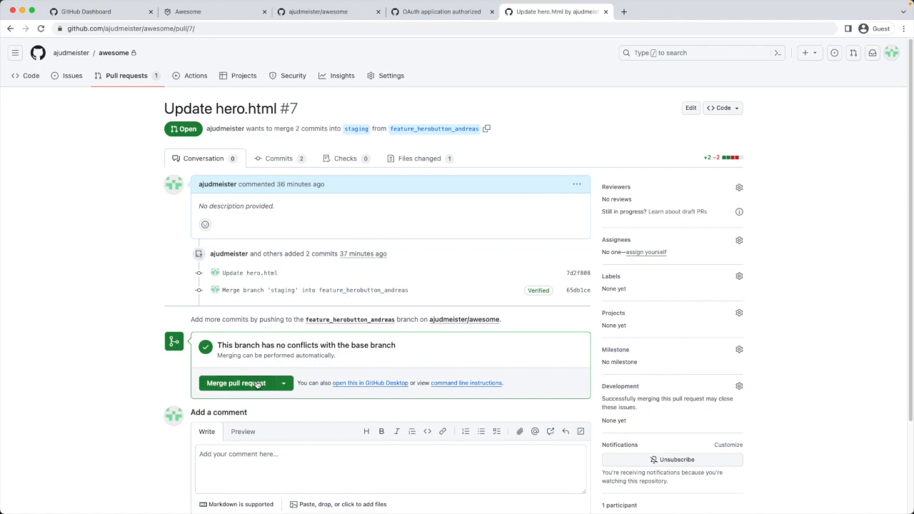
{"action": "left_click", "coordinate": [237, 383]}
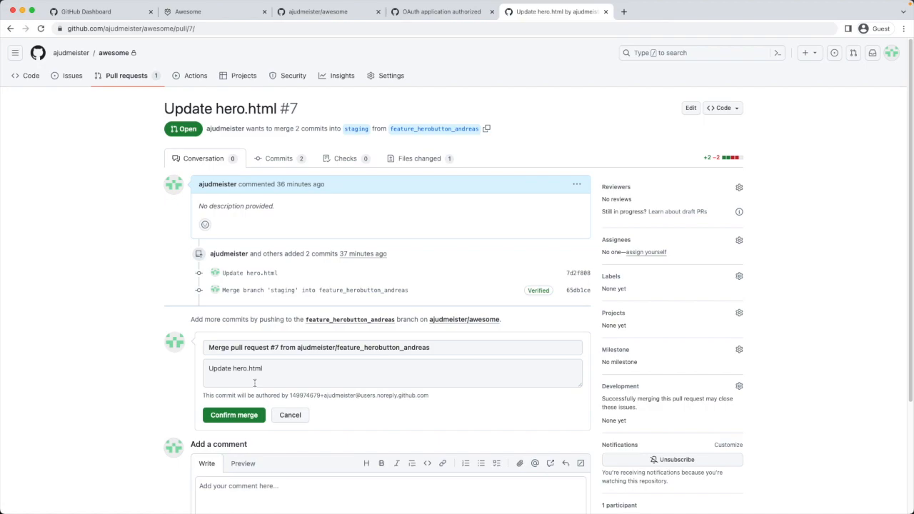
{"action": "left_click", "coordinate": [235, 415]}
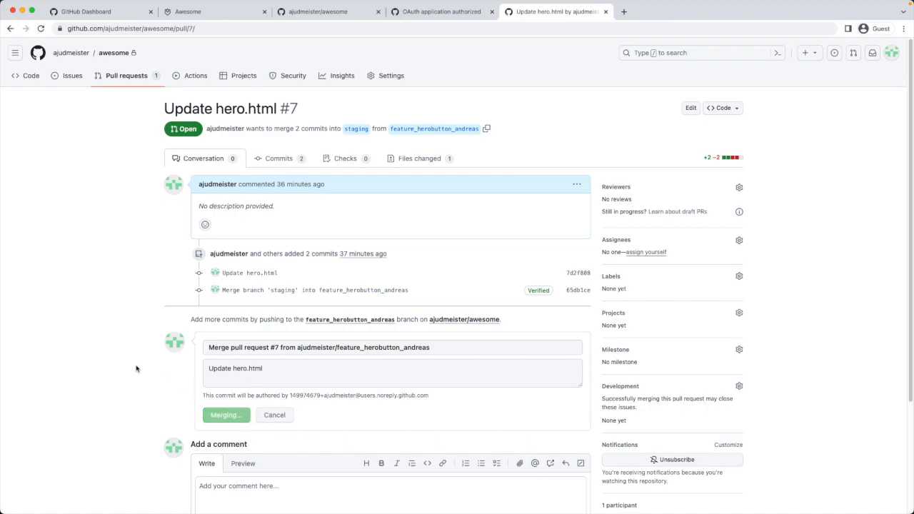
{"action": "left_click", "coordinate": [226, 414]}
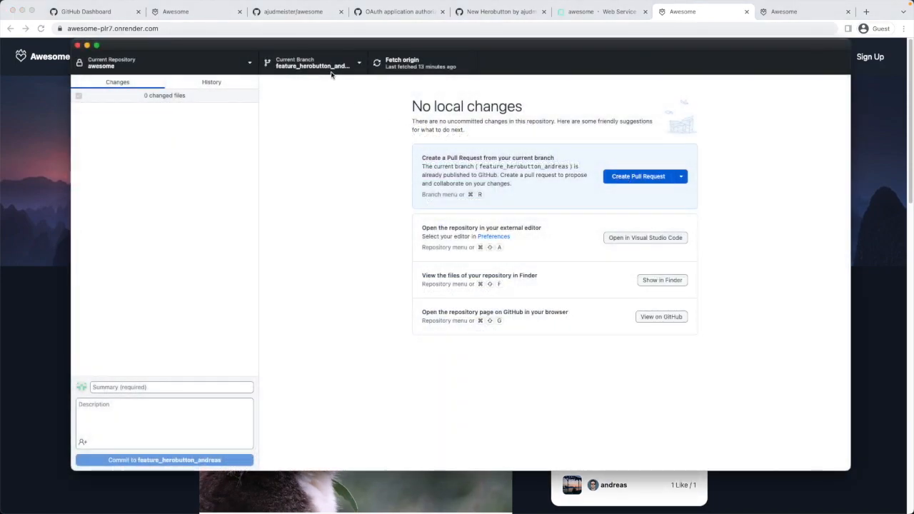
- Switch to main, fetch origin and pull the 10 new commits
{"action": "left_click", "coordinate": [315, 63]}
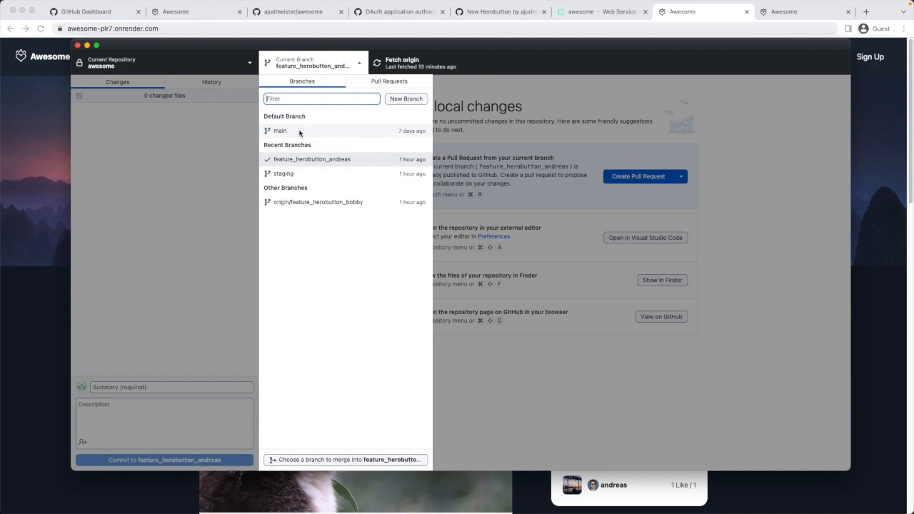
{"action": "left_click", "coordinate": [280, 132]}
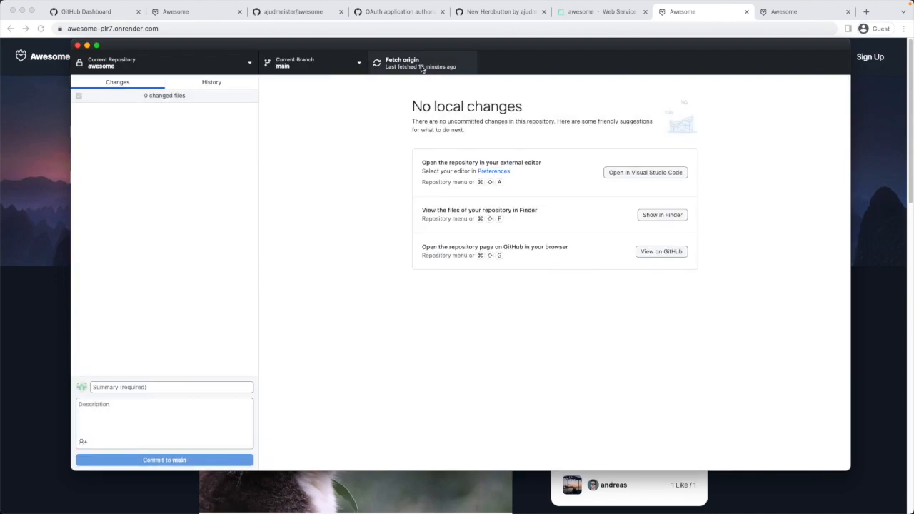
{"action": "left_click", "coordinate": [423, 63]}
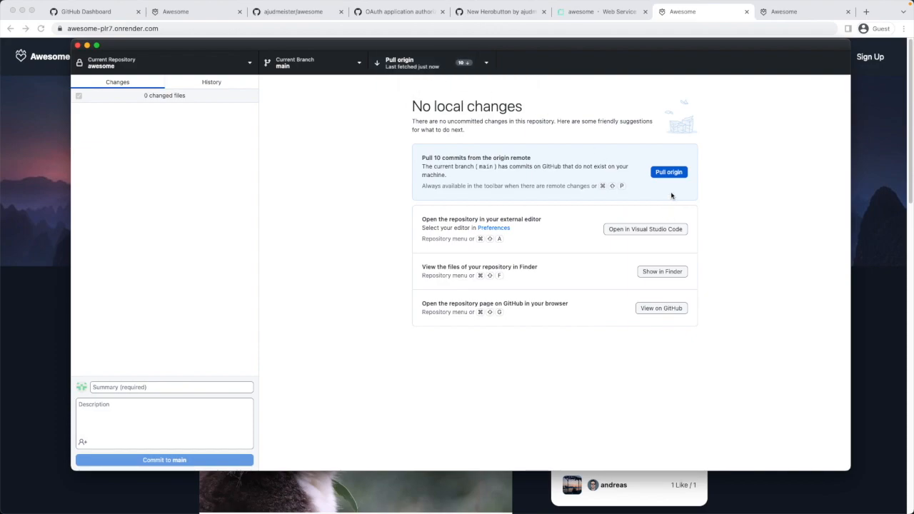
{"action": "mouse_move", "coordinate": [670, 176]}
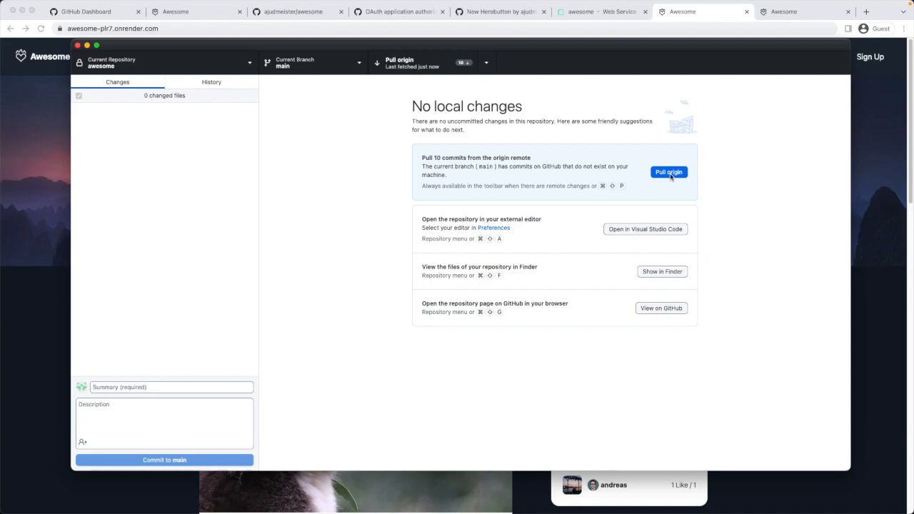
{"action": "left_click", "coordinate": [669, 171]}
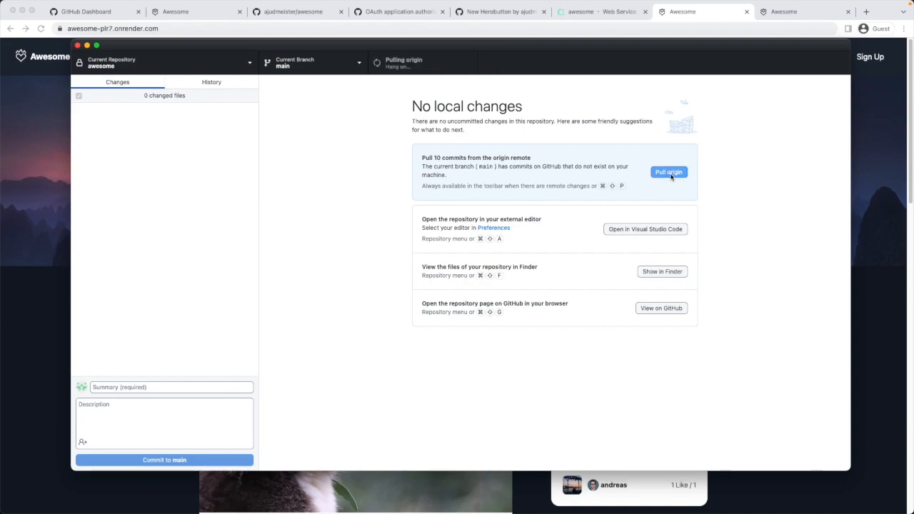
{"action": "left_click", "coordinate": [669, 171]}
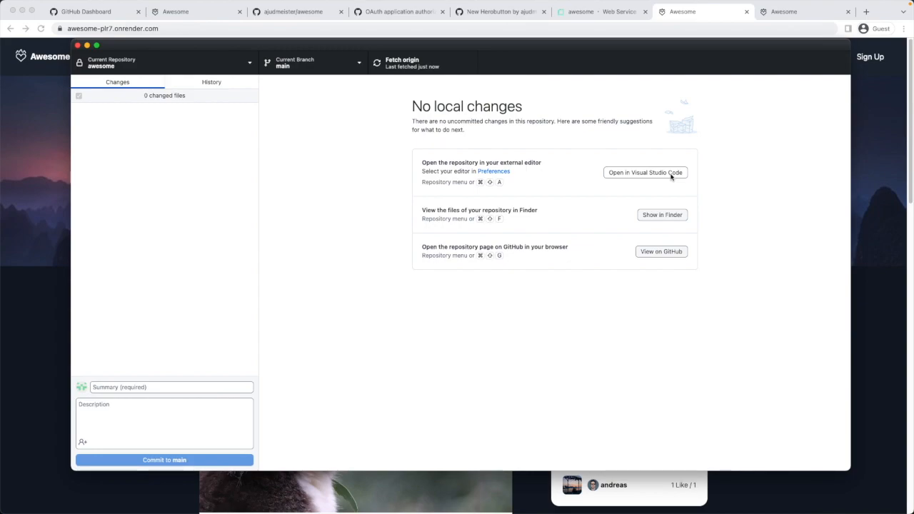
- Commit the five changed files to main as 'Rollback' and push to origin
{"action": "left_click", "coordinate": [646, 171]}
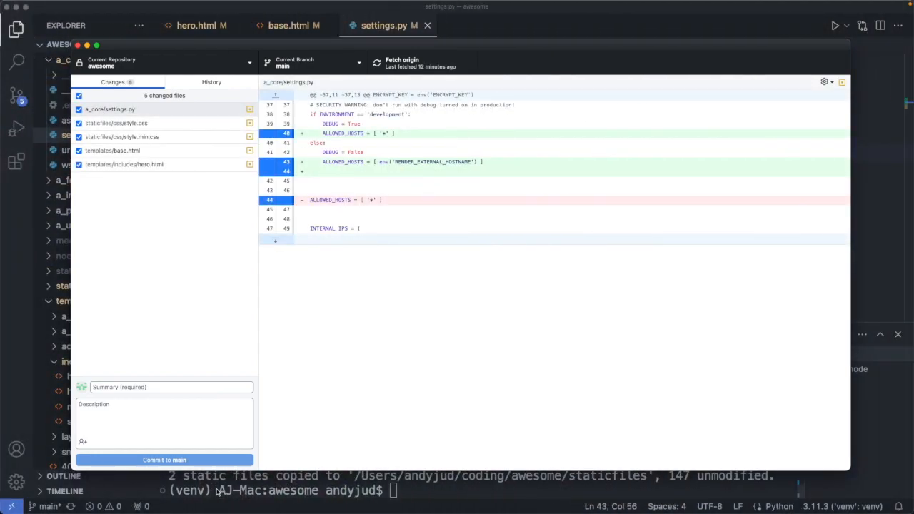
{"action": "type", "text": "Re"}
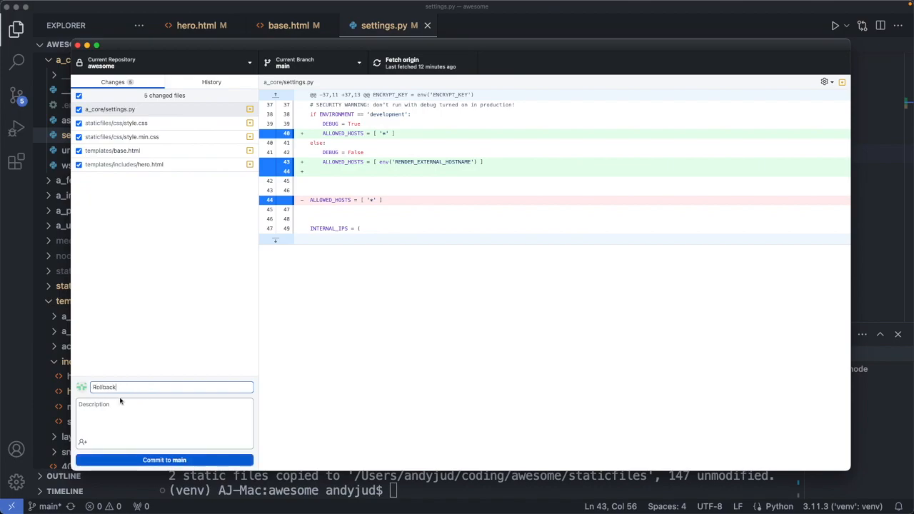
{"action": "left_click", "coordinate": [164, 460]}
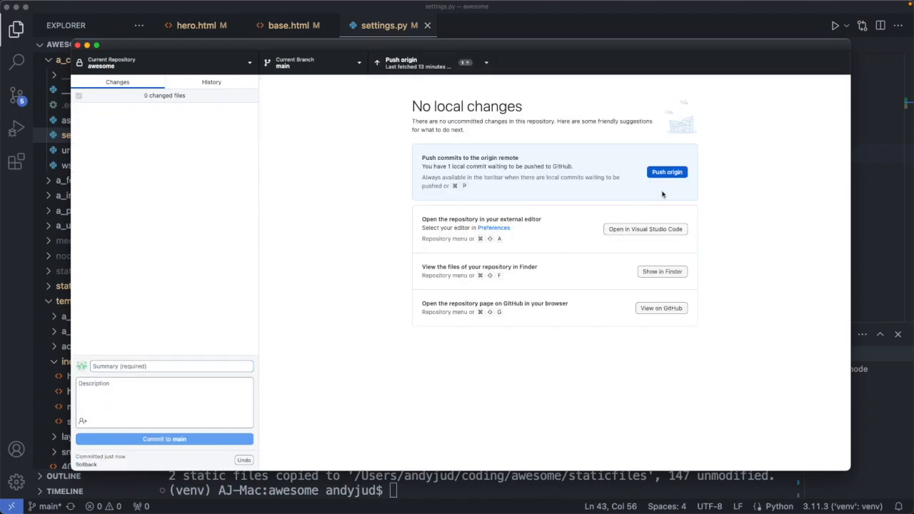
{"action": "left_click", "coordinate": [666, 171]}
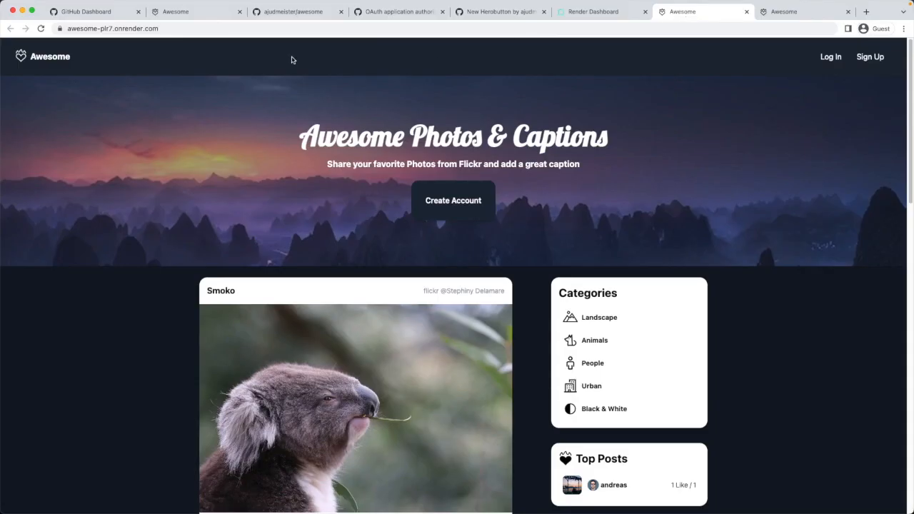
{"action": "left_click", "coordinate": [40, 28]}
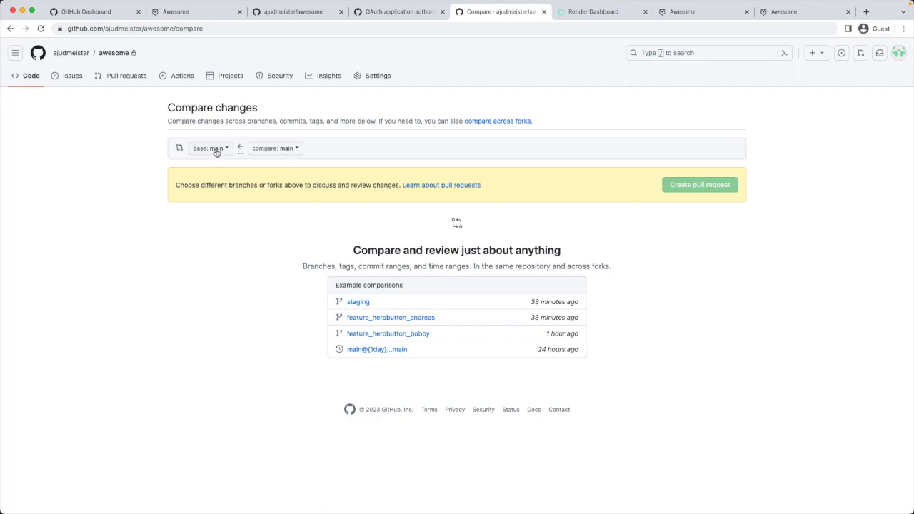
- Compare main against staging as base and start a pull request
{"action": "left_click", "coordinate": [210, 147]}
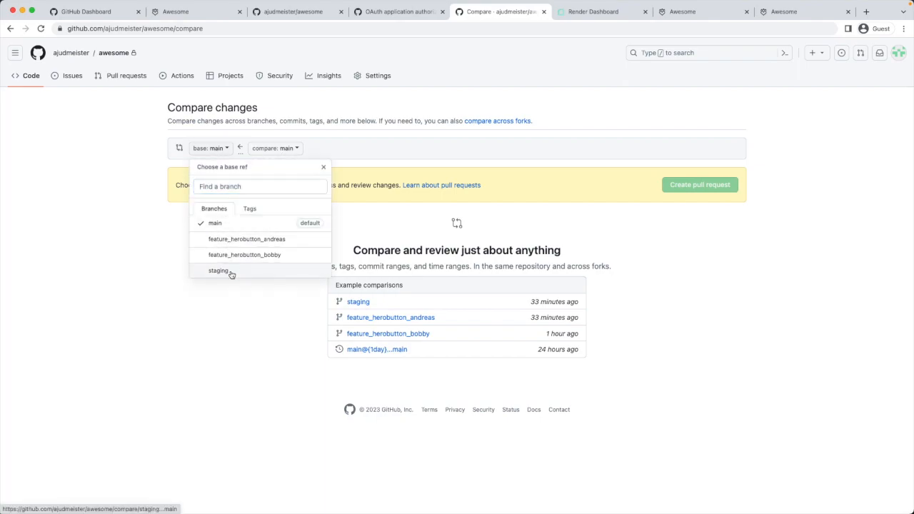
{"action": "left_click", "coordinate": [218, 271]}
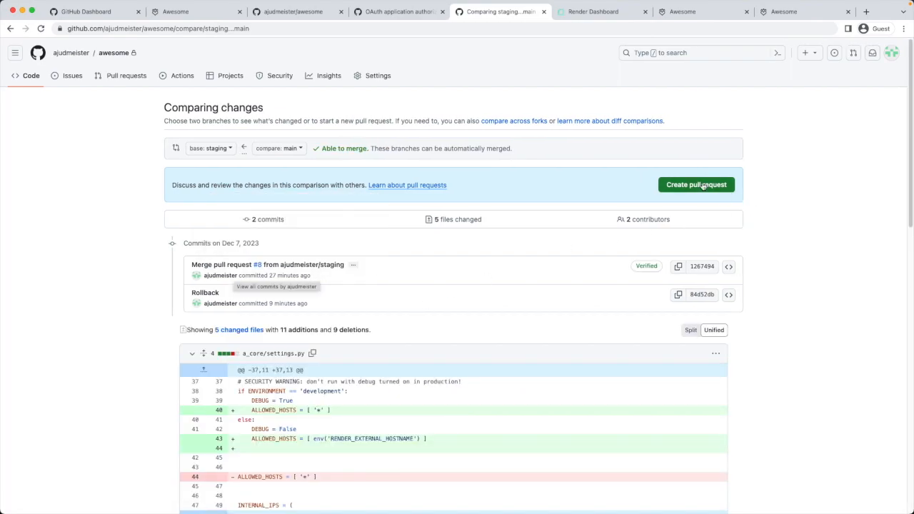
{"action": "left_click", "coordinate": [696, 184]}
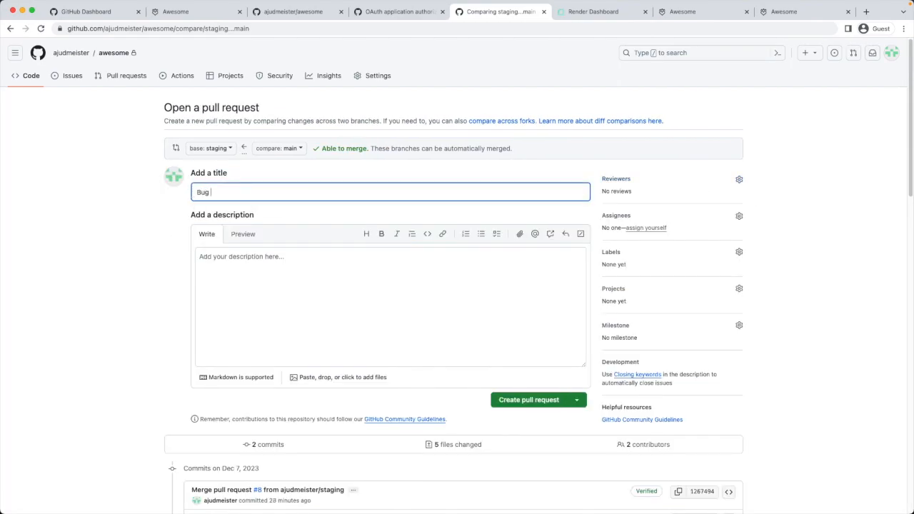
- Title the pull request 'Bug fixes' and create it as #9
{"action": "type", "text": "fixes"}
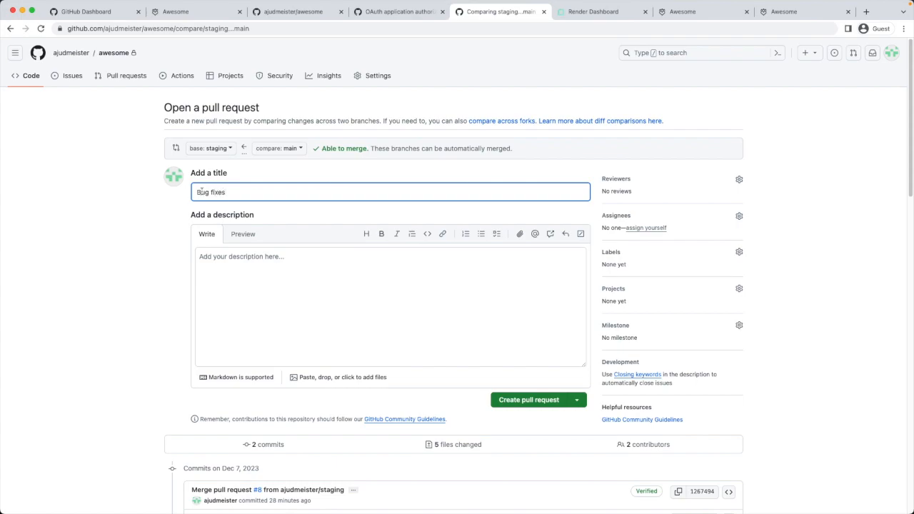
{"action": "left_click", "coordinate": [532, 400]}
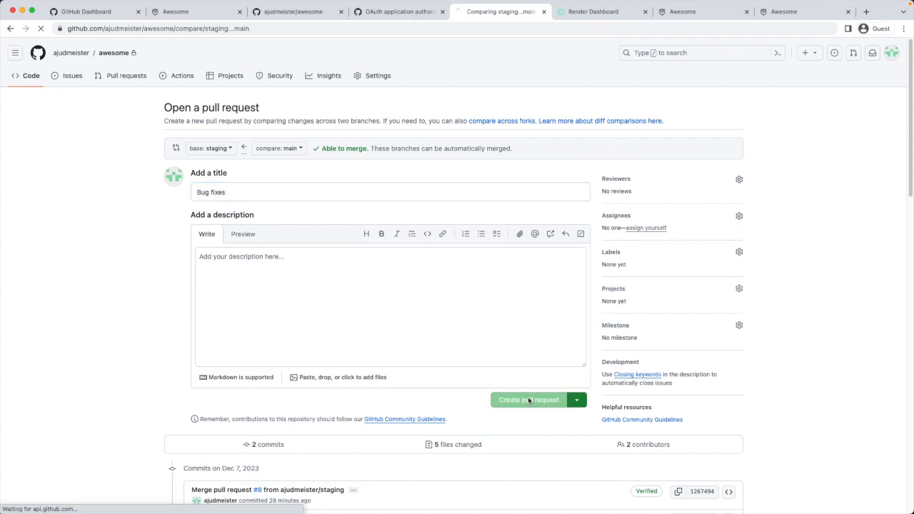
{"action": "left_click", "coordinate": [529, 400]}
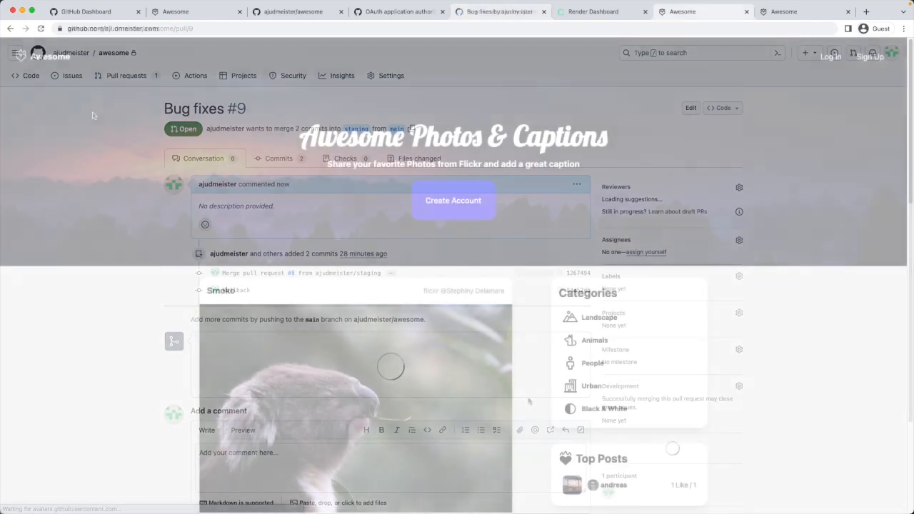